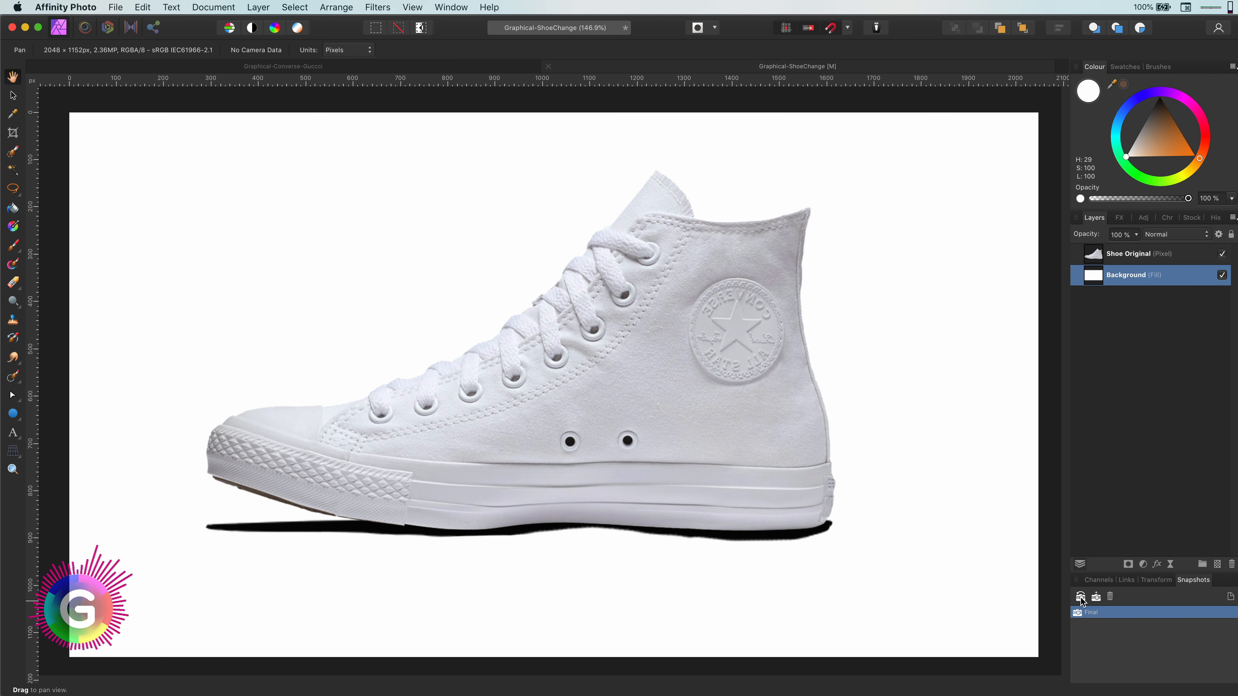
Step: Switch to the Untitled document holding the Shoe, GC Pattern and Background layers
click(1081, 597)
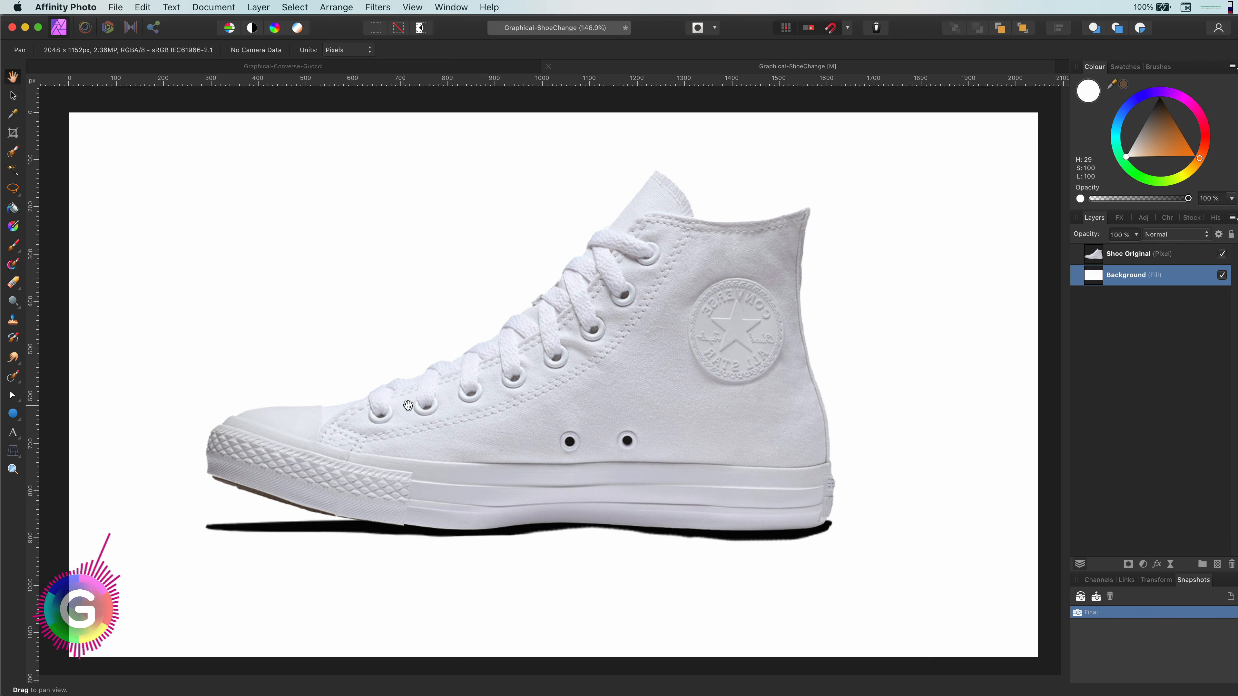
click(1129, 253)
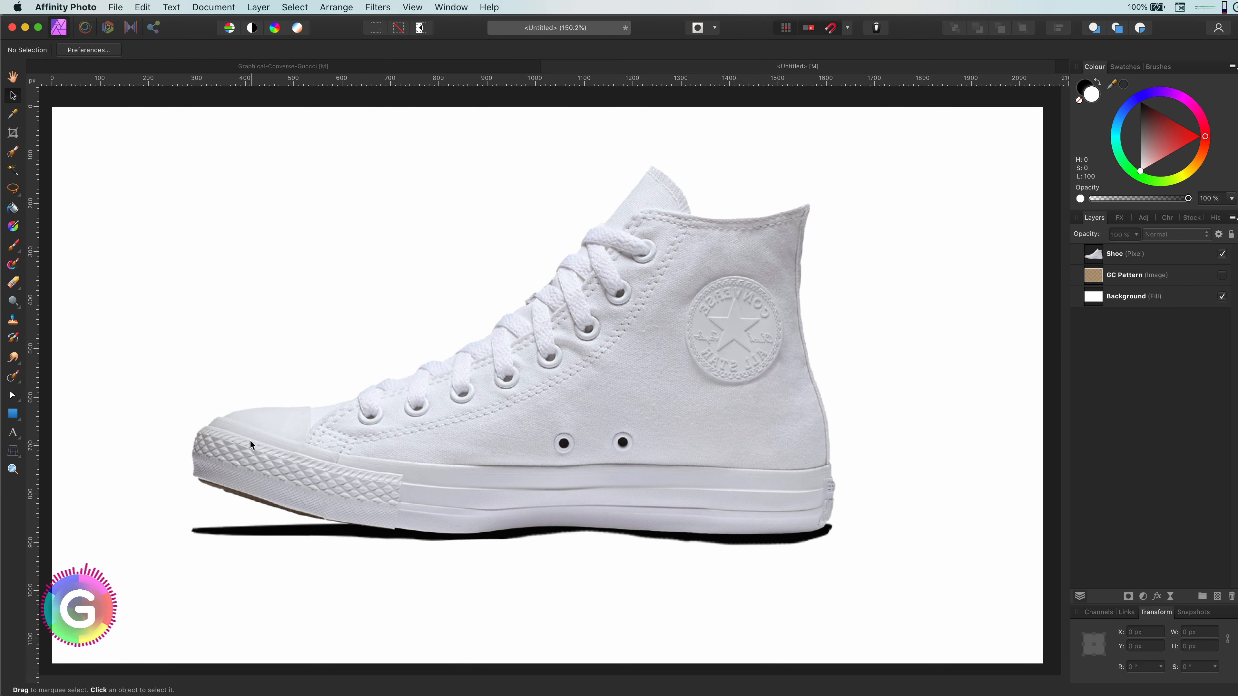
mouse_move(95, 357)
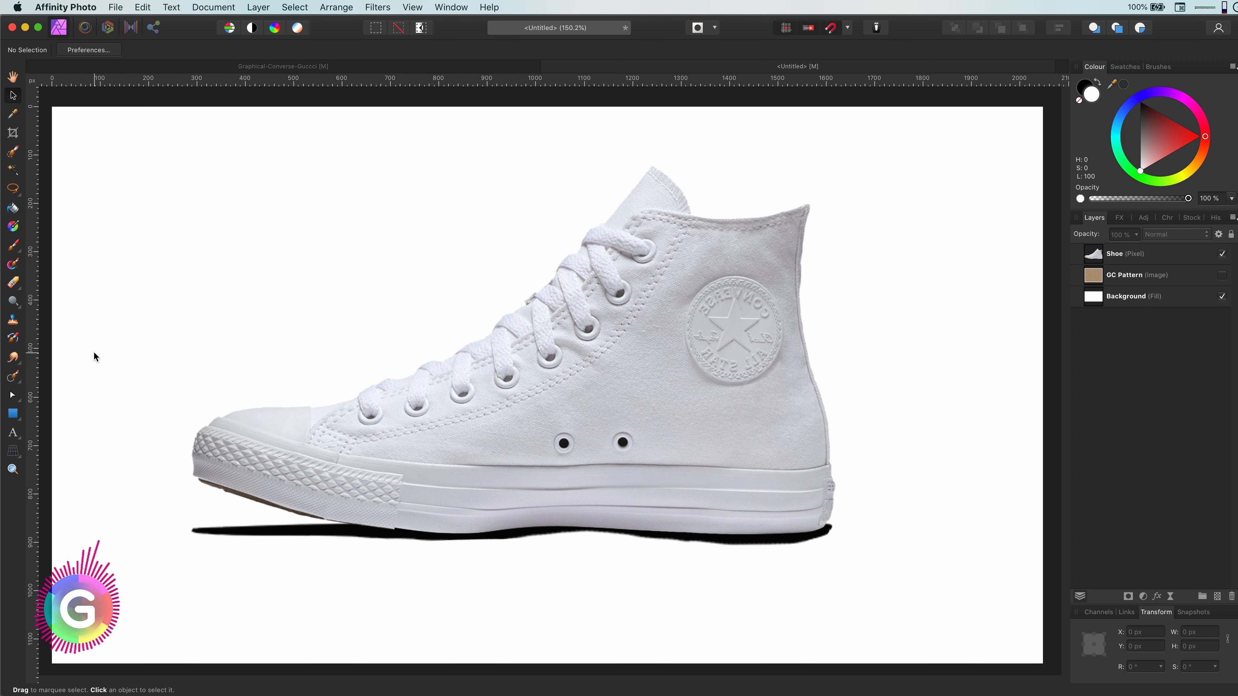
Step: Trace a closed Pen Tool curve around the shoe's canvas upper, bending around the lace eyelets
click(11, 396)
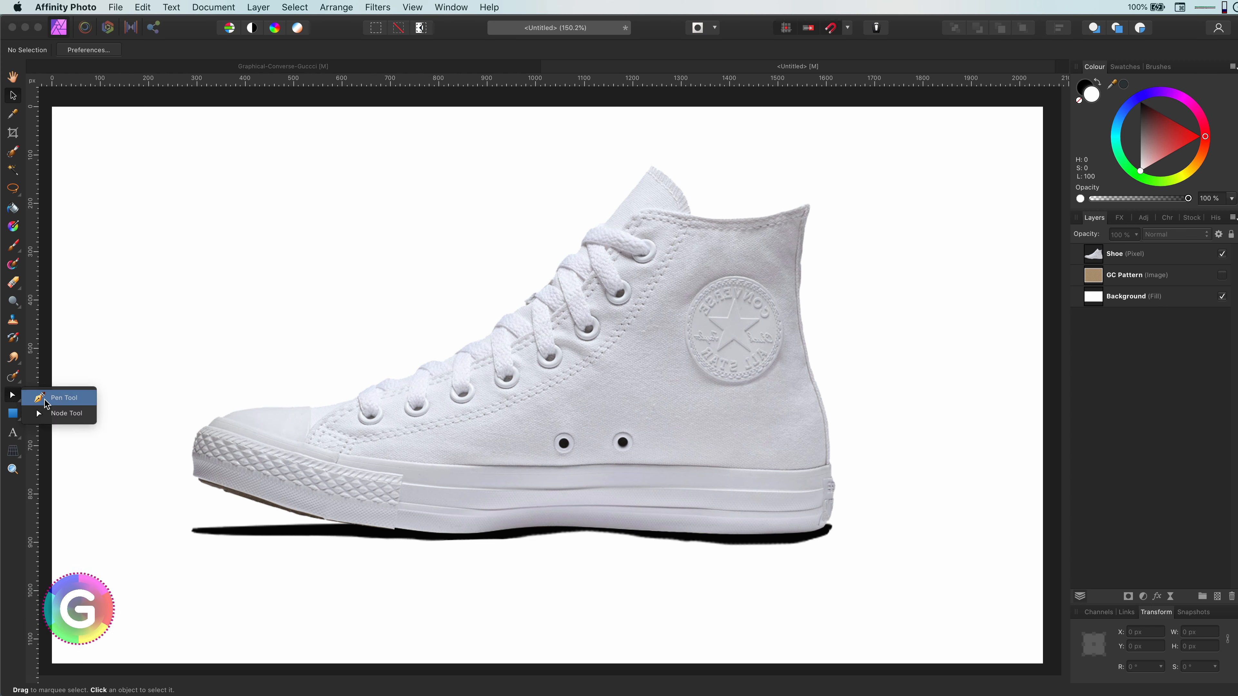
click(64, 397)
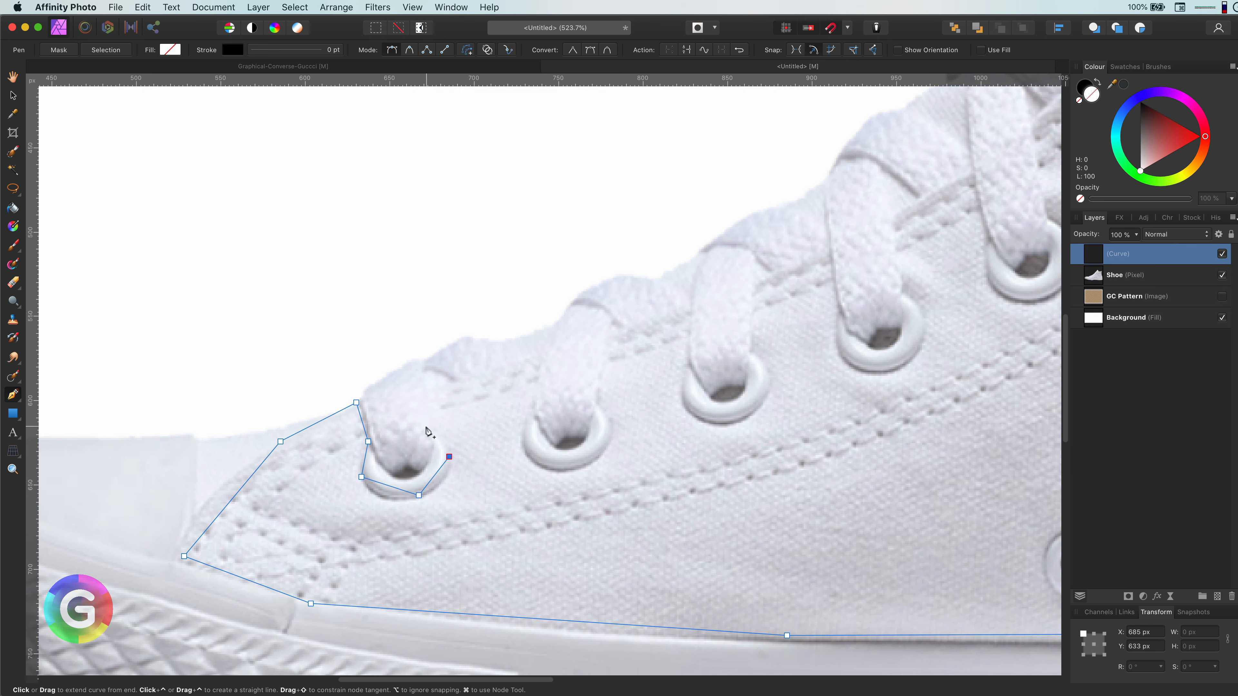
click(754, 260)
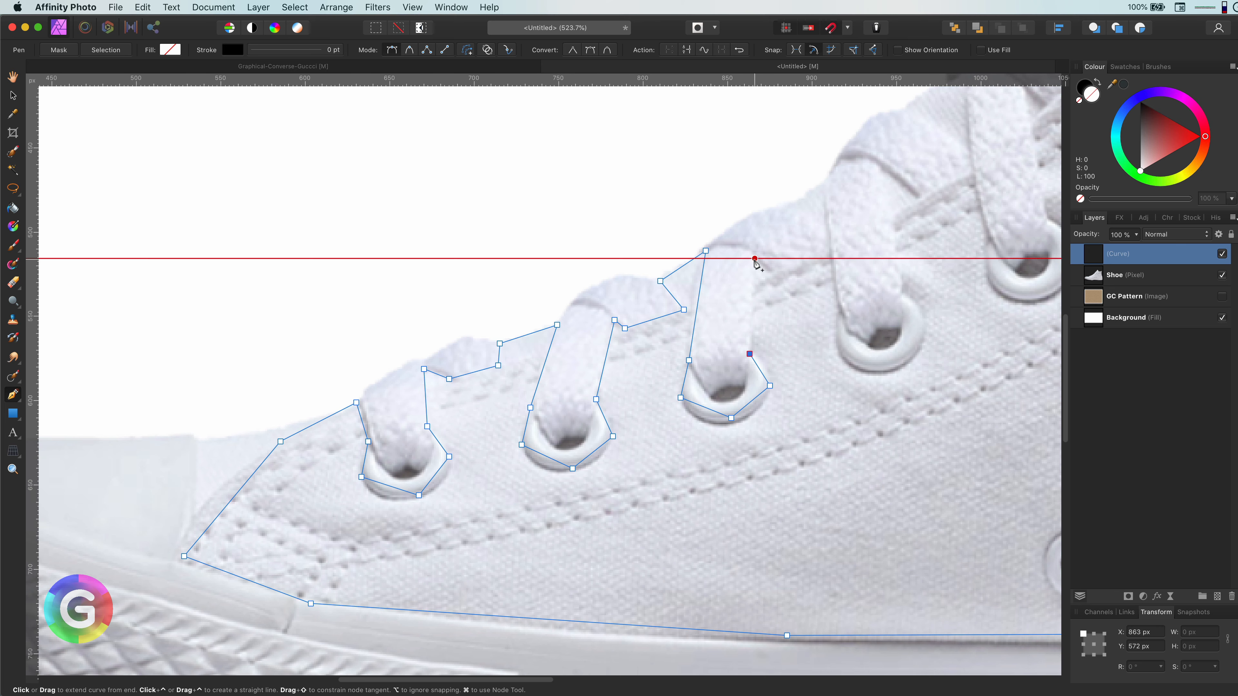
scroll(right, 3)
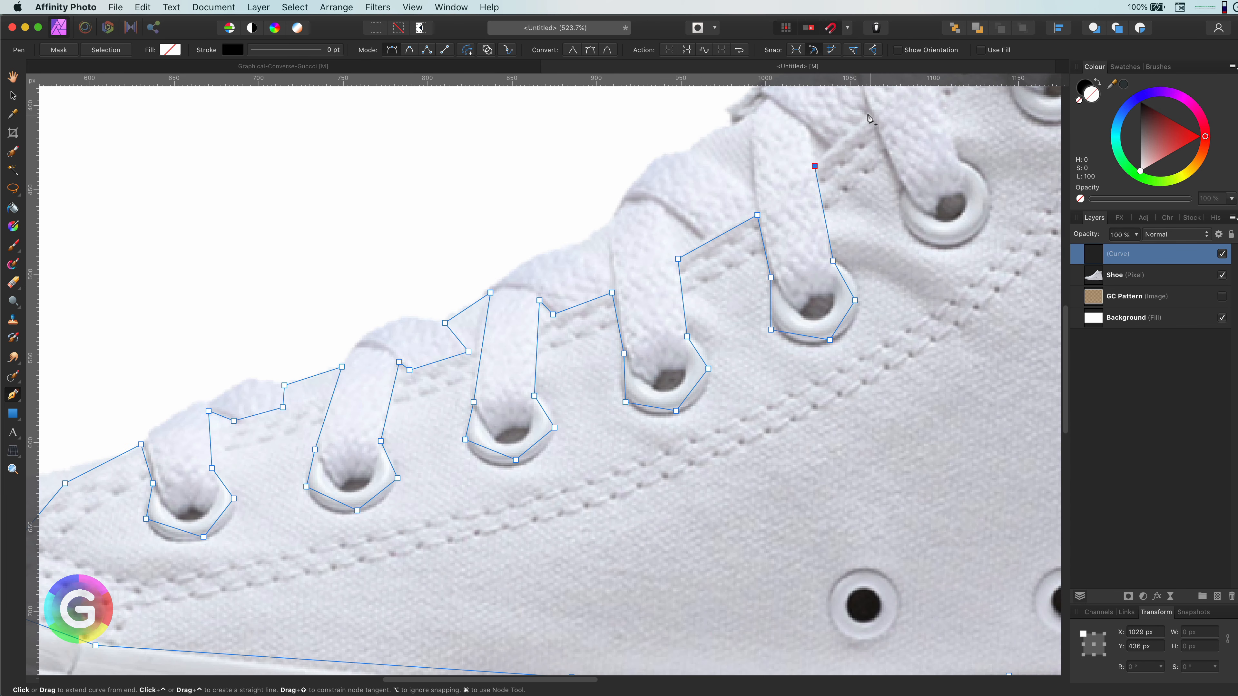
scroll(right, 3)
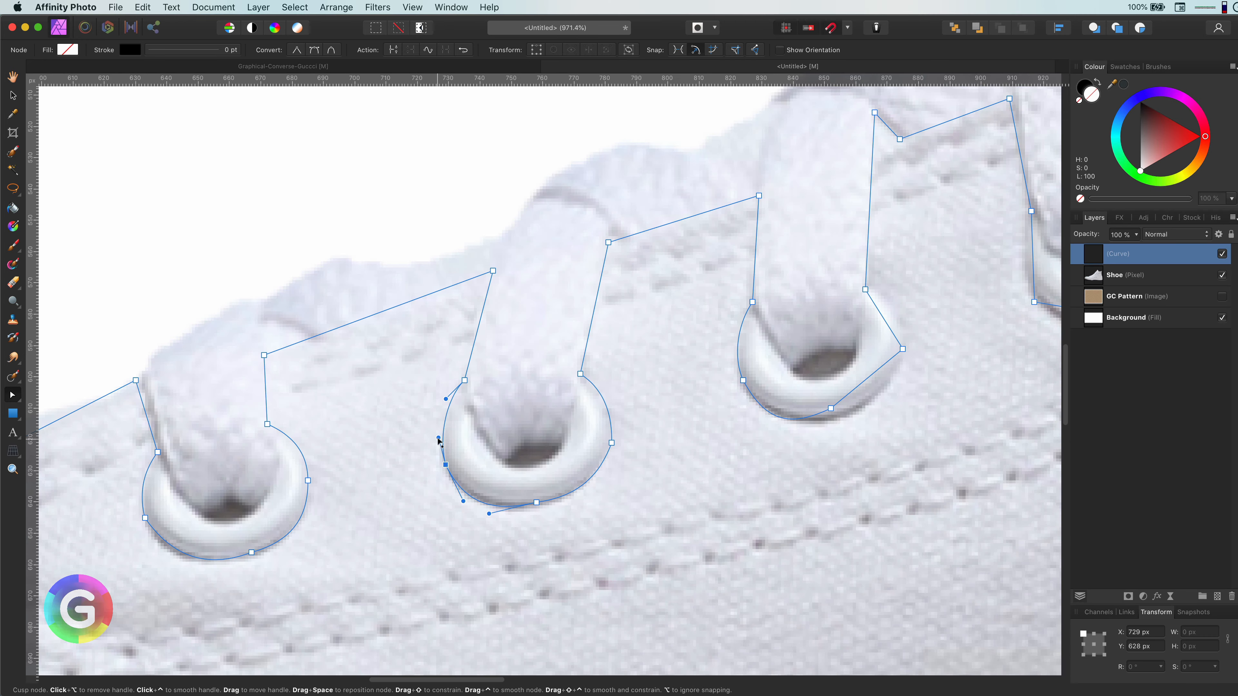
scroll(right, 3)
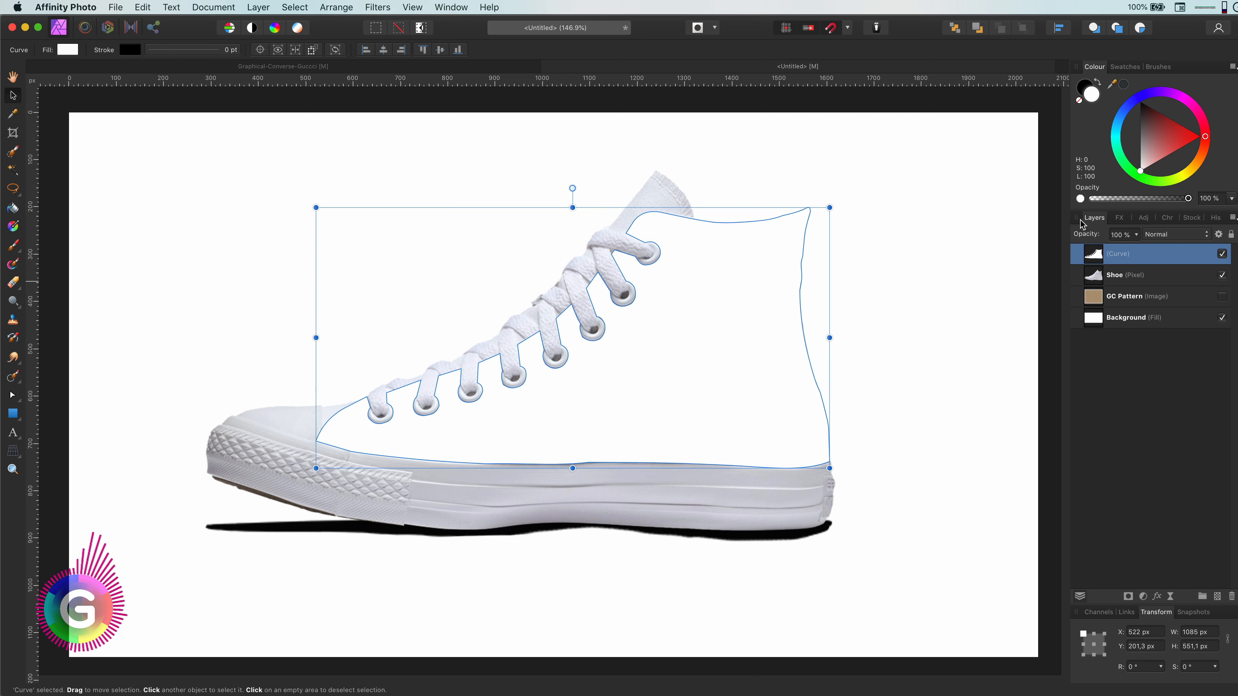
Step: Rename the traced upper curve layer to 'Mask' and deselect it
double_click(1118, 253)
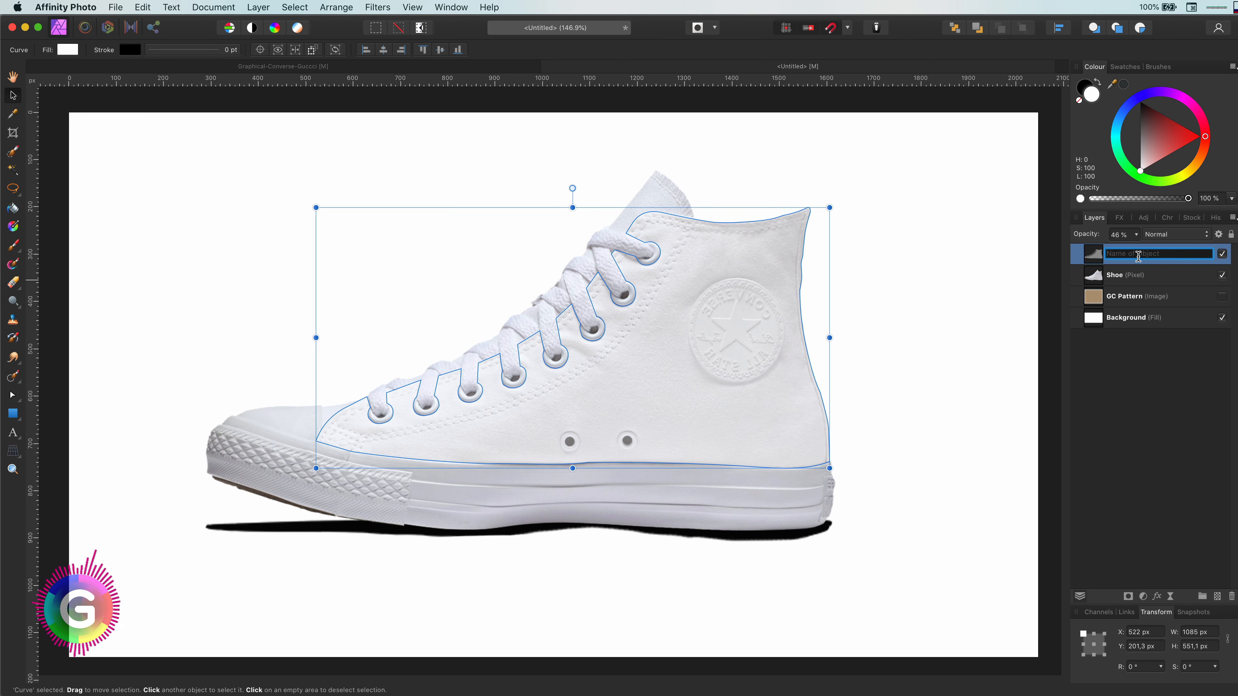
text(Mask (Vector)
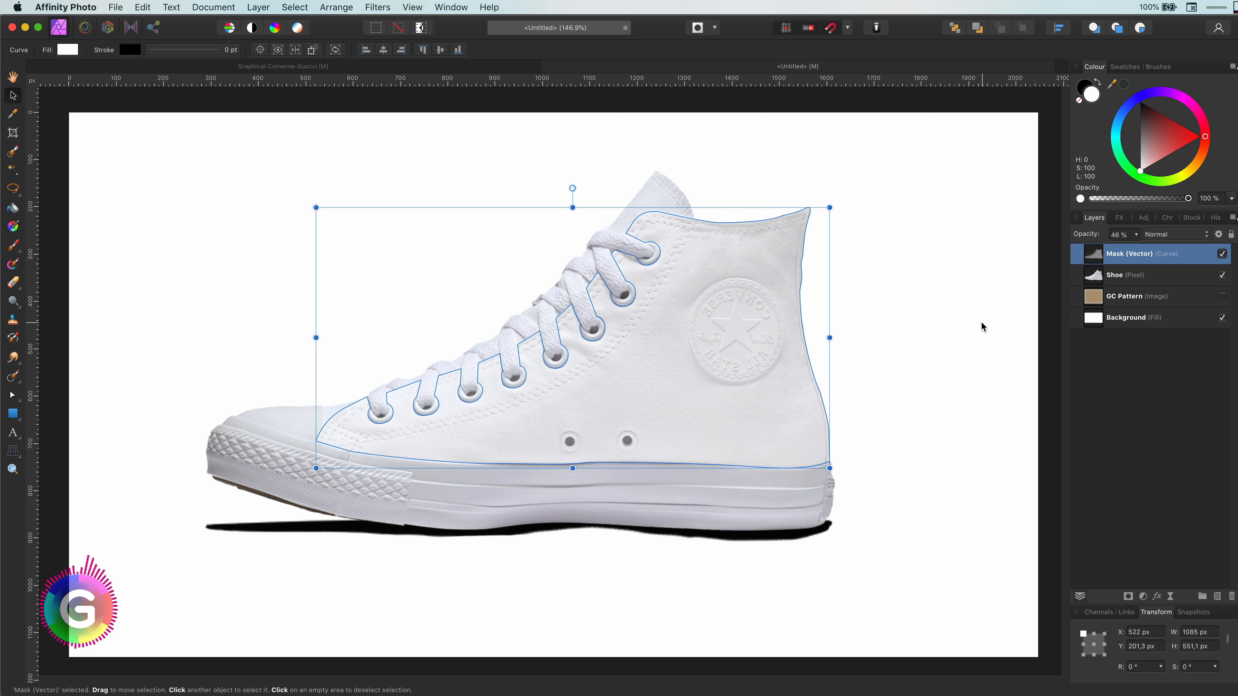
click(940, 333)
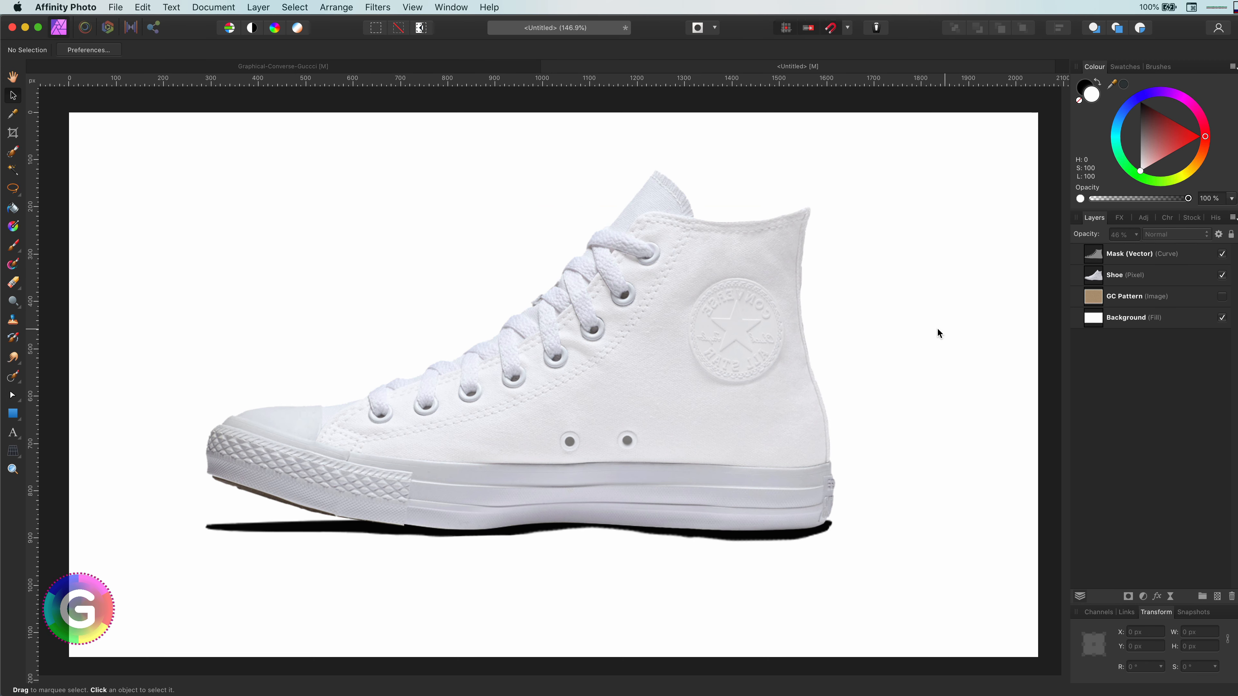
Step: Show the GC Pattern layer above the Shoe and nest the Mask curve inside it
click(1223, 296)
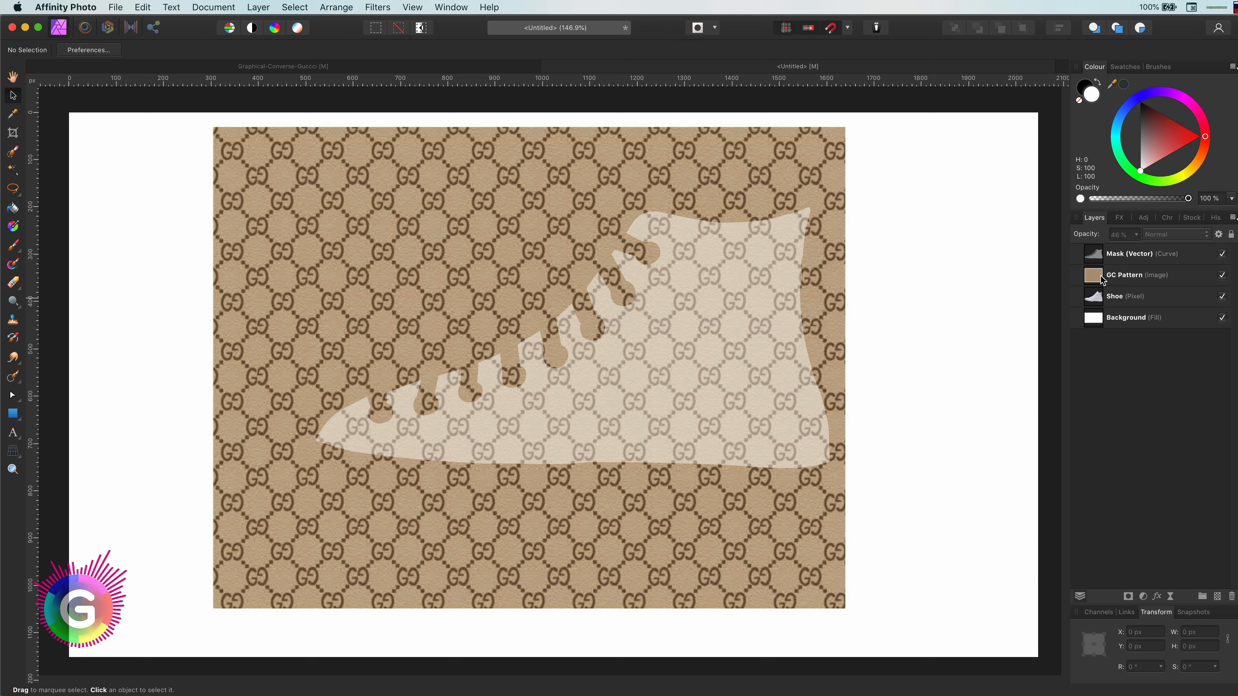
click(1125, 275)
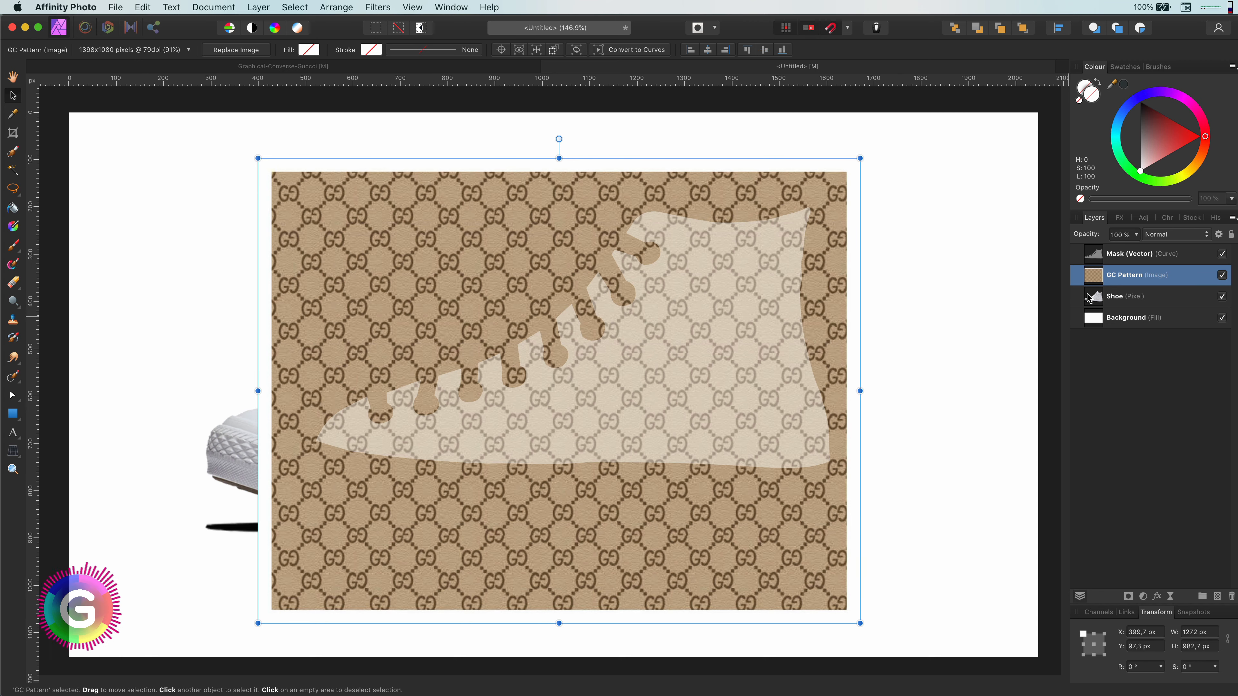
click(1129, 250)
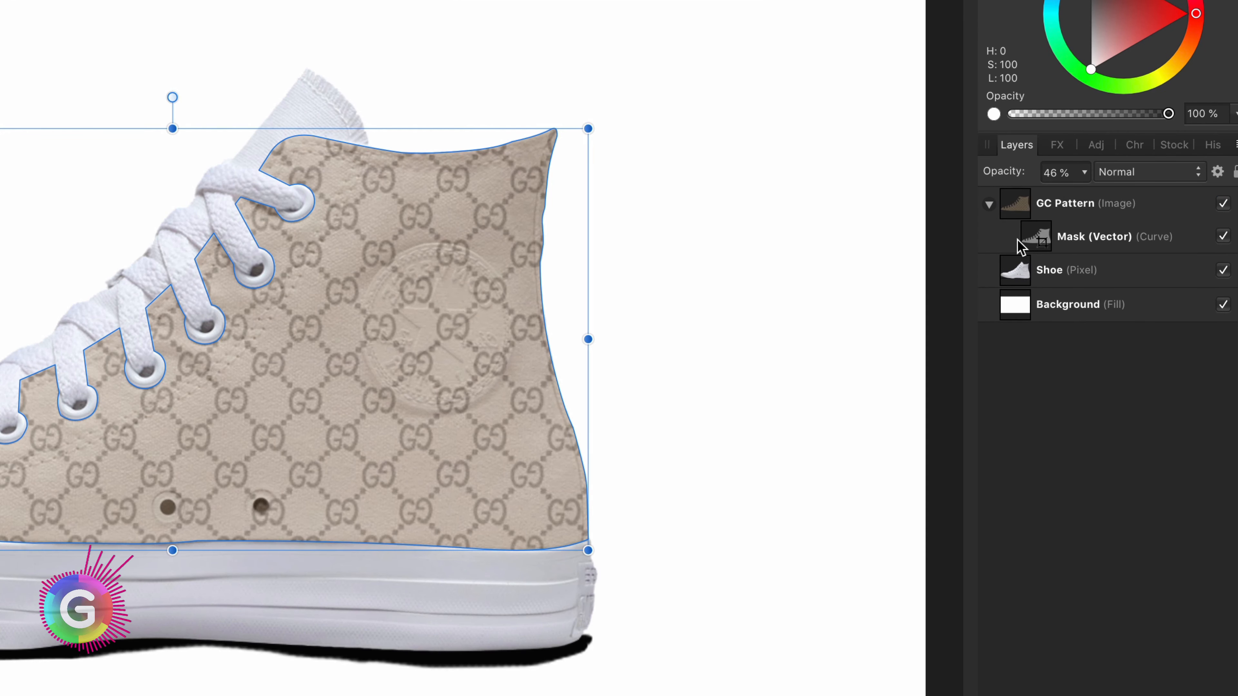
mouse_move(1024, 330)
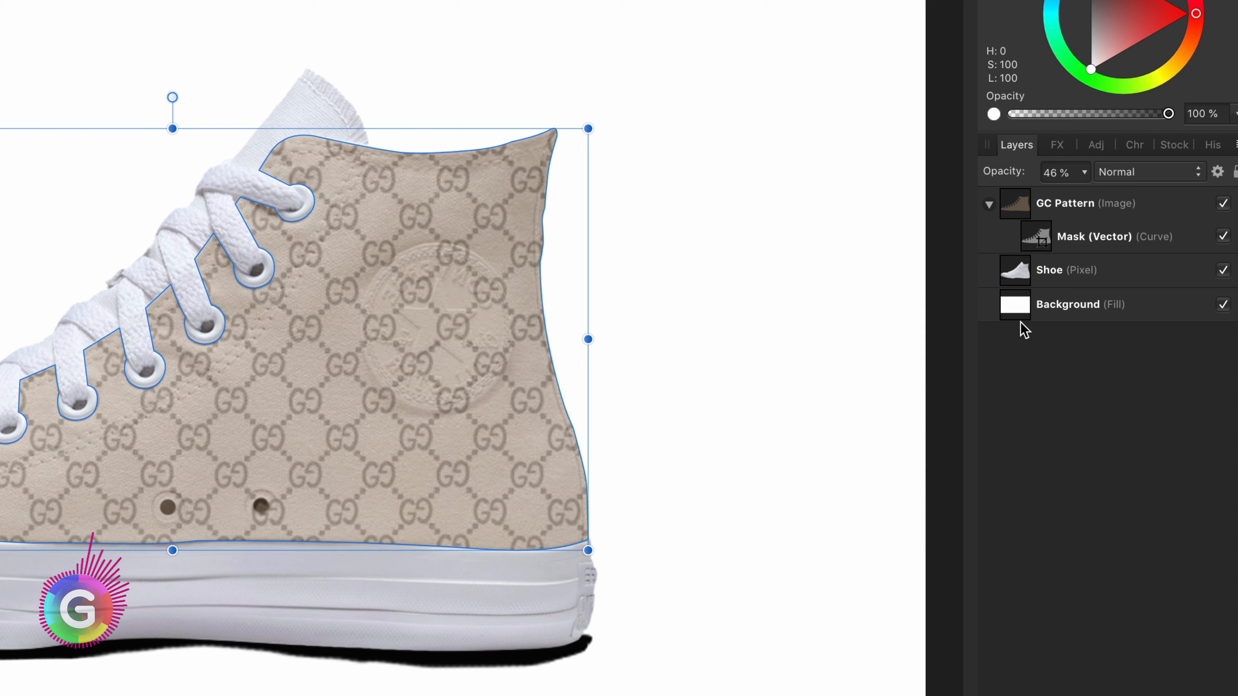
mouse_move(1062, 247)
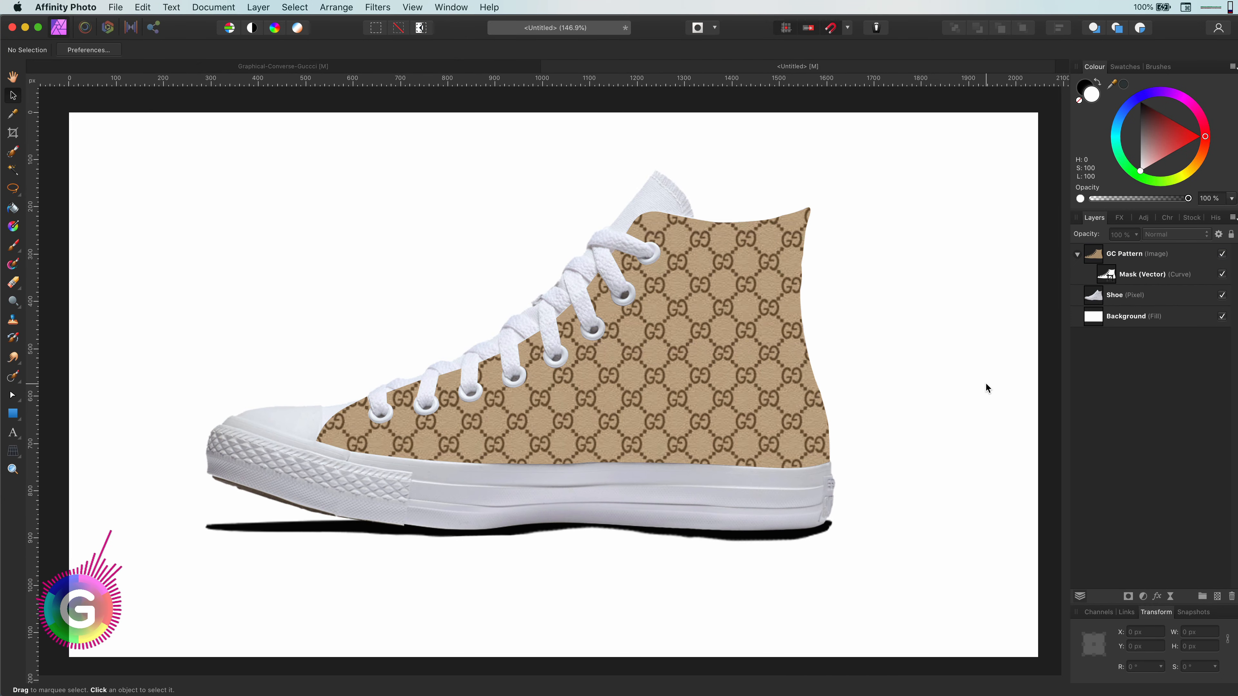
mouse_move(1065, 318)
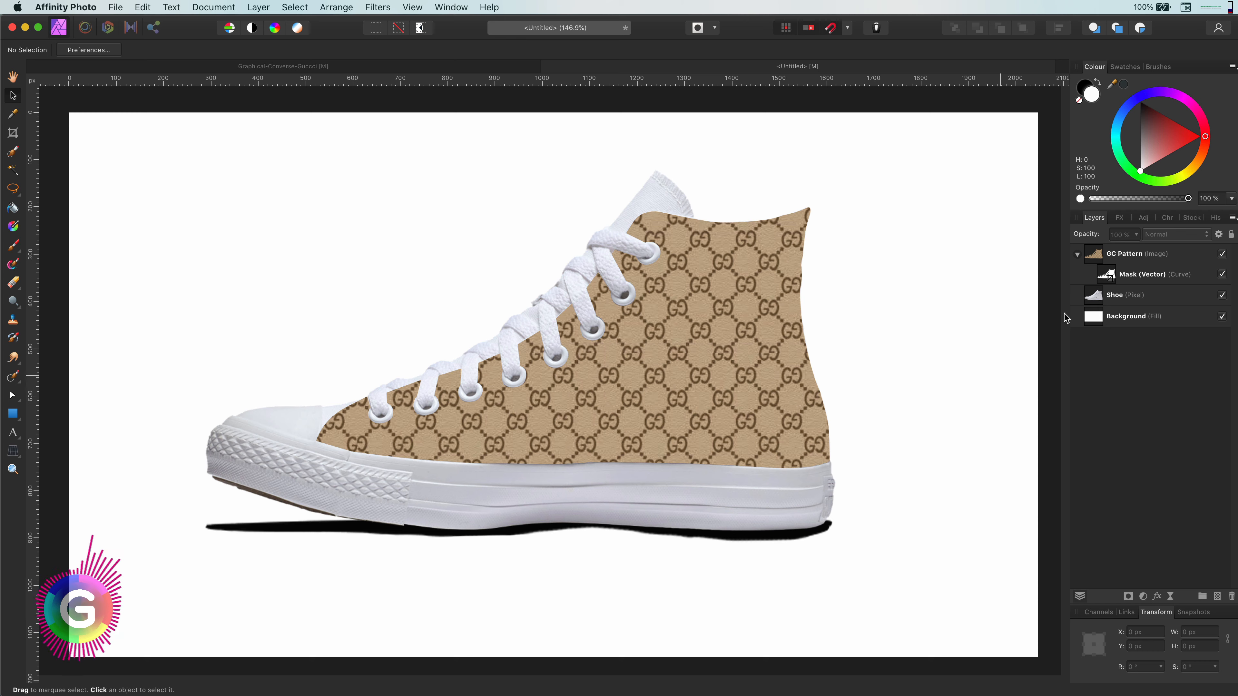
Step: Add three Levels adjustments inside GC Pattern with gradient masks shading the monogram upper
click(1123, 253)
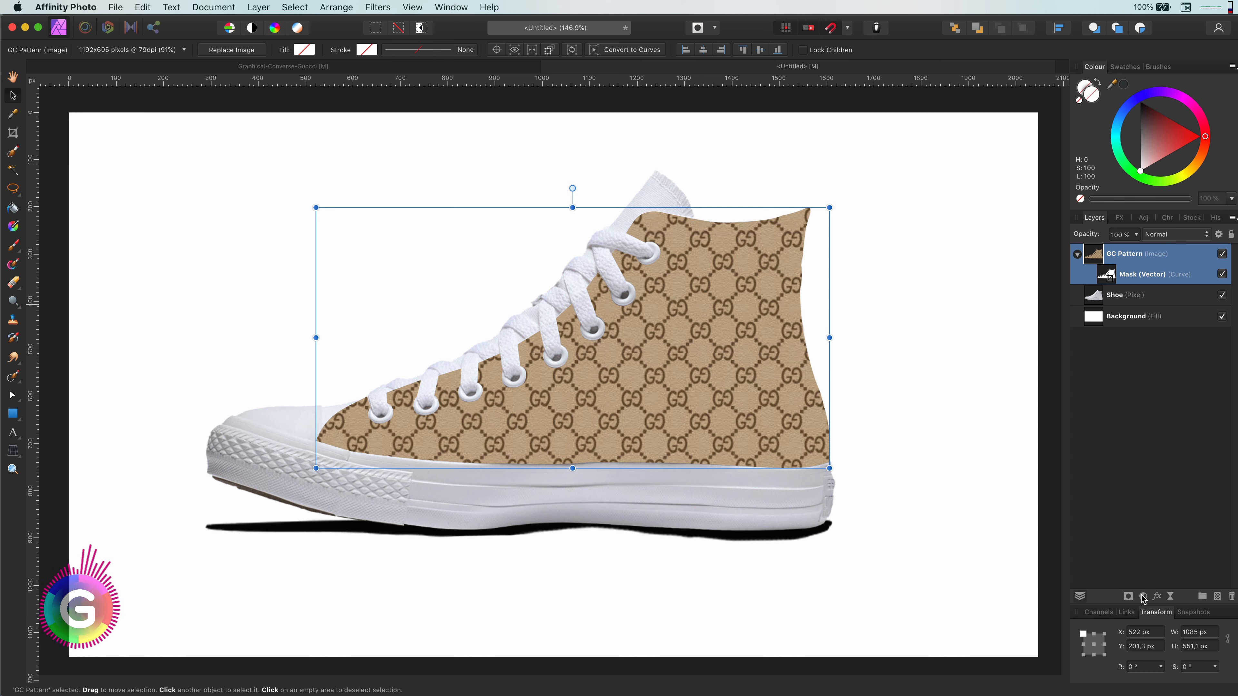
mouse_move(1146, 596)
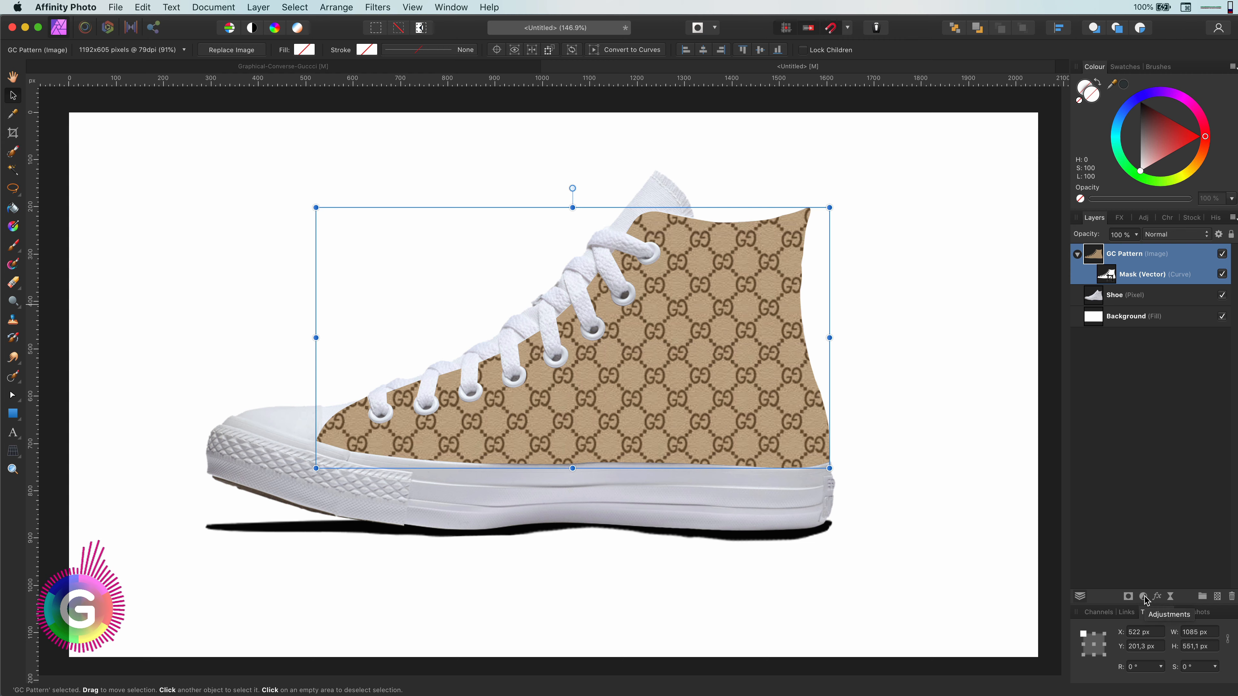
click(1143, 595)
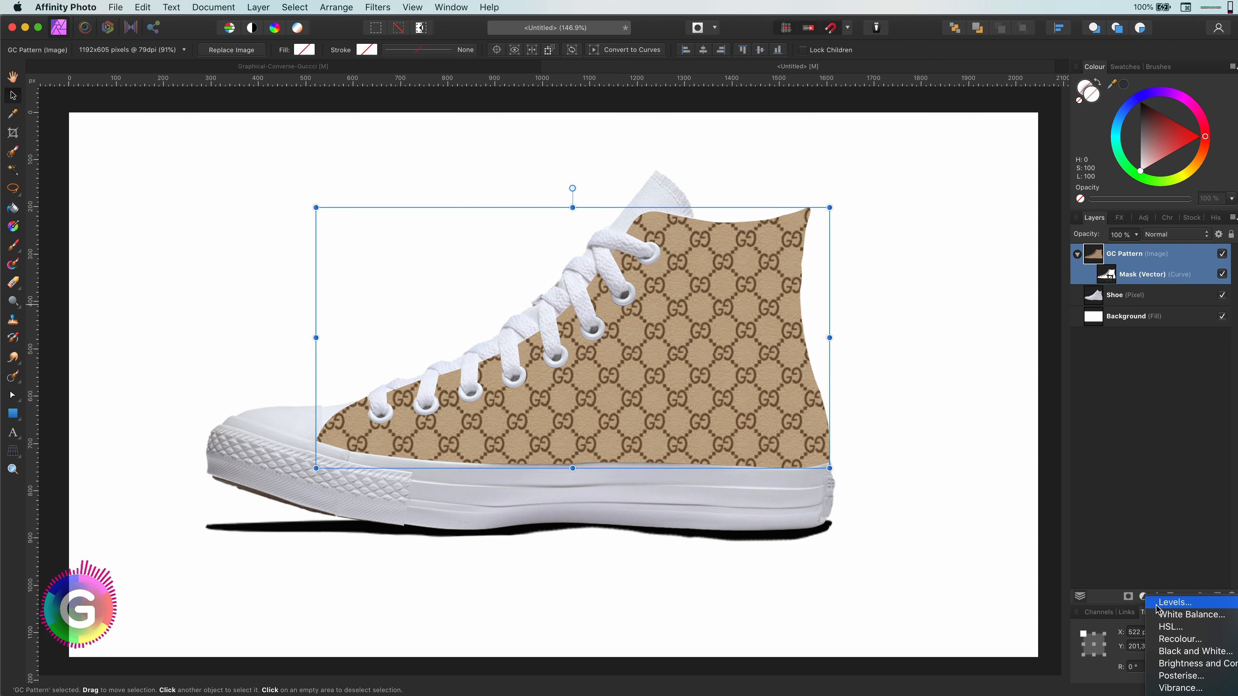
click(1174, 602)
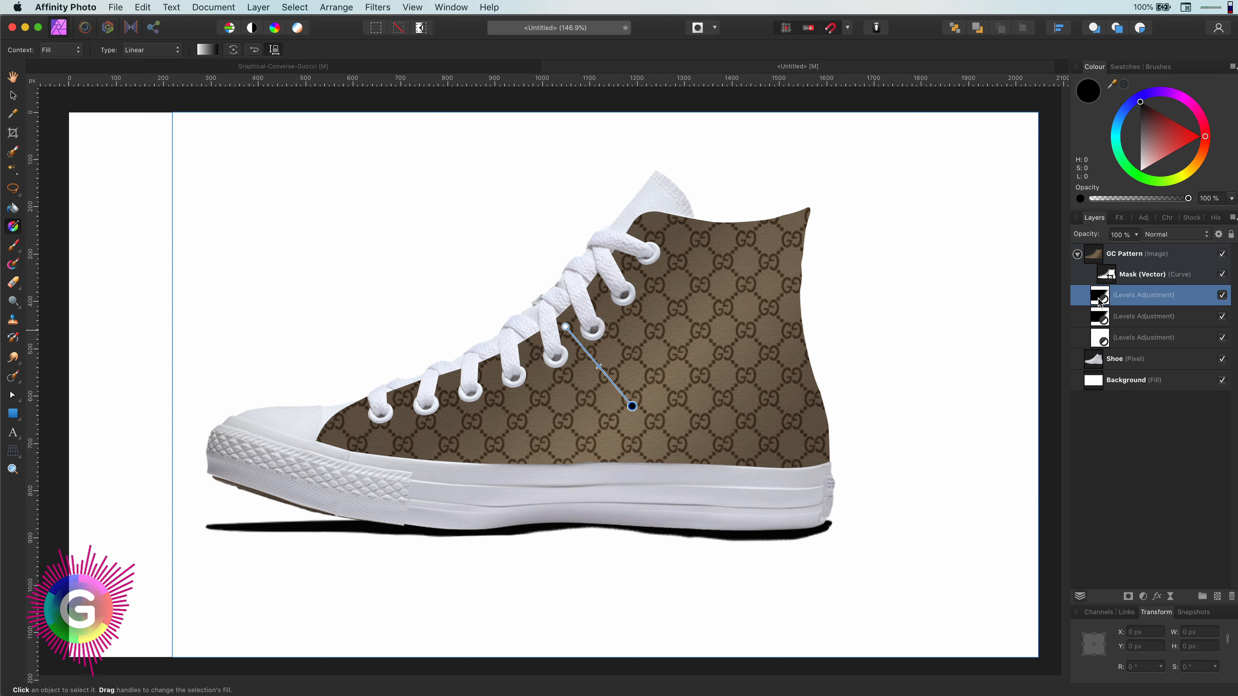
double_click(1099, 295)
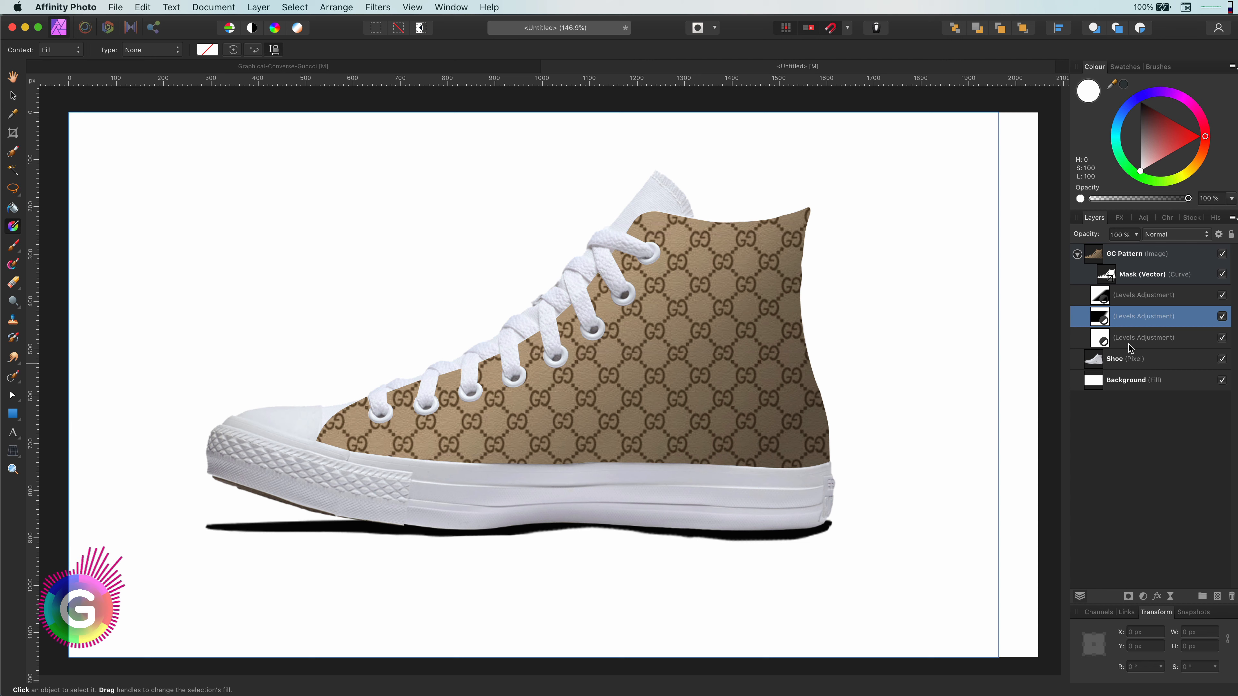
click(1143, 295)
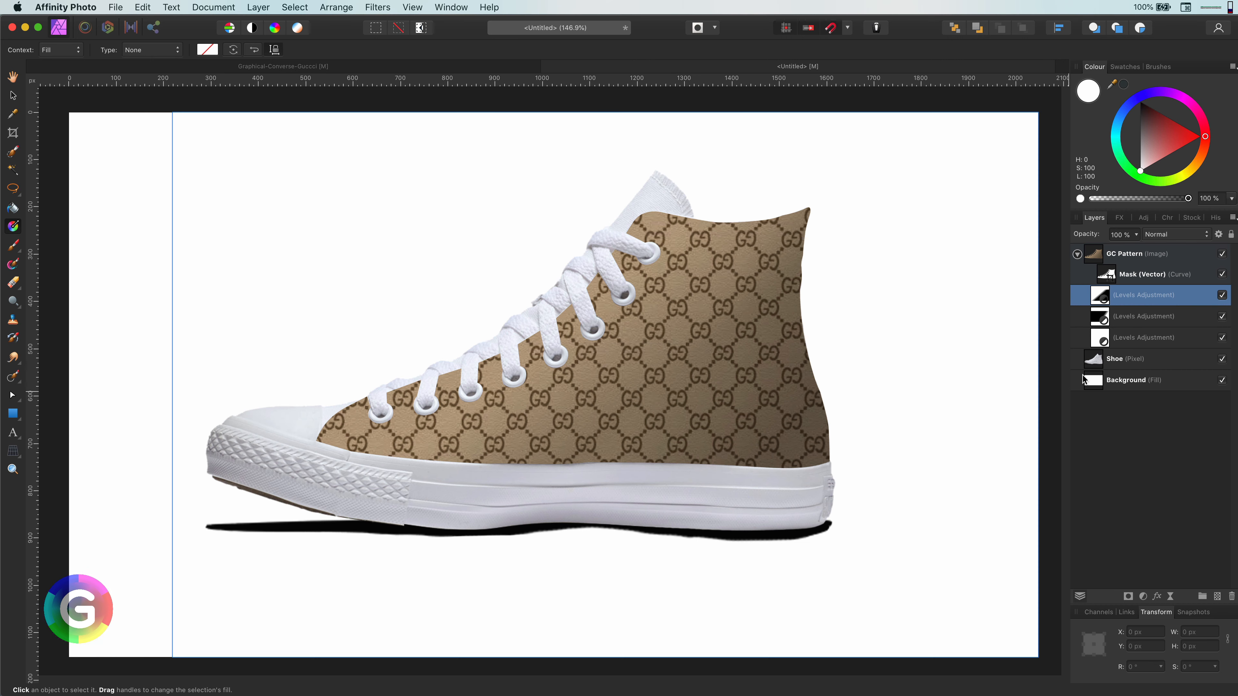
click(1145, 317)
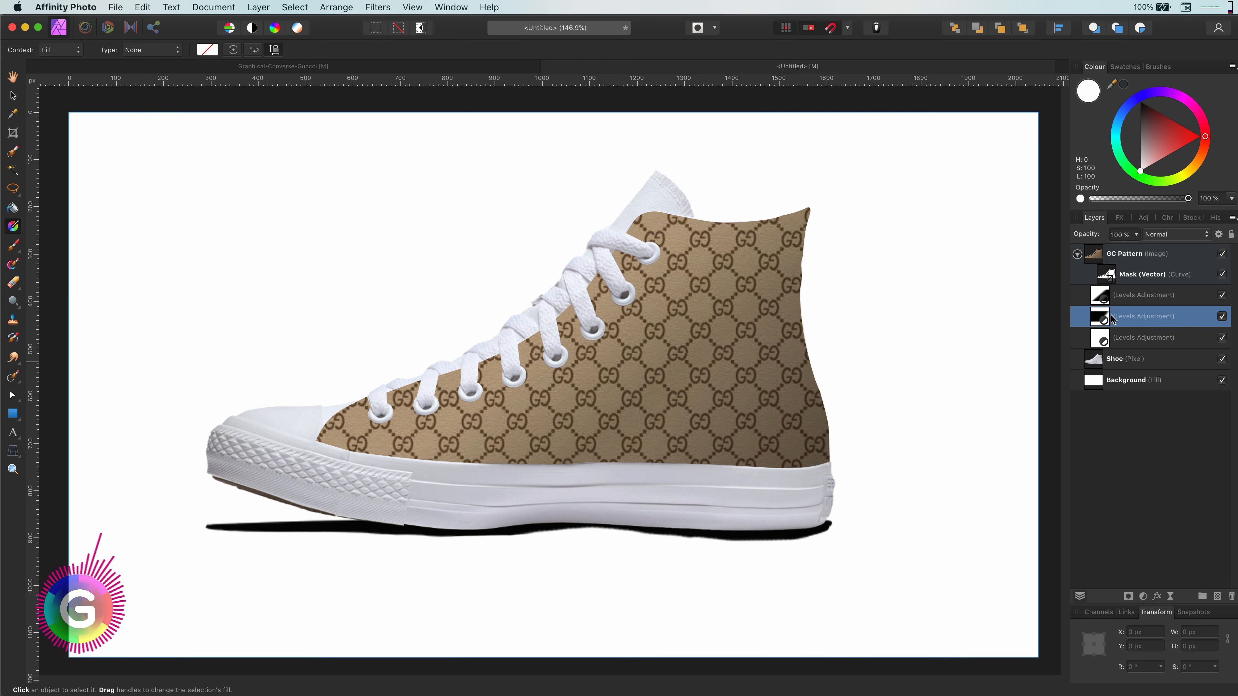
mouse_move(1131, 373)
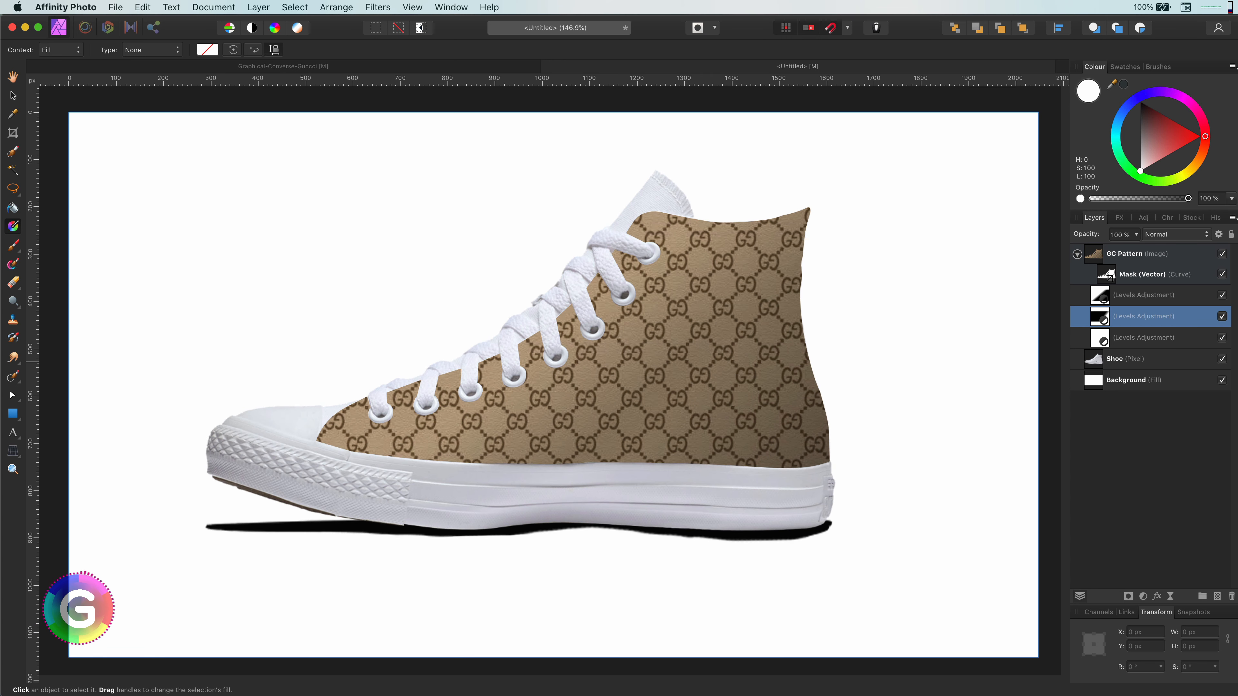
Step: Warp the GG pattern with a Liquify push so the motif follows the upper's curve, then apply it
click(1143, 295)
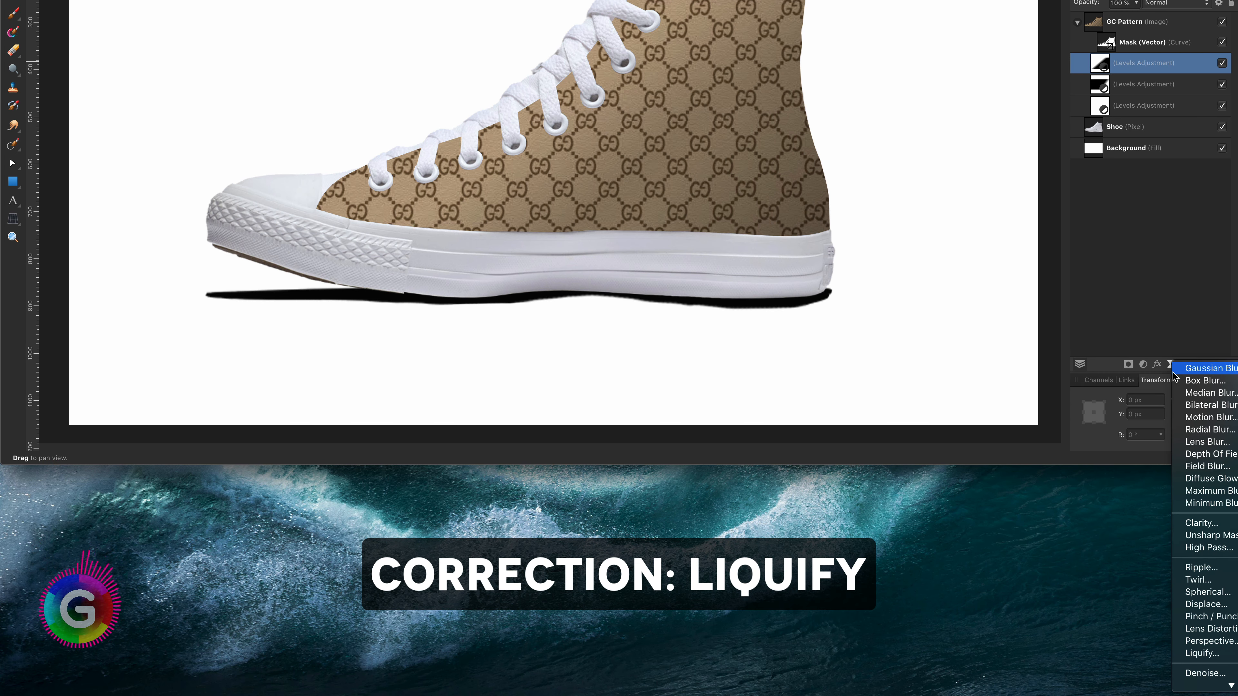
mouse_move(1202, 653)
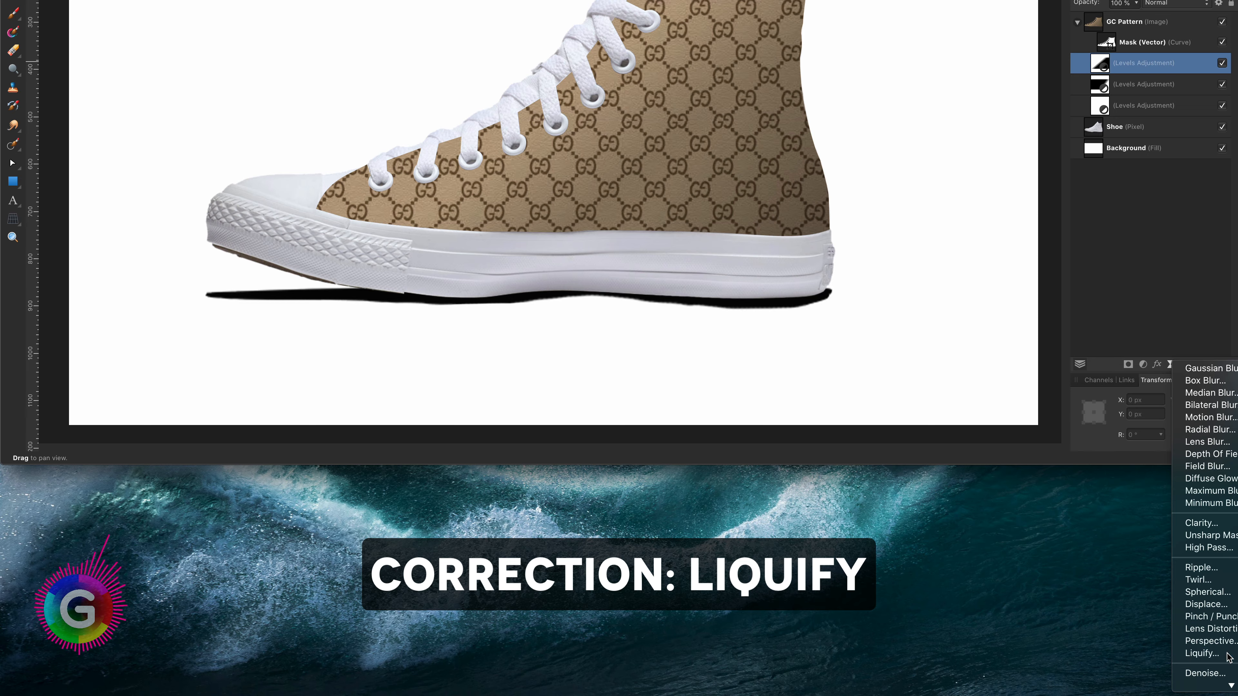
click(1200, 653)
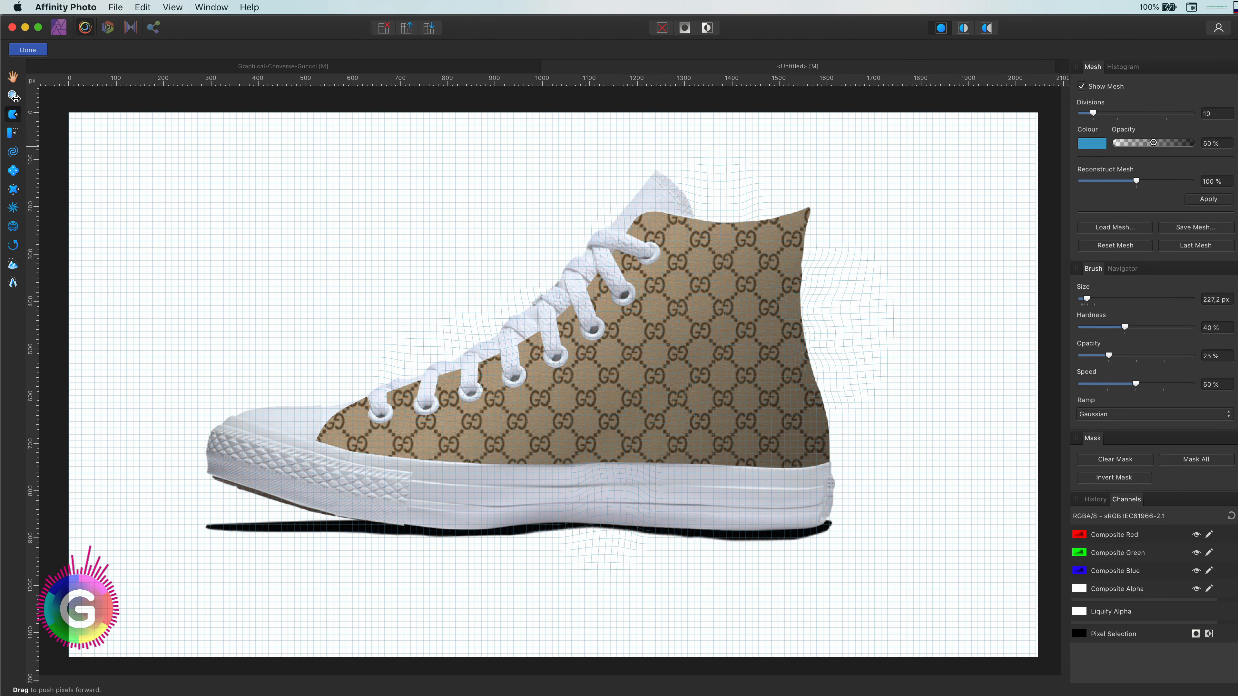
click(27, 49)
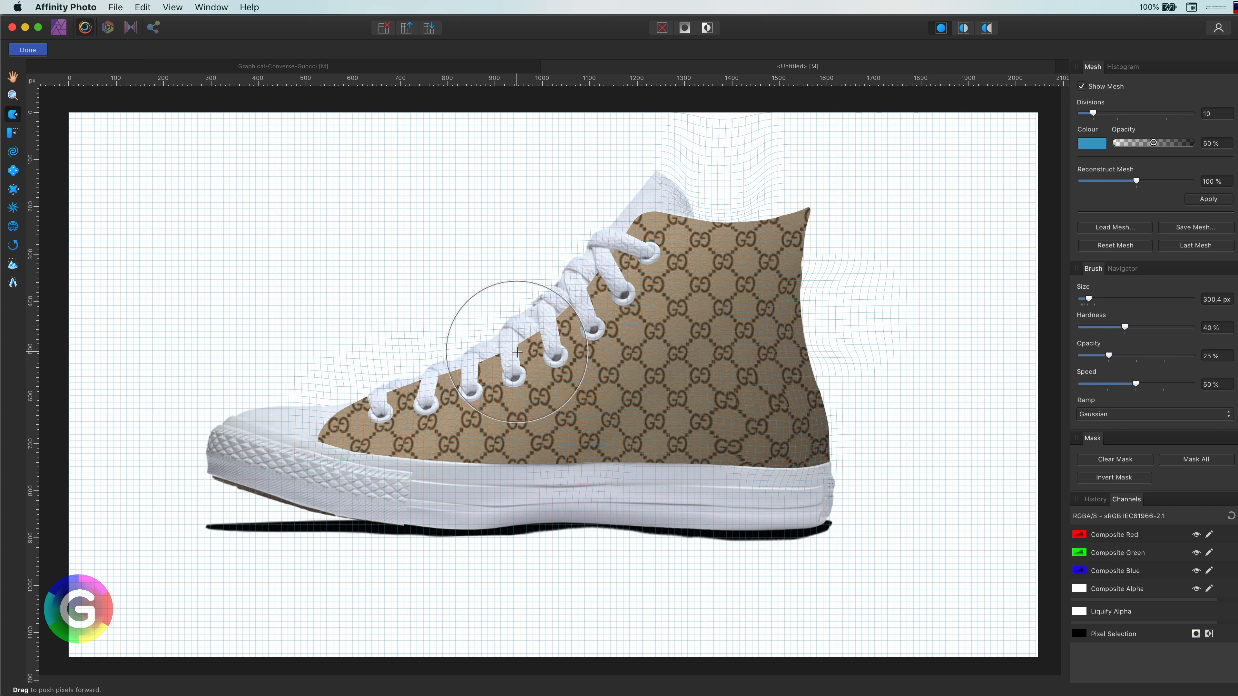
click(27, 49)
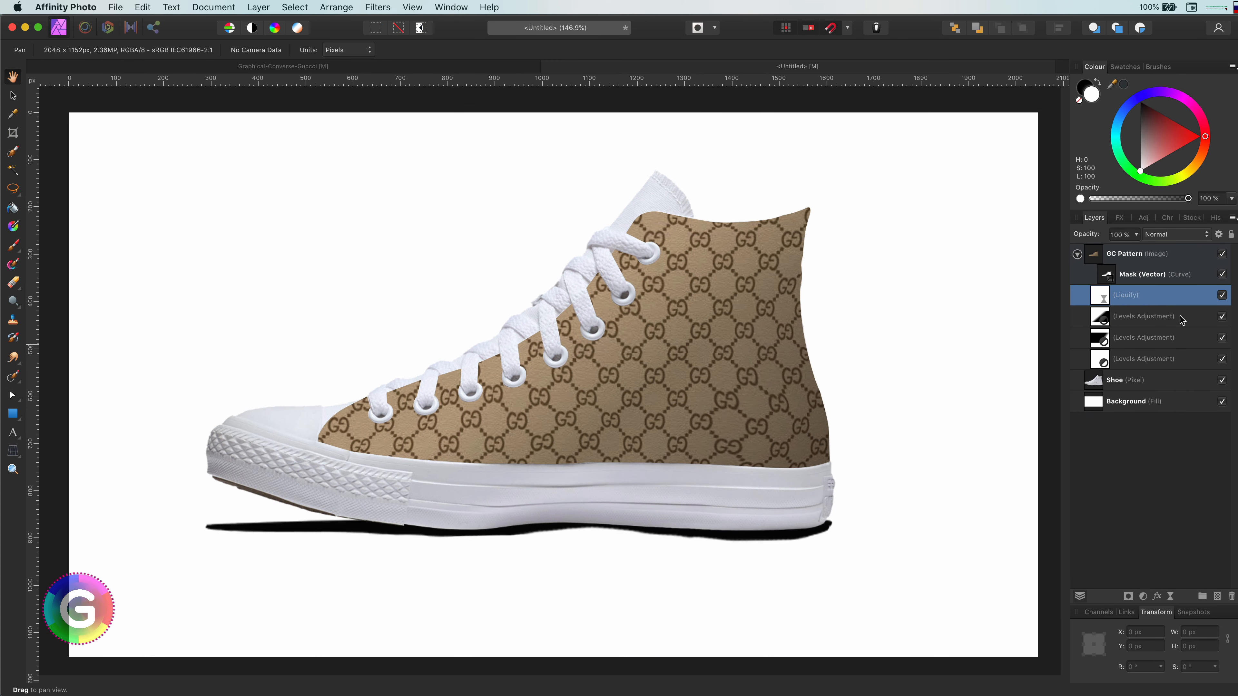
click(1223, 295)
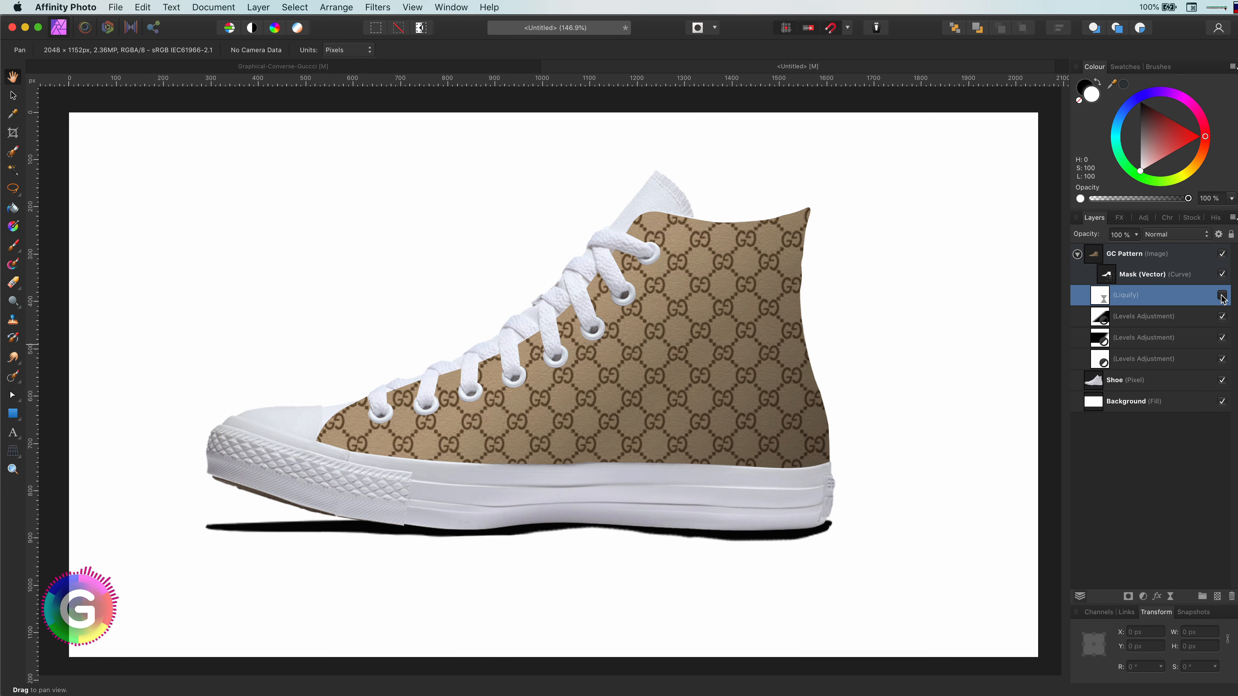
click(1223, 294)
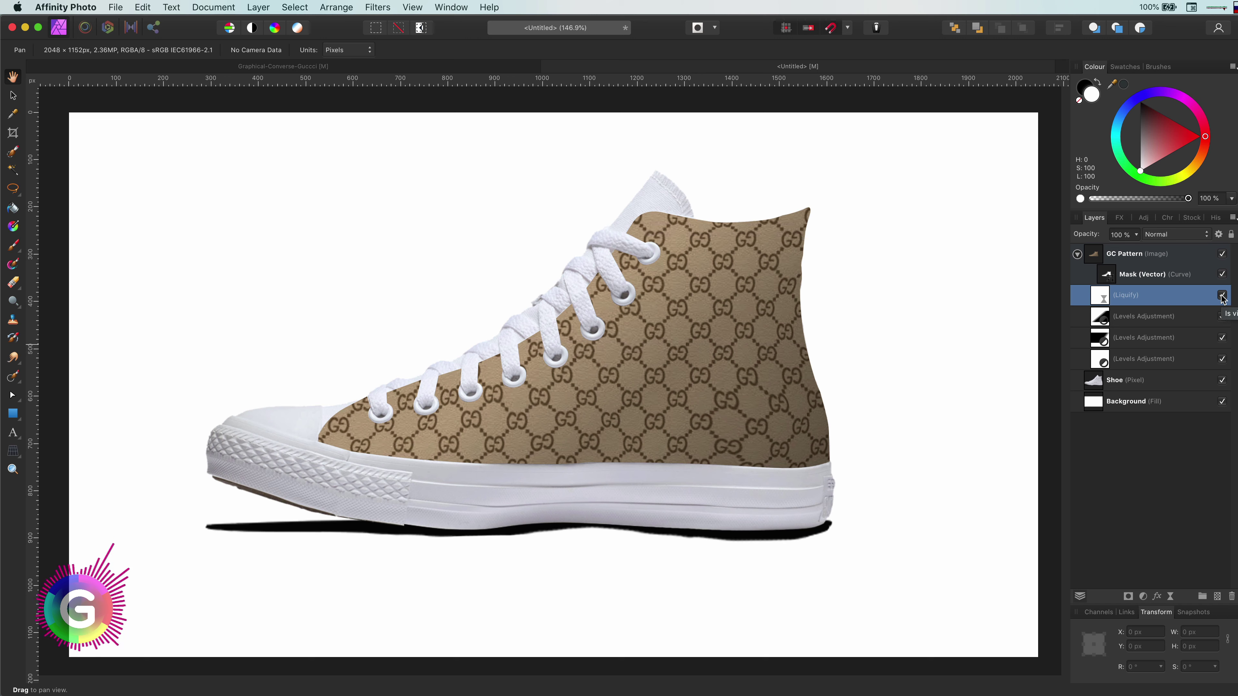
click(1223, 295)
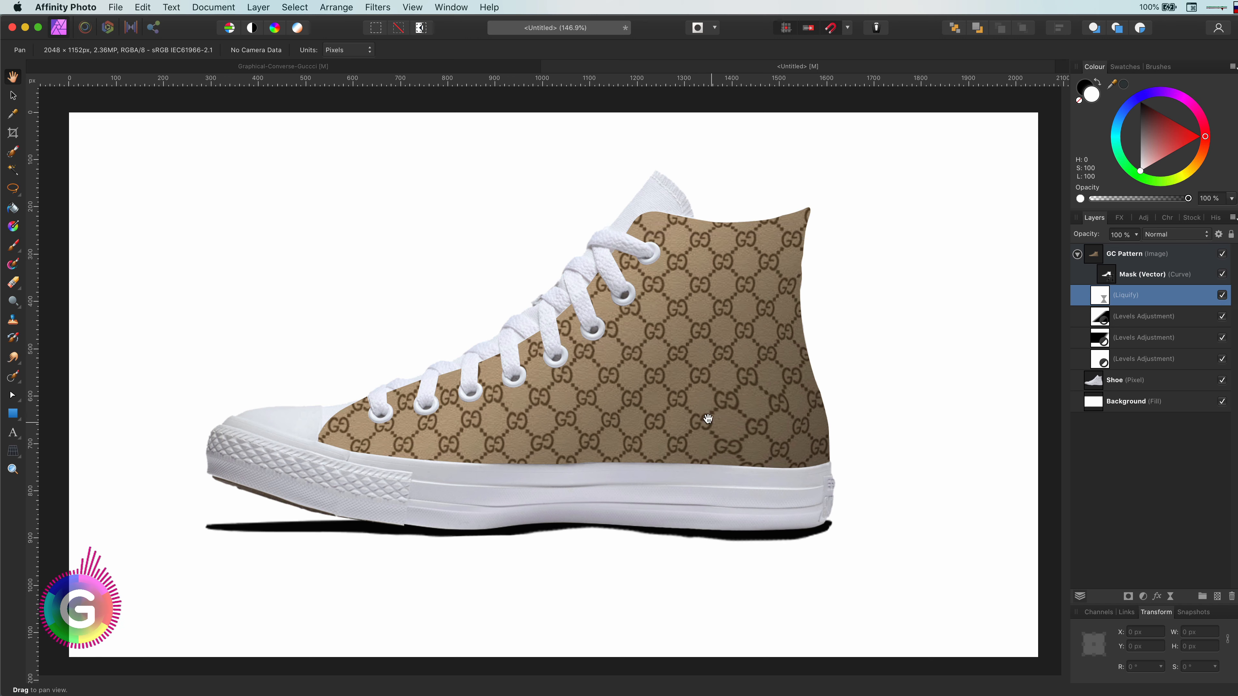
mouse_move(741, 413)
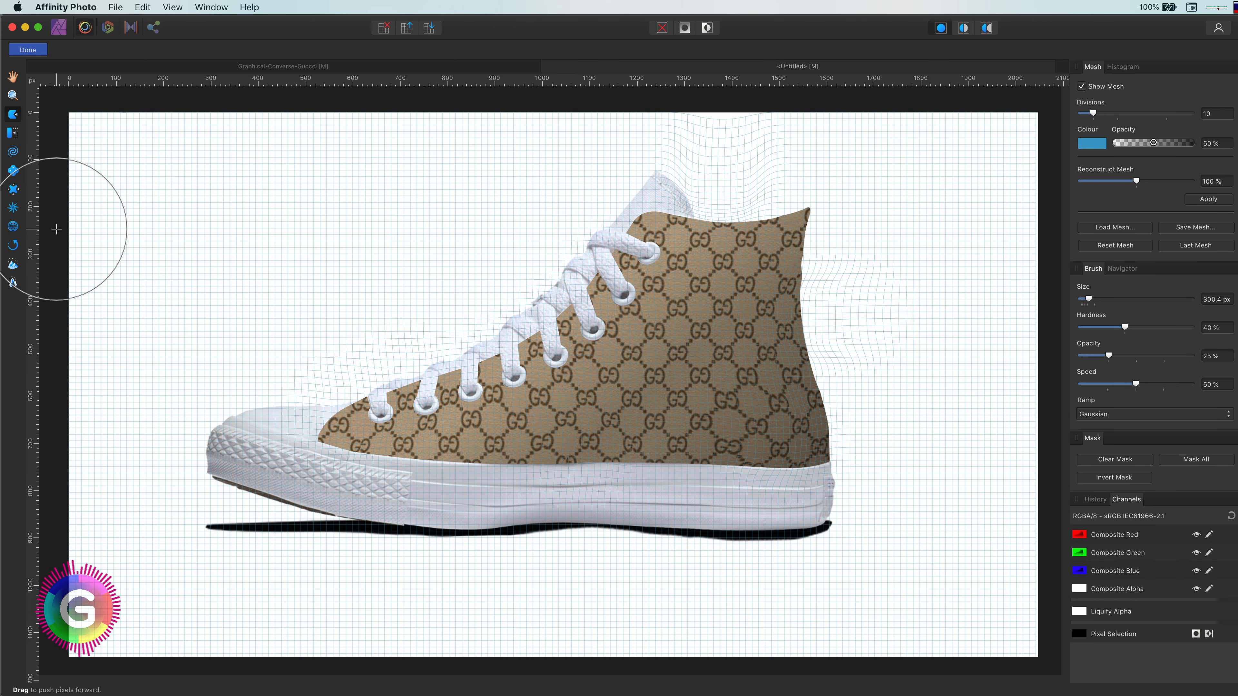
mouse_move(13, 265)
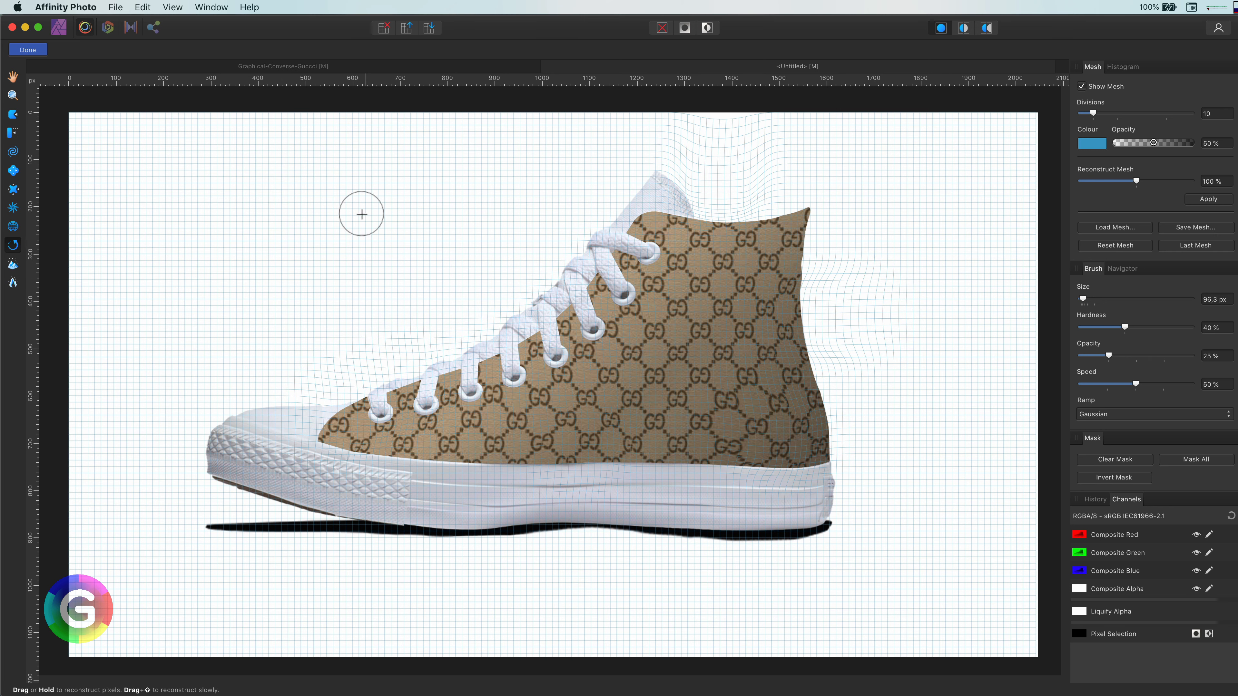
Step: Reconstruct over-warped areas in the Liquify layer, compare by toggling visibility, and finish
click(27, 49)
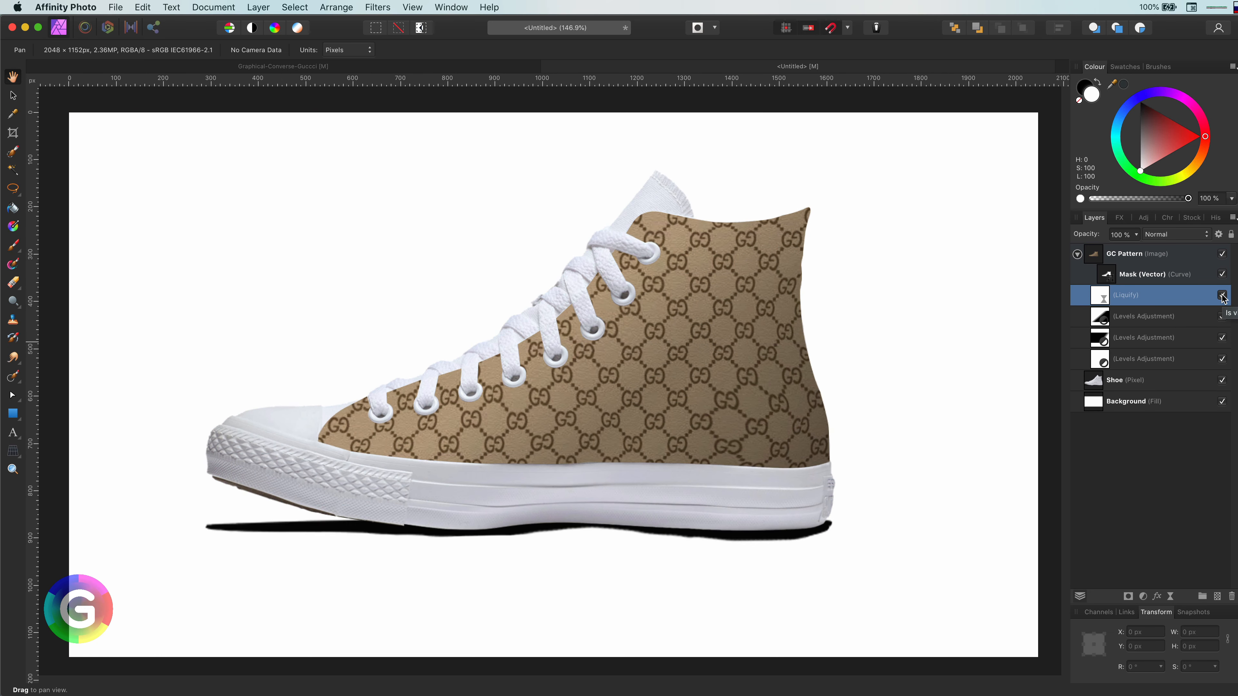
click(1222, 296)
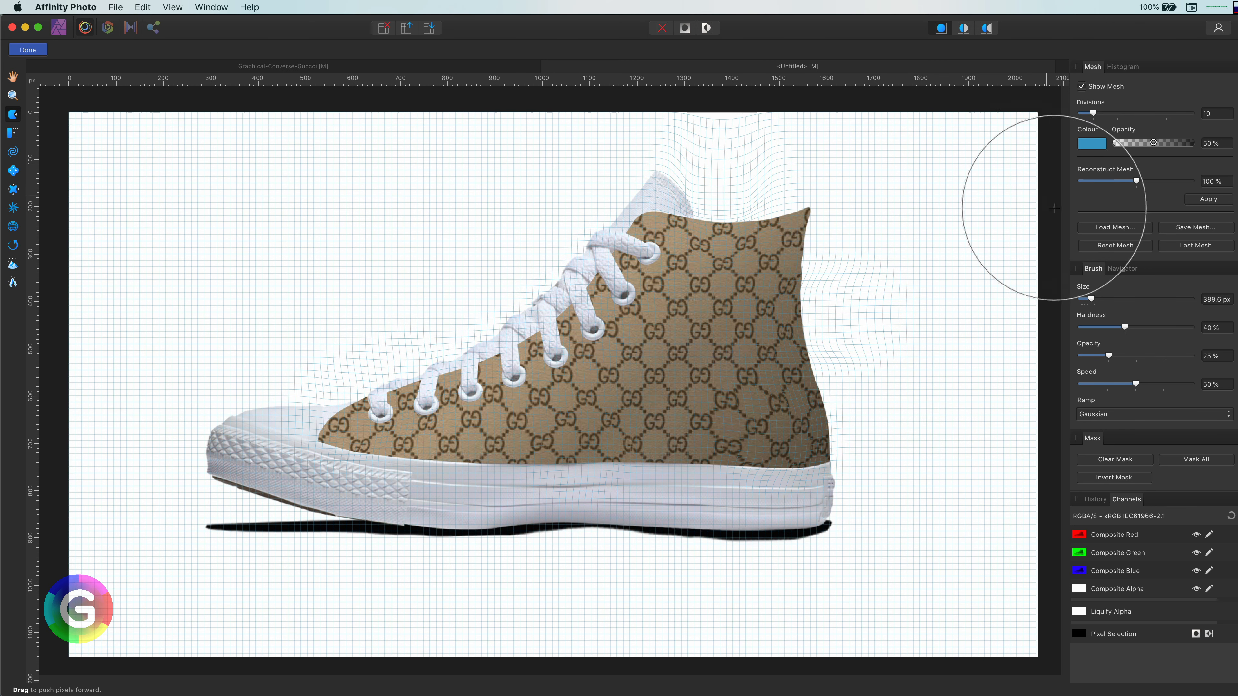
click(27, 50)
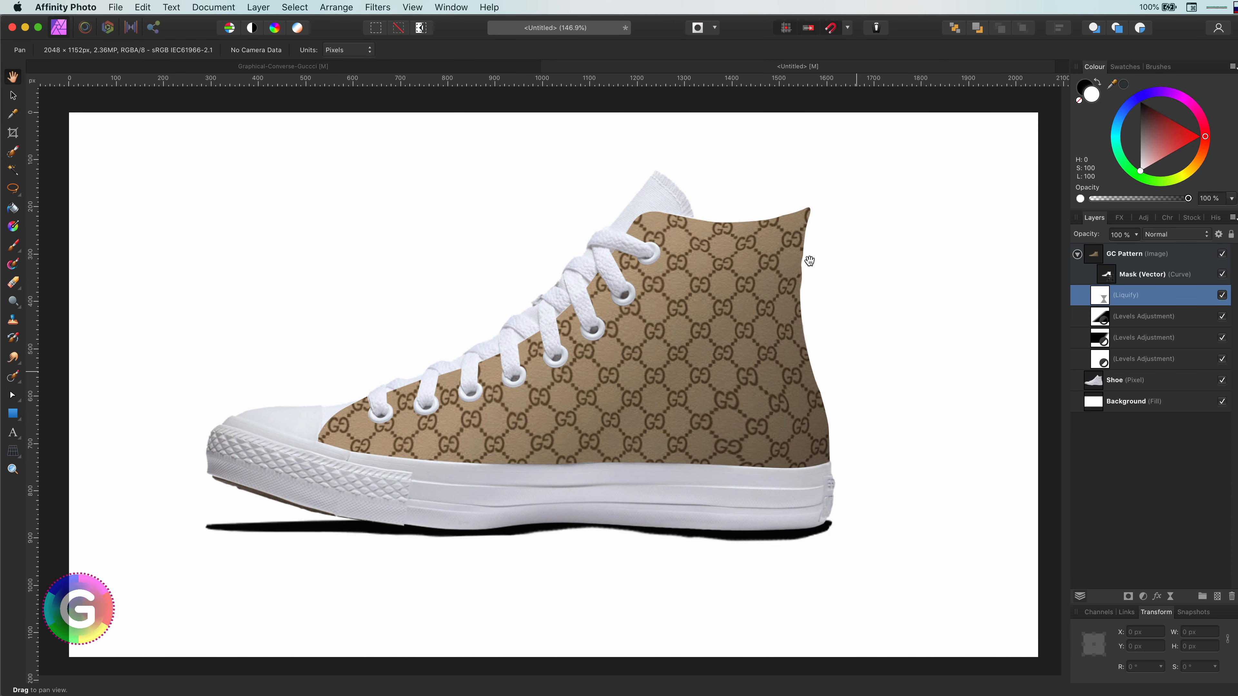
mouse_move(890, 441)
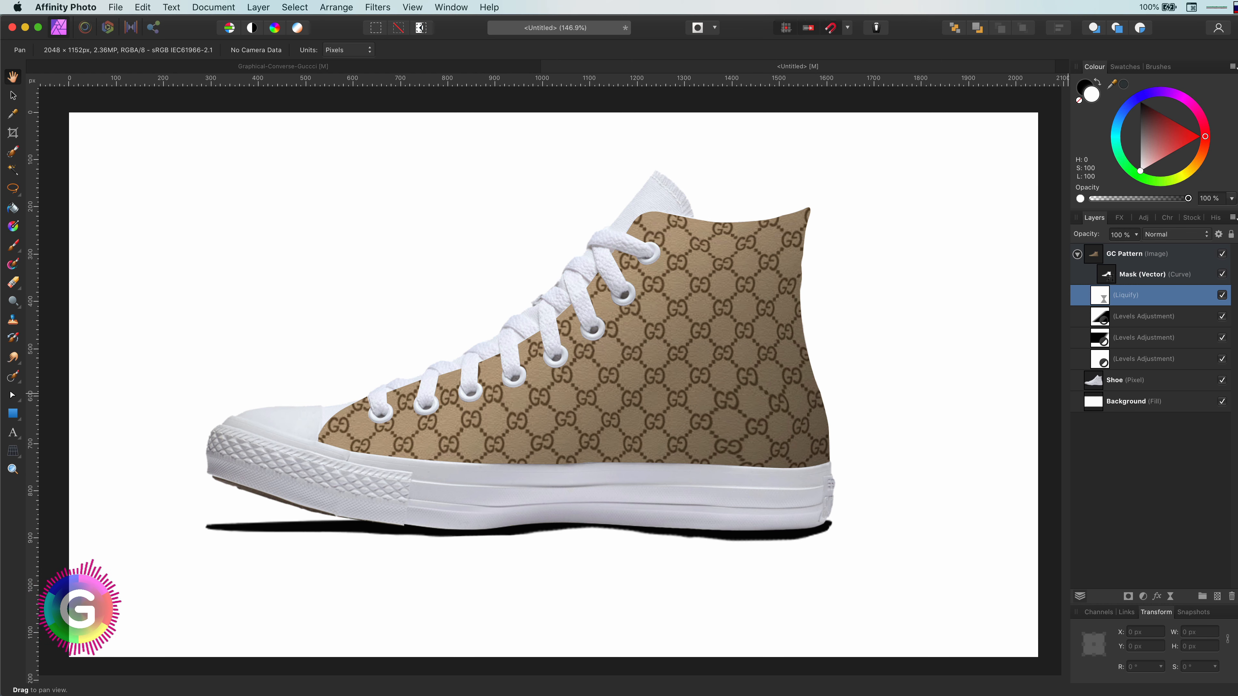
click(1142, 596)
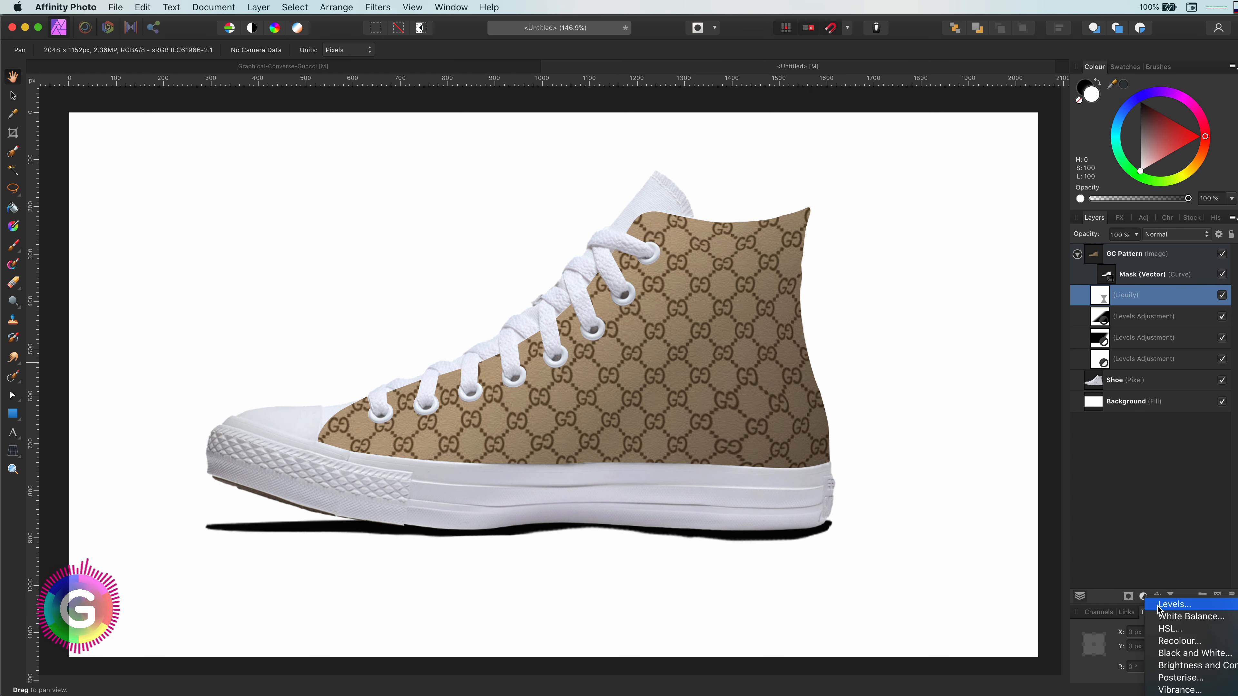
Step: Add a Levels adjustment above Liquify with black level 15% and output black 6%
click(1175, 604)
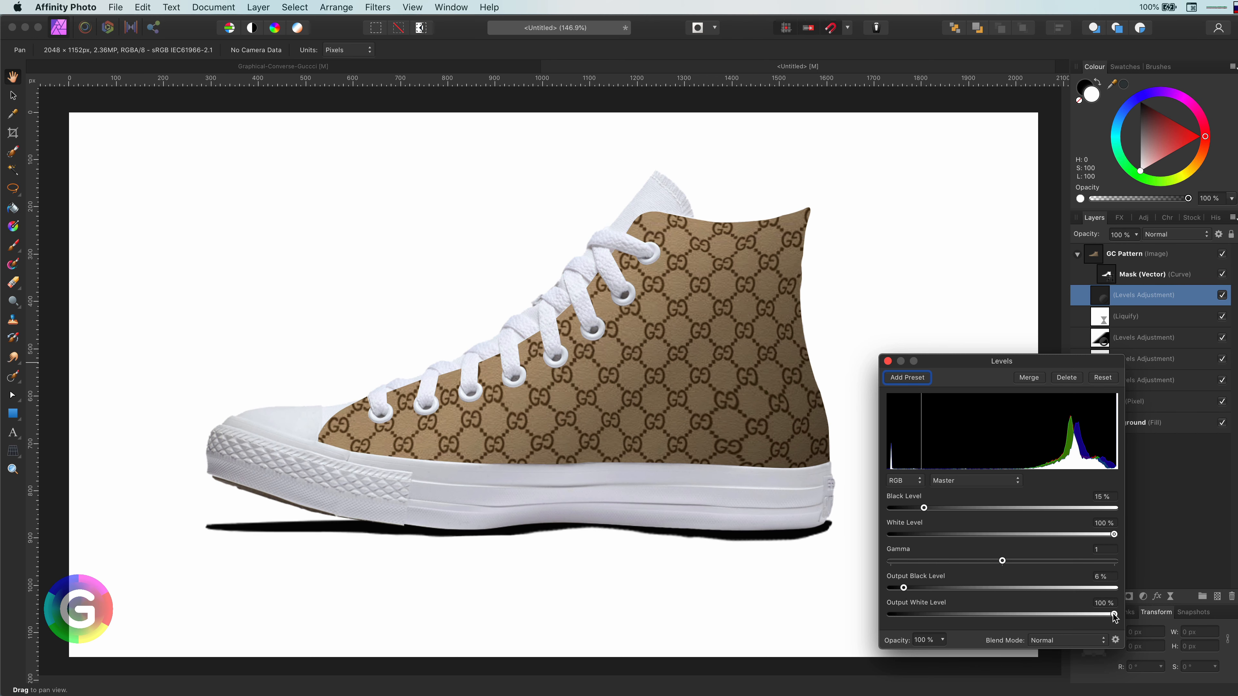
click(887, 361)
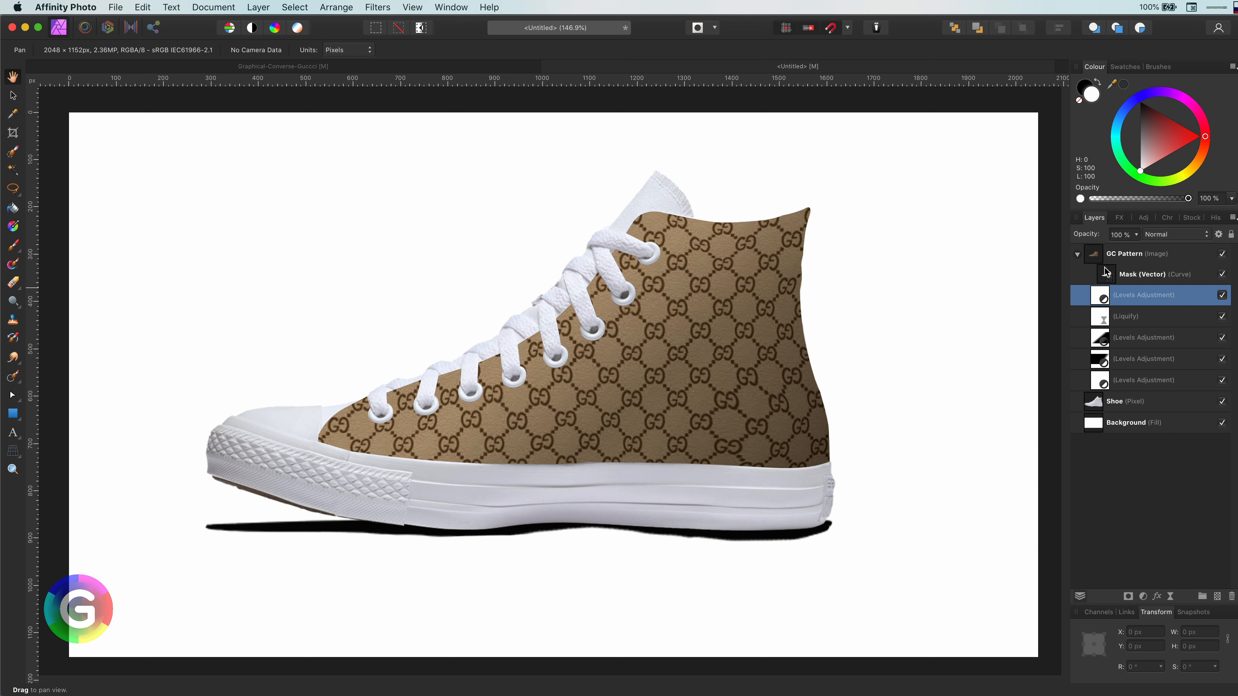
click(12, 396)
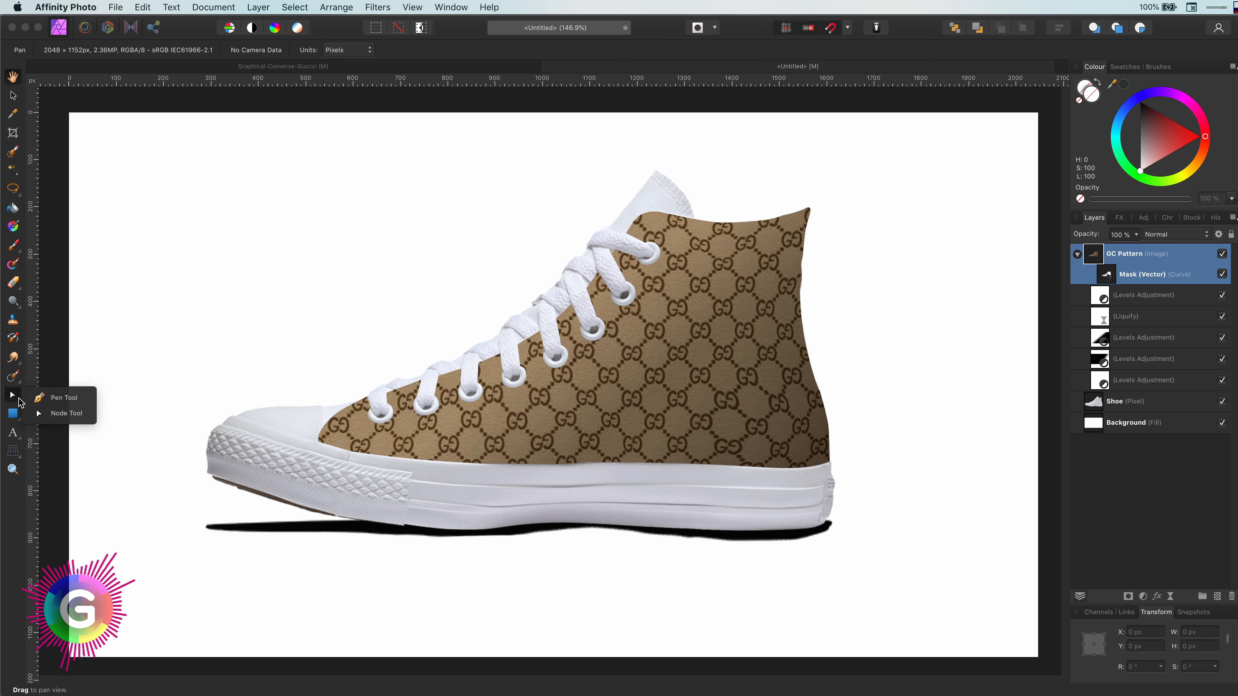
Step: Draw a Pen curve along the sole with a 15 pt brown stroke
click(63, 397)
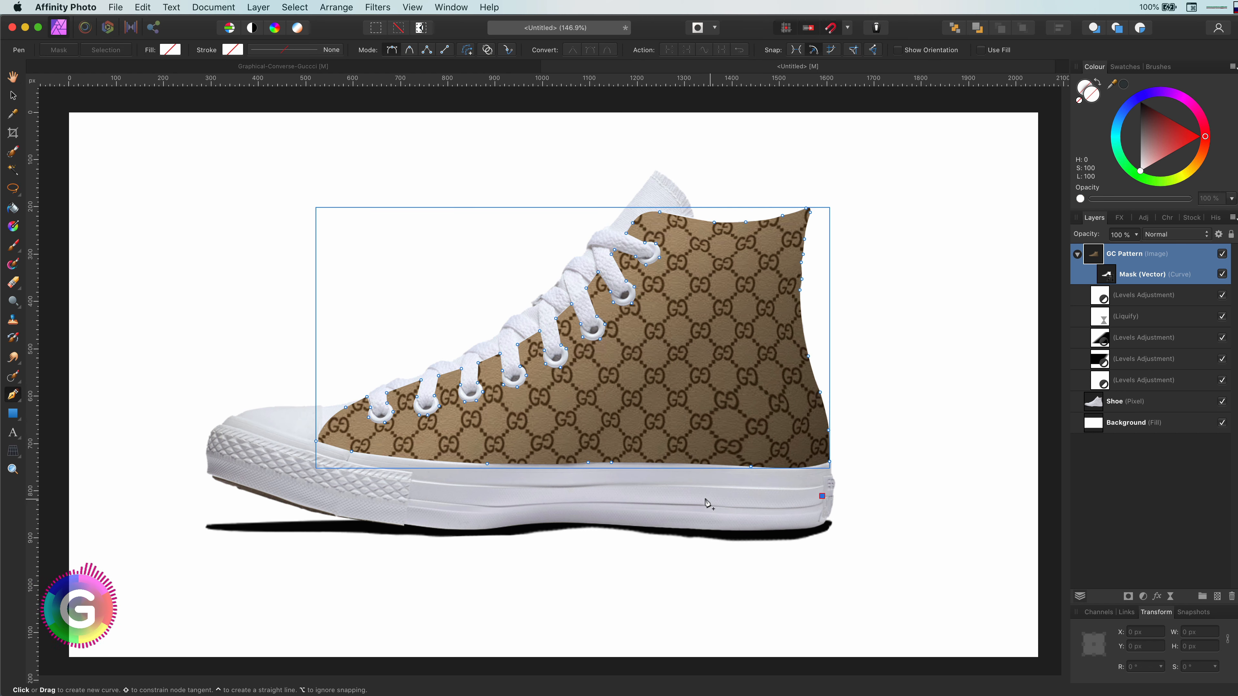
click(553, 496)
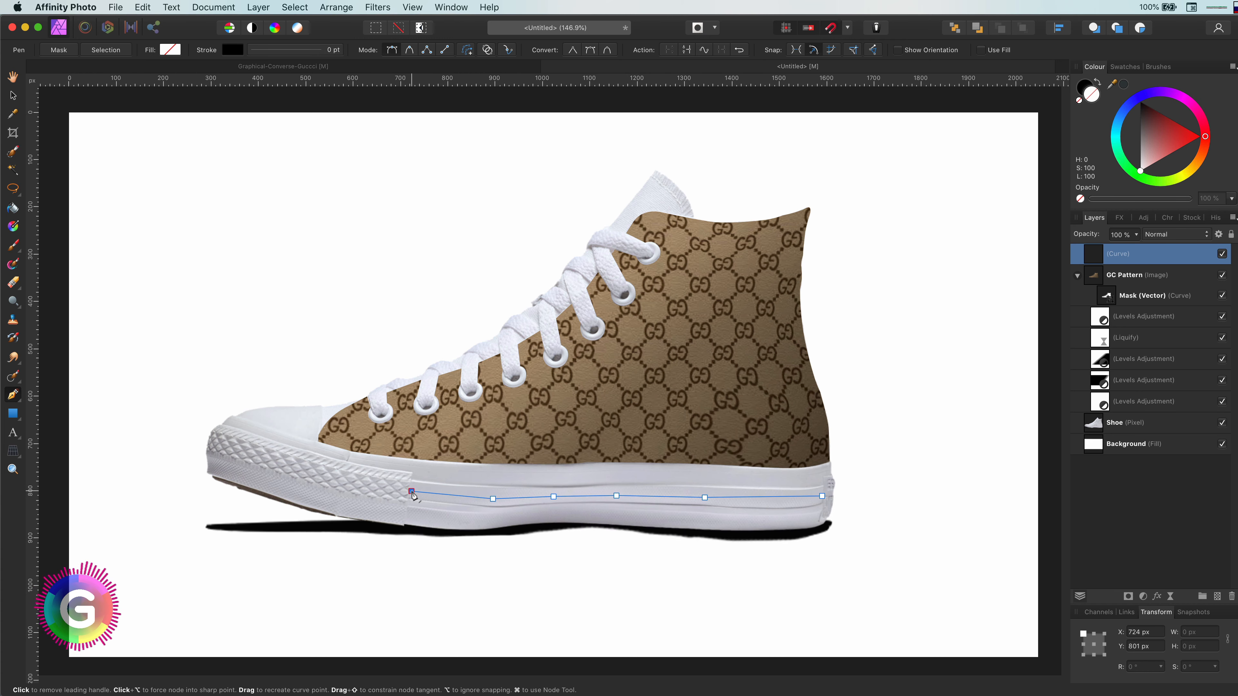
click(232, 50)
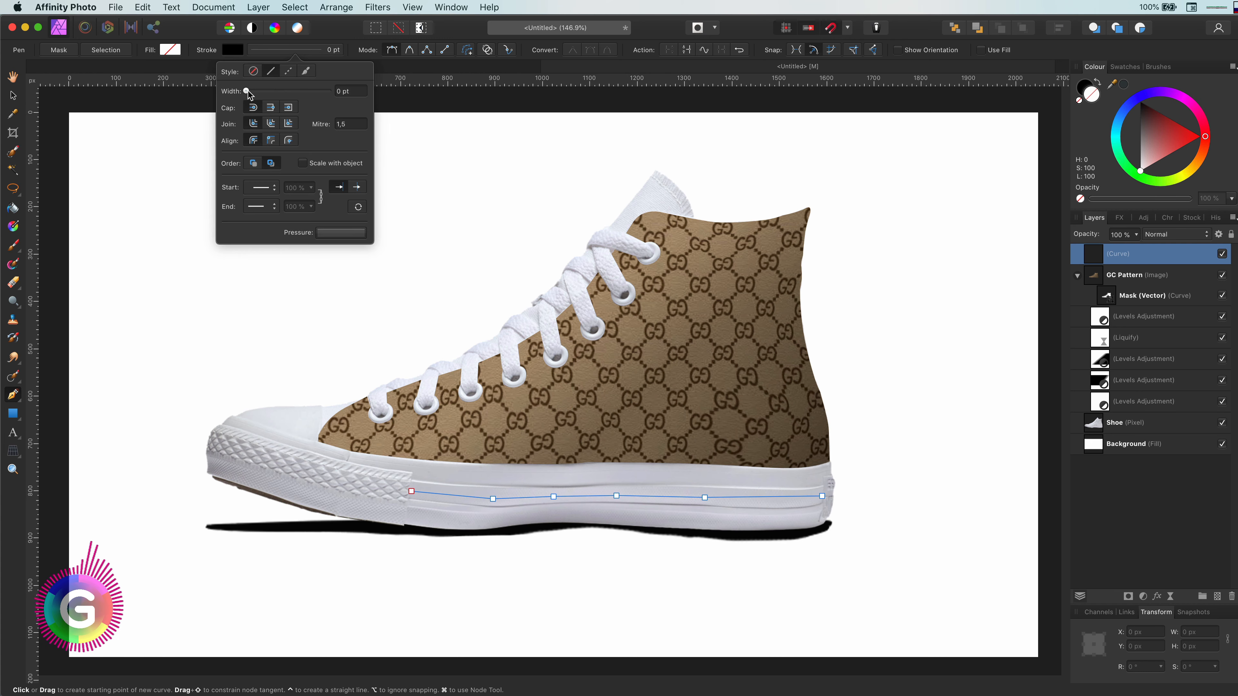
drag(247, 91, 287, 90)
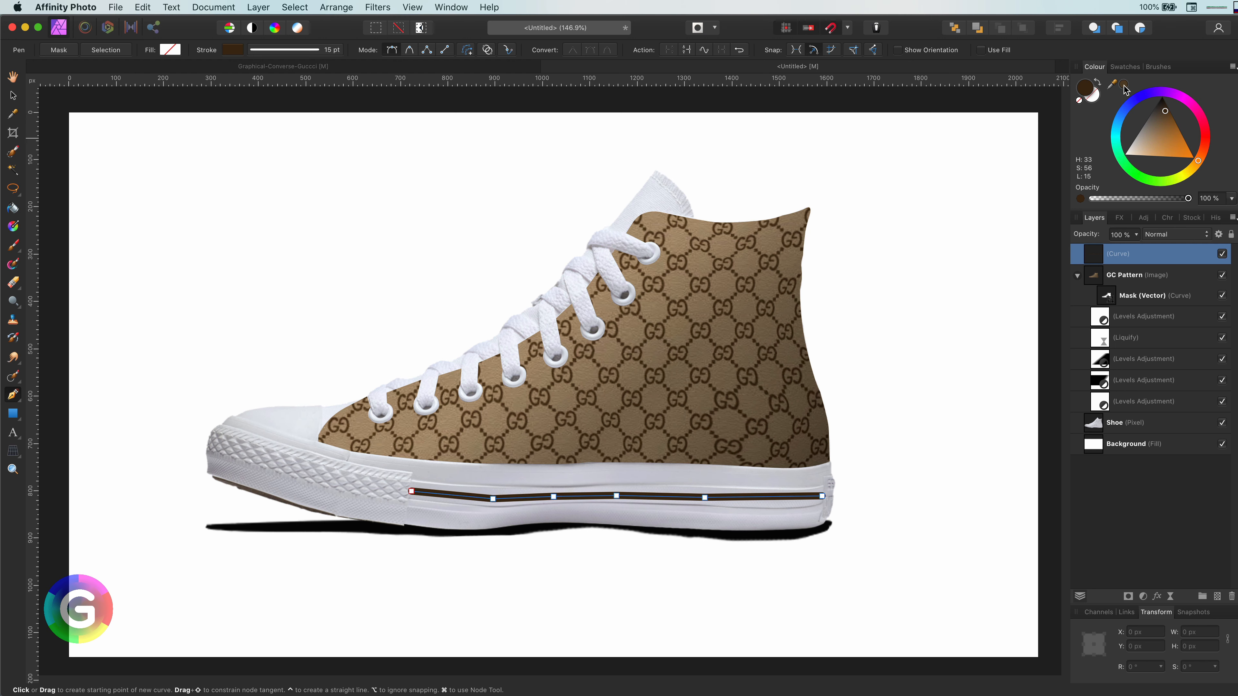
click(1154, 129)
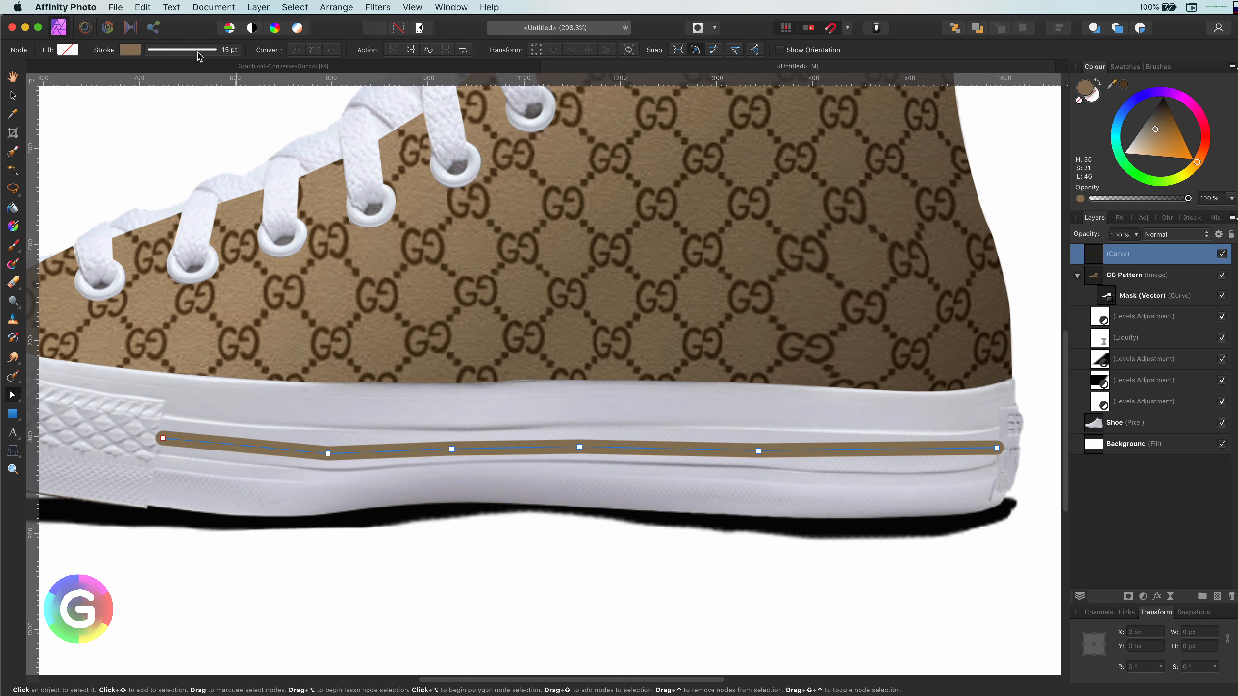
Step: Refine the sole stripe's nodes so it bends smoothly along the sole's contour
click(182, 50)
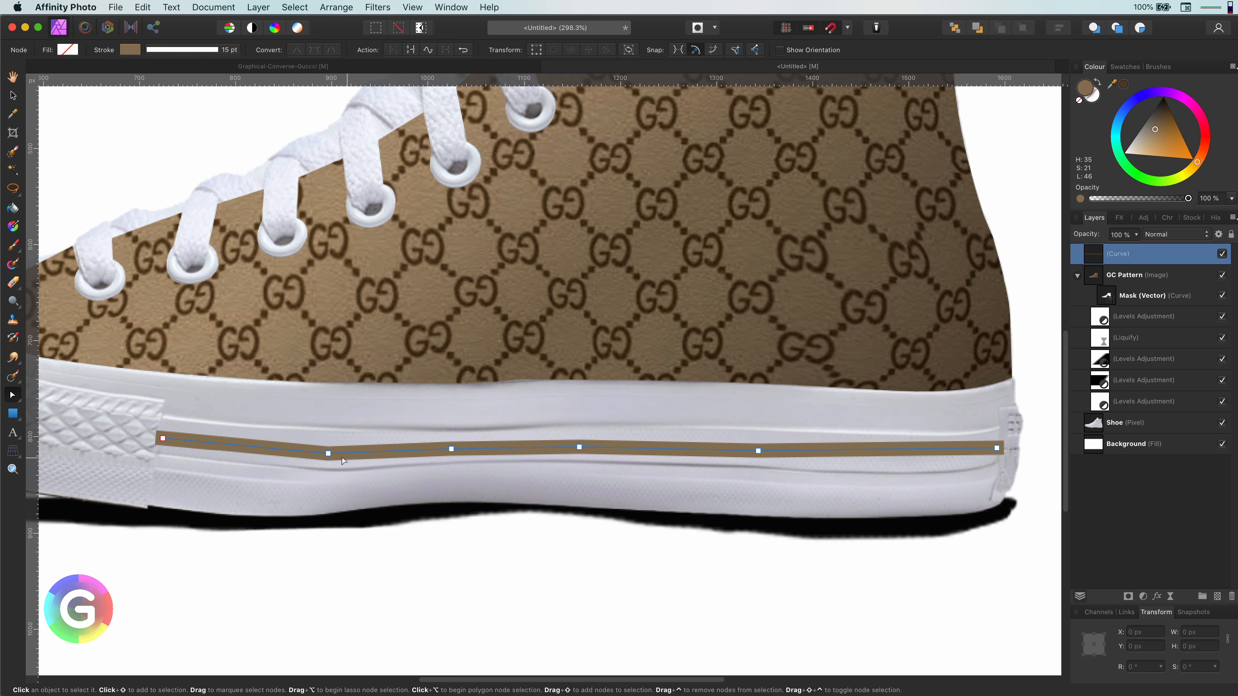
click(996, 449)
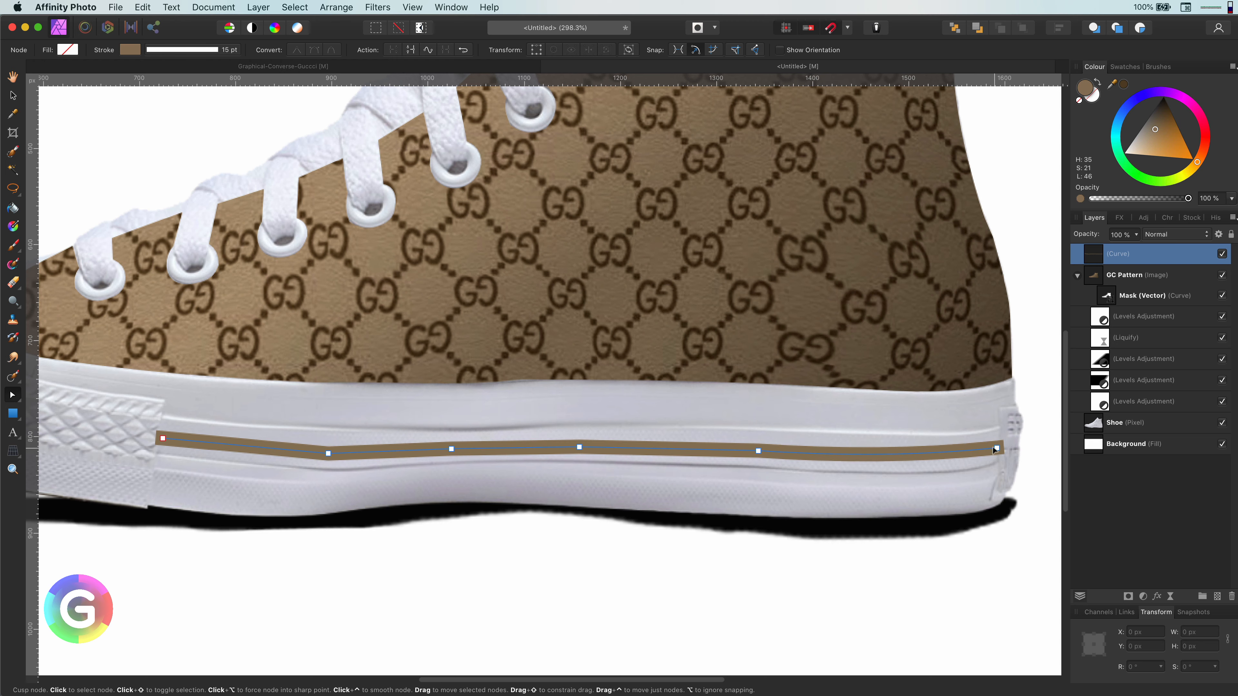
scroll(down, 3)
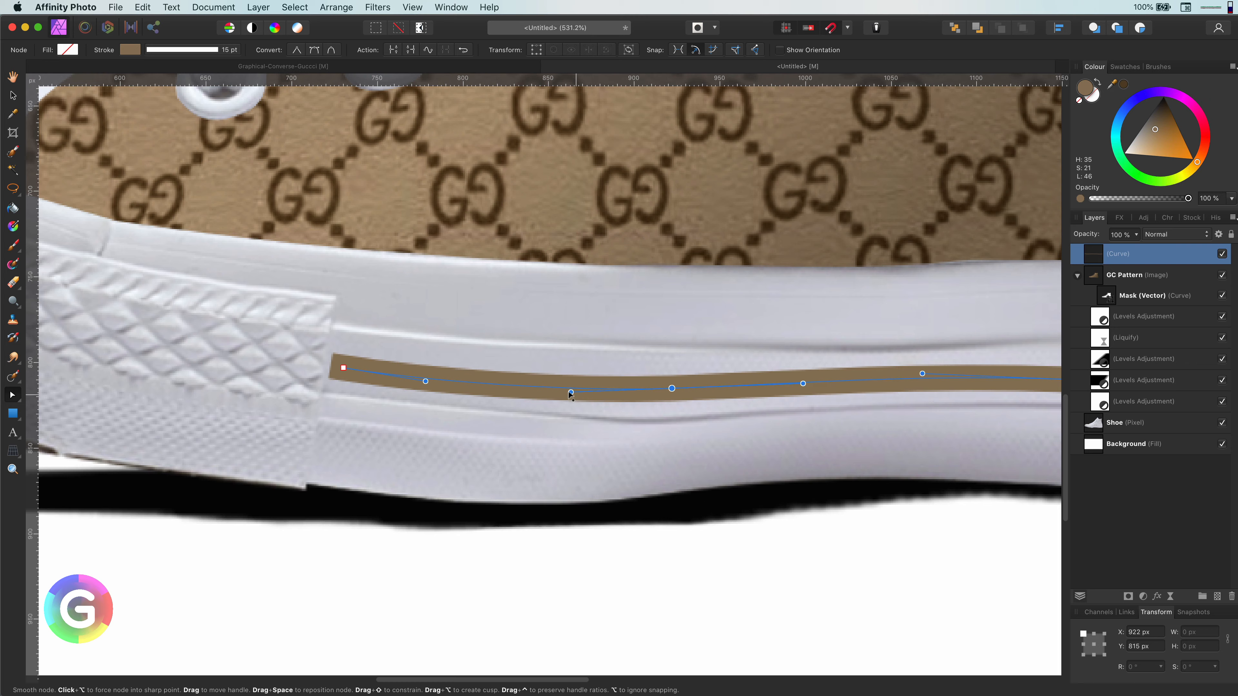
scroll(down, 3)
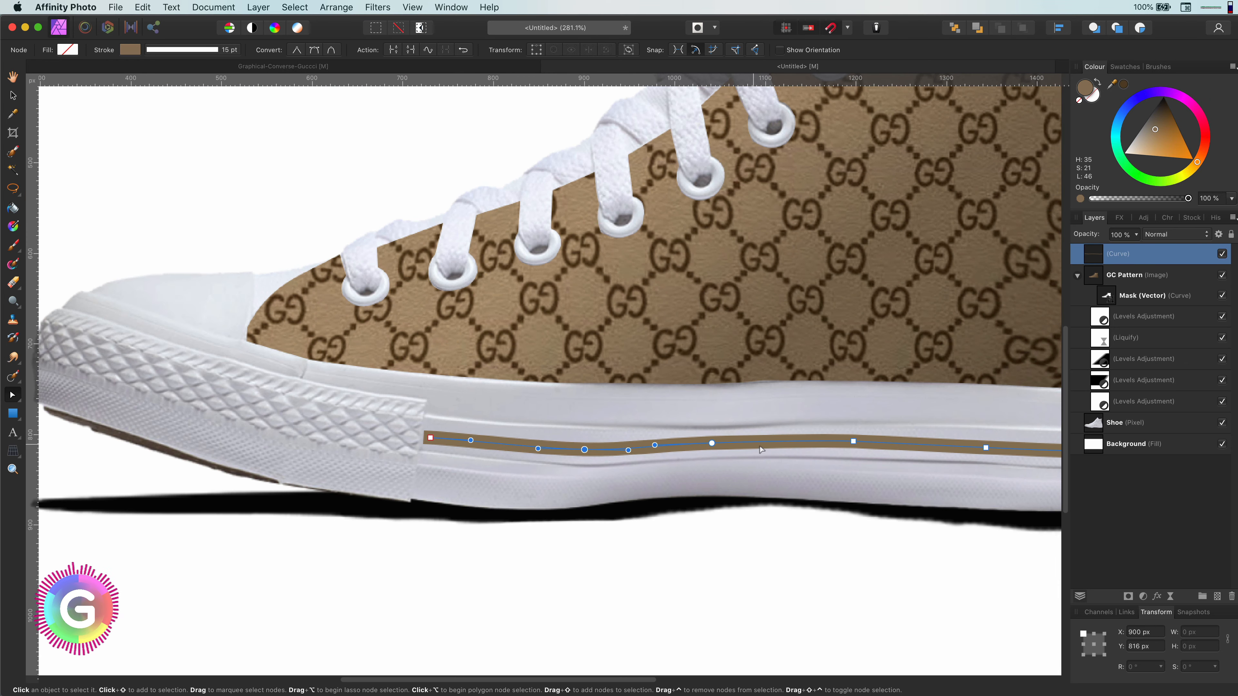
mouse_move(303, 81)
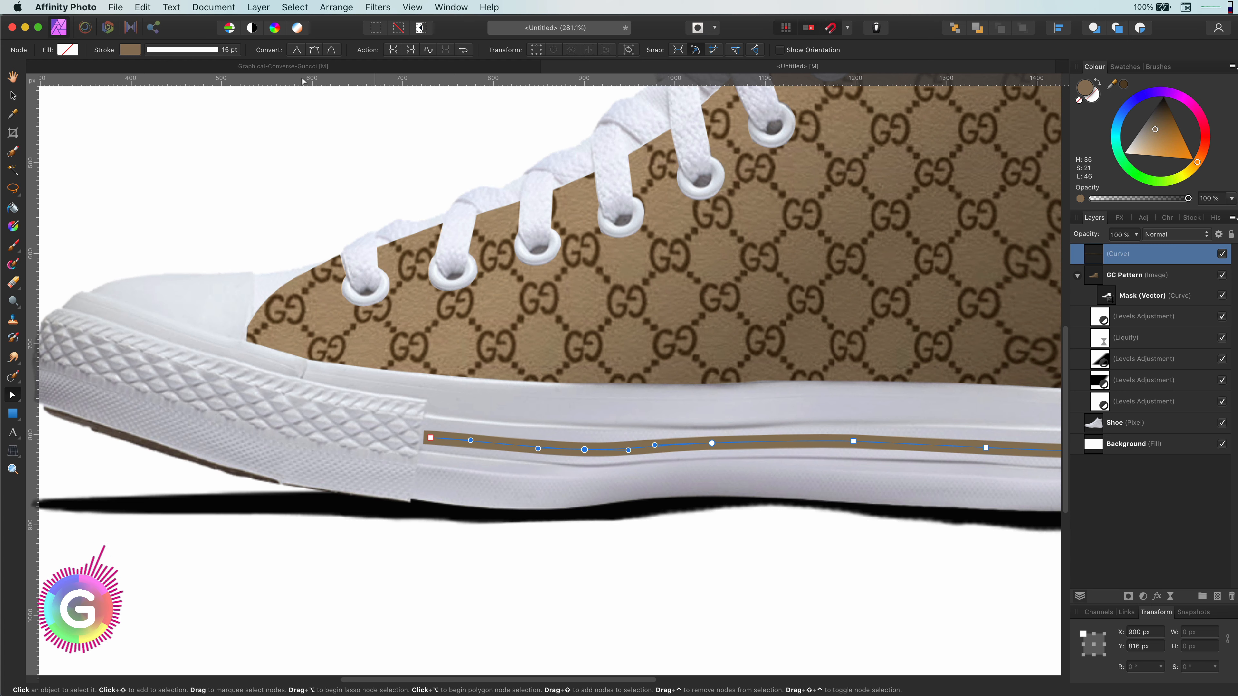
click(229, 50)
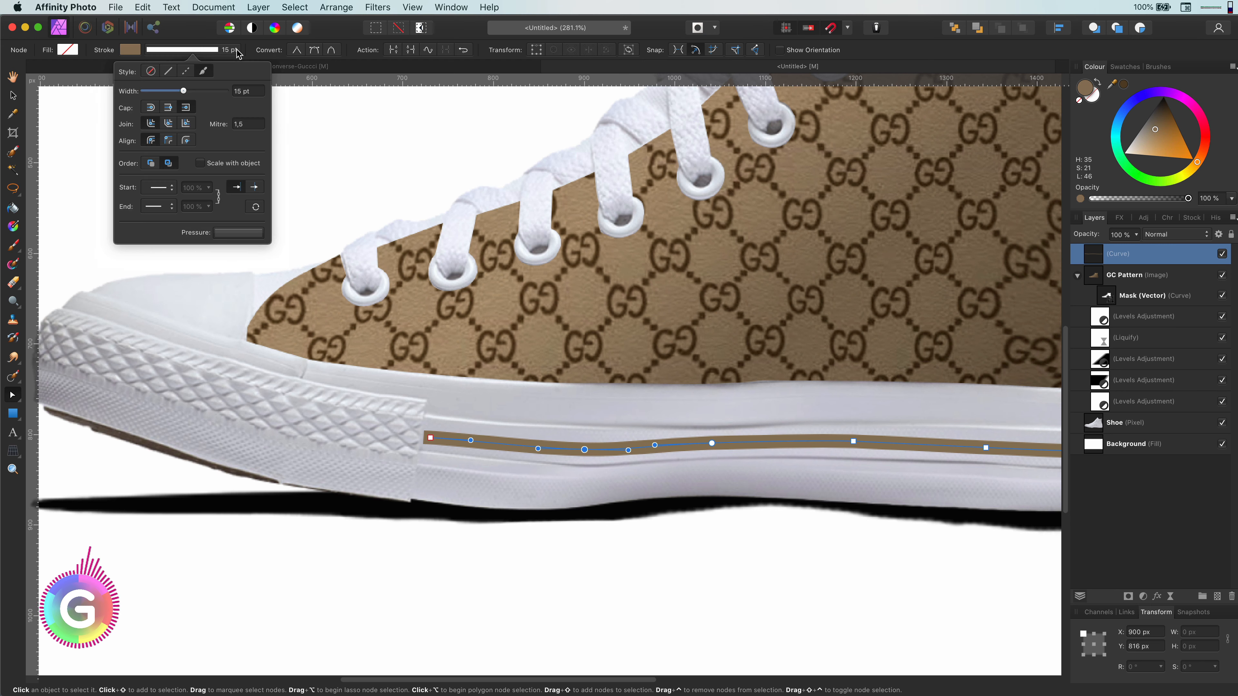
Step: Taper the sole line by reshaping its stroke pressure curve toward the middle
click(238, 232)
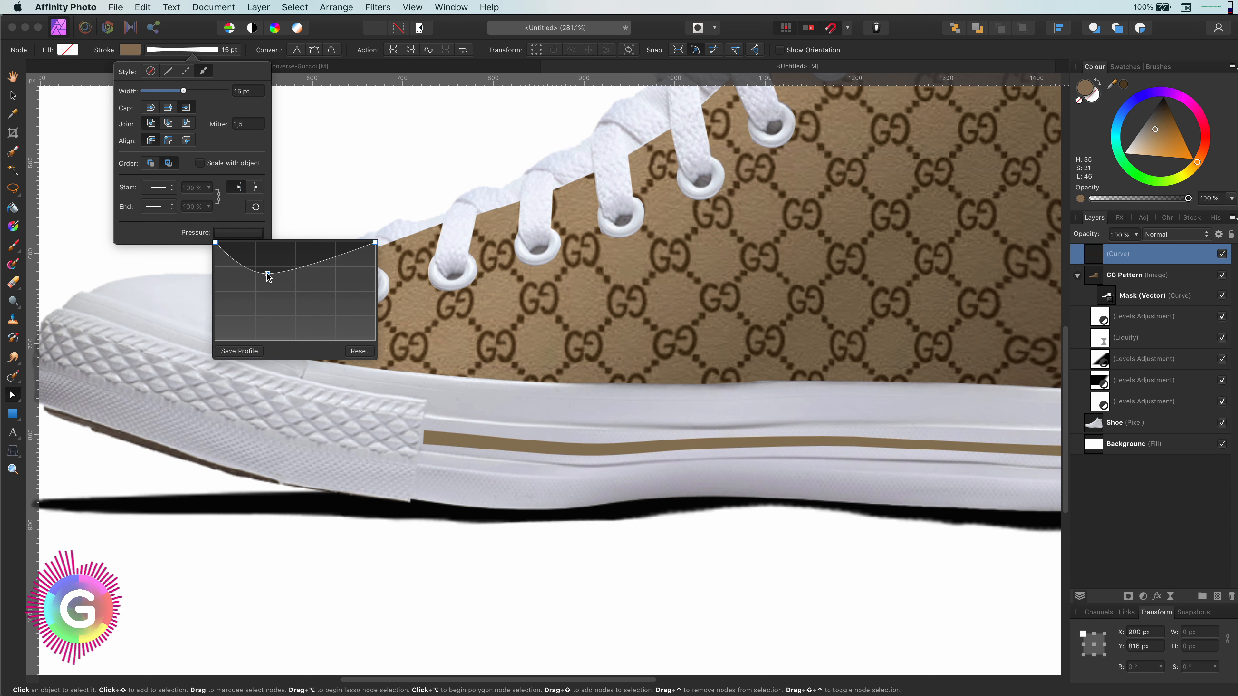
drag(269, 274, 264, 288)
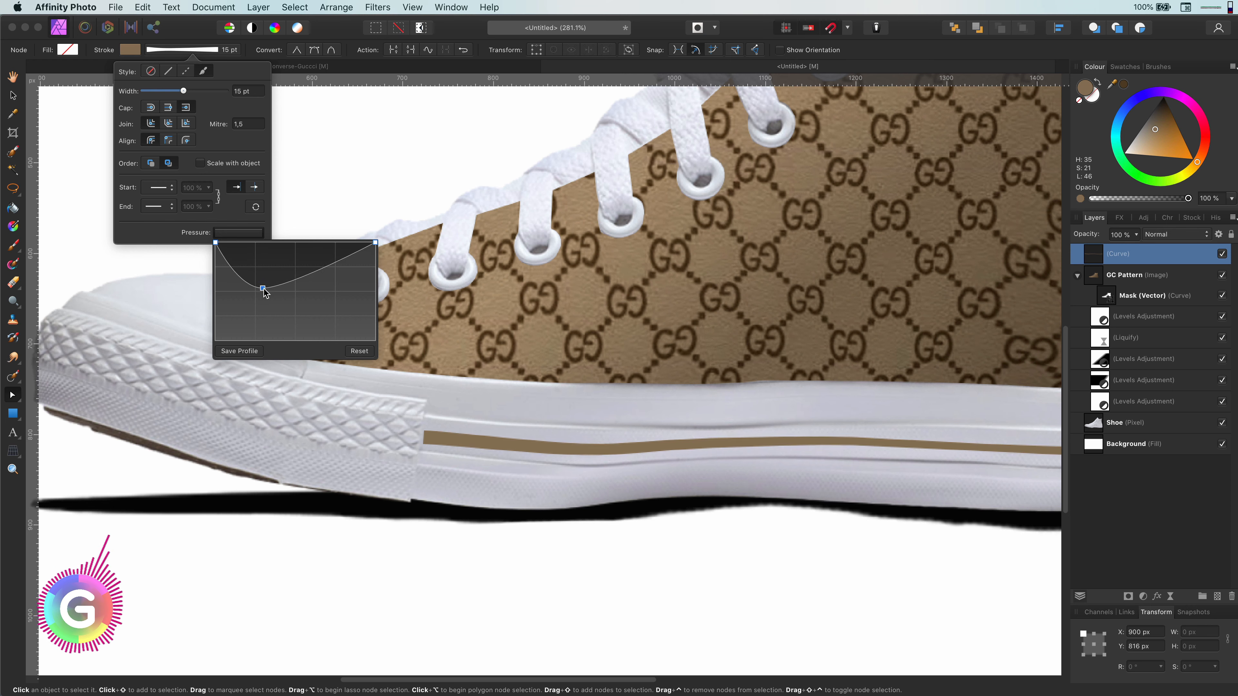
drag(264, 288, 319, 254)
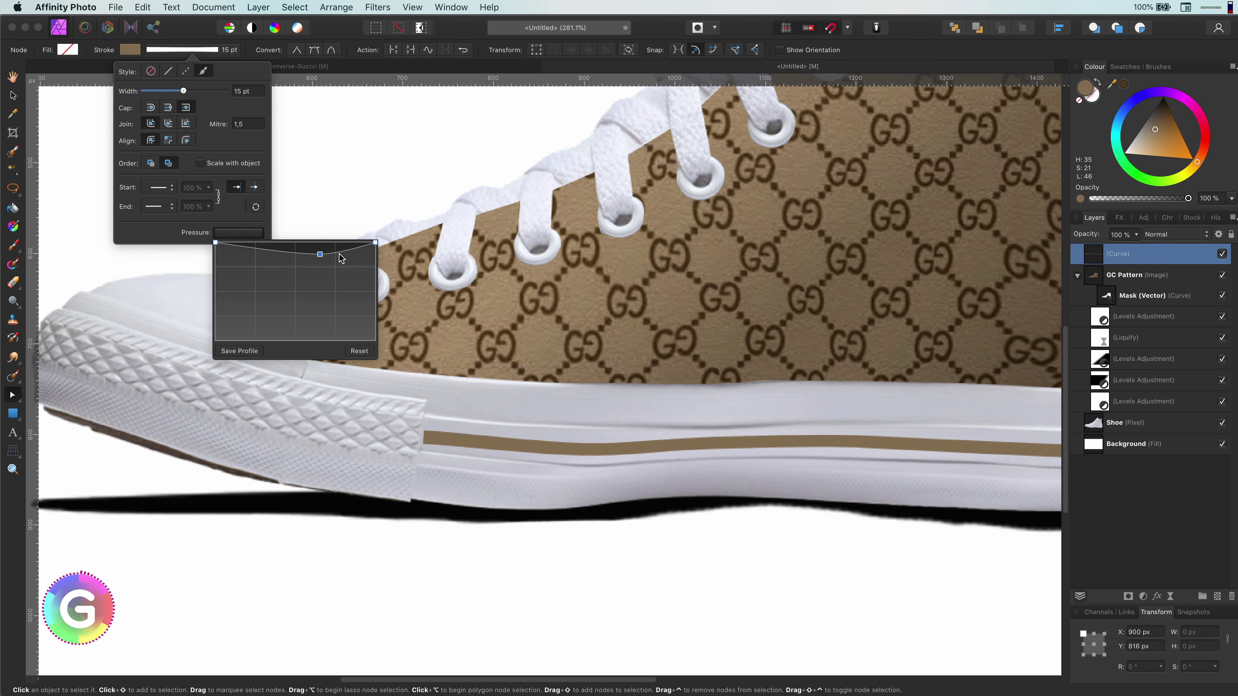
drag(320, 253, 343, 281)
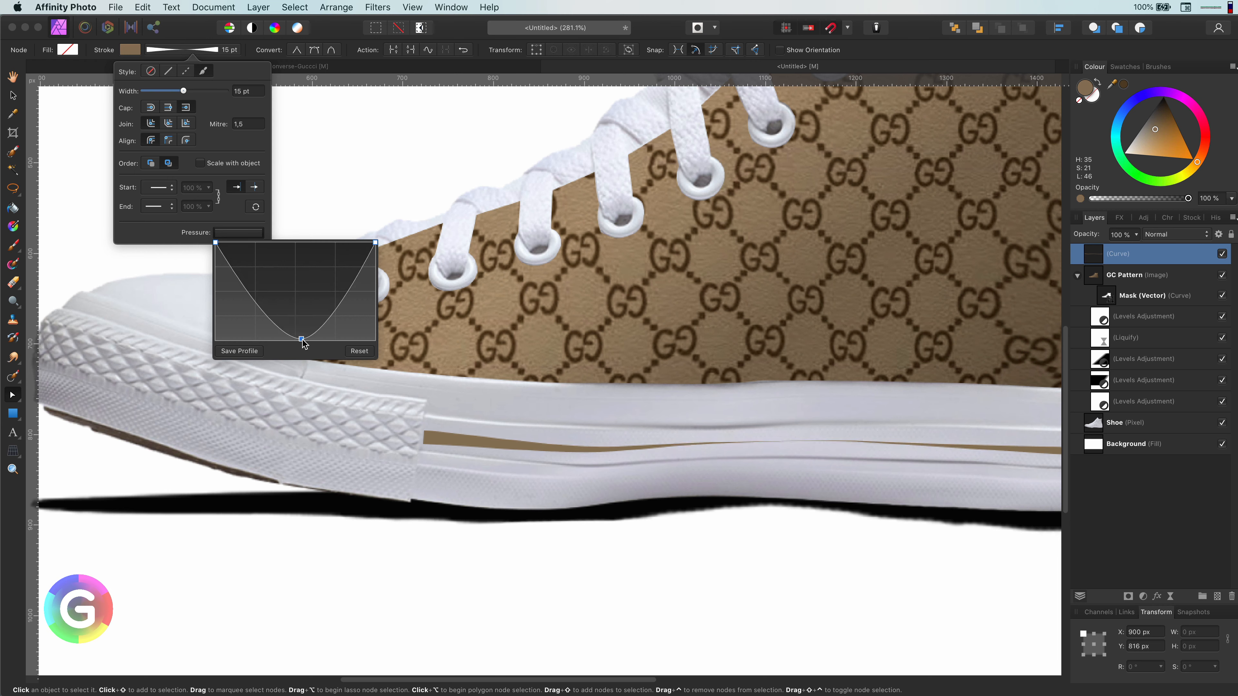
click(1143, 359)
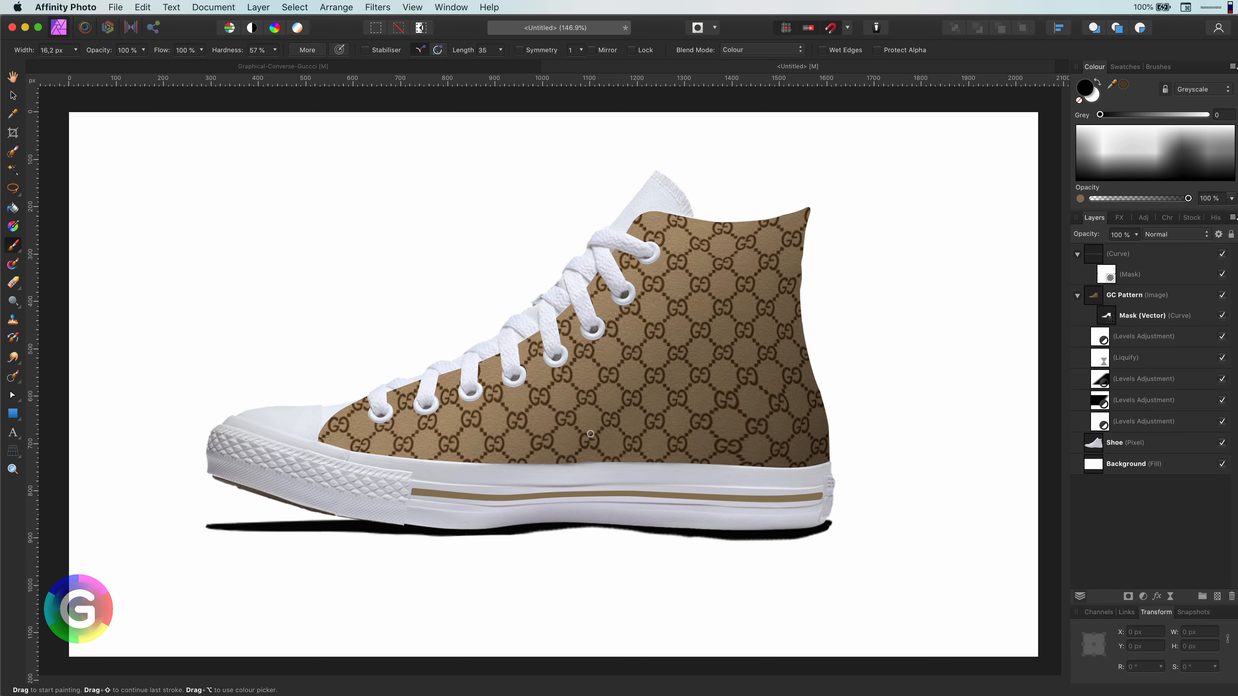
mouse_move(723, 300)
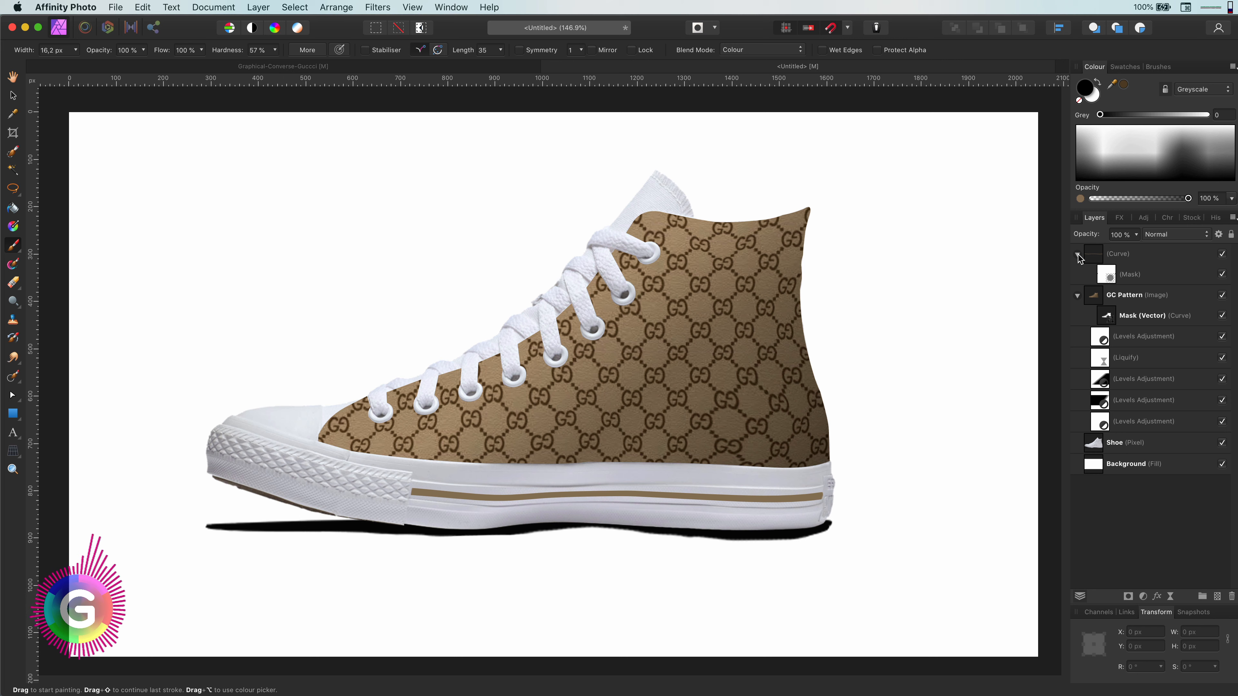
Step: Select the Shoe pixel layer to duplicate it for the masked copy
click(1115, 442)
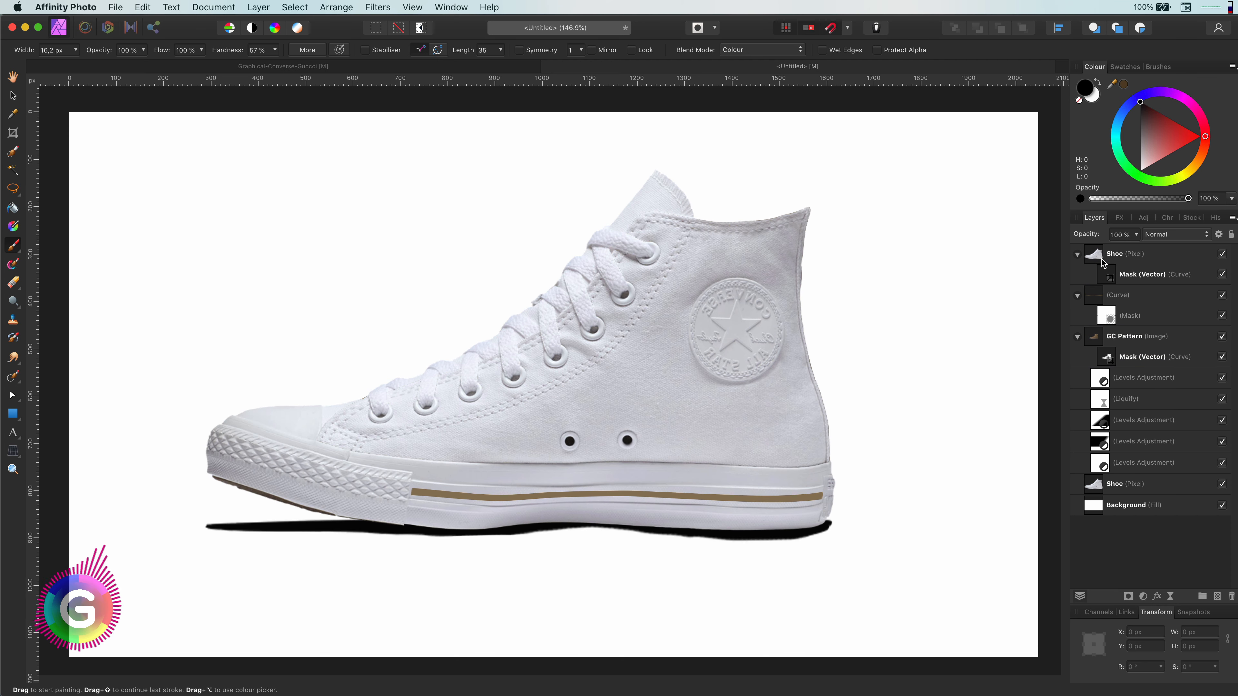
Step: Collapse the sole line layer and set the top Shoe copy's blend mode to Overlay
click(1115, 253)
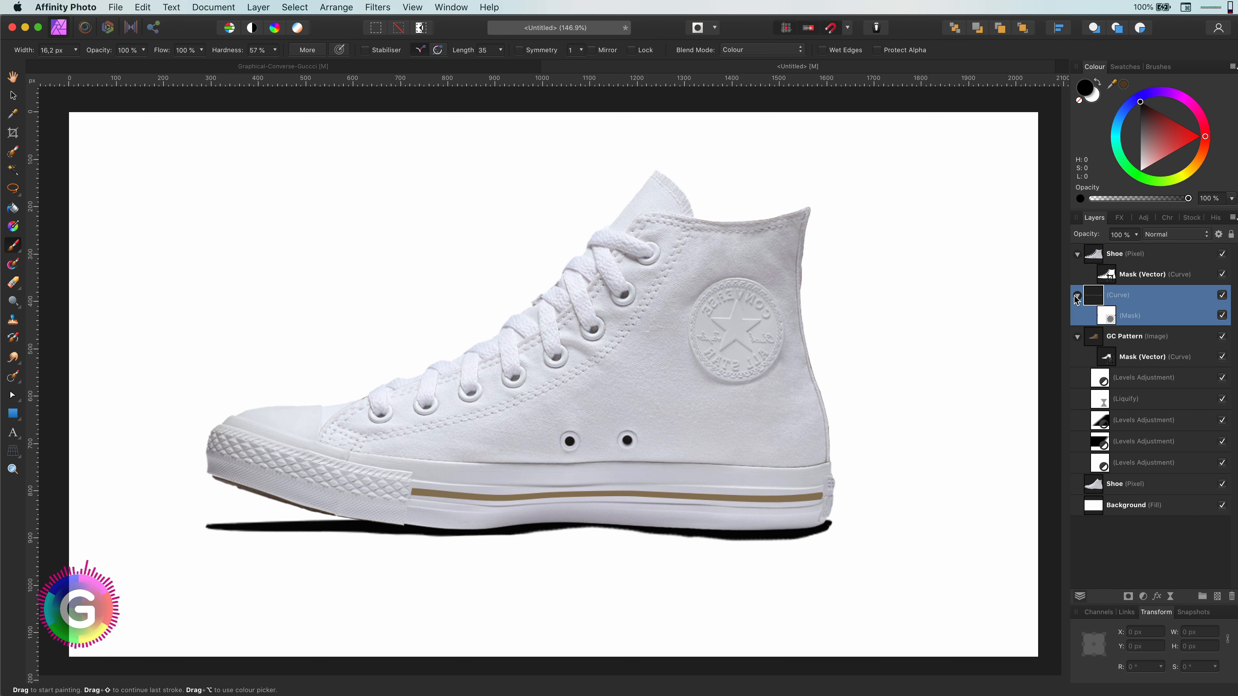
click(1077, 295)
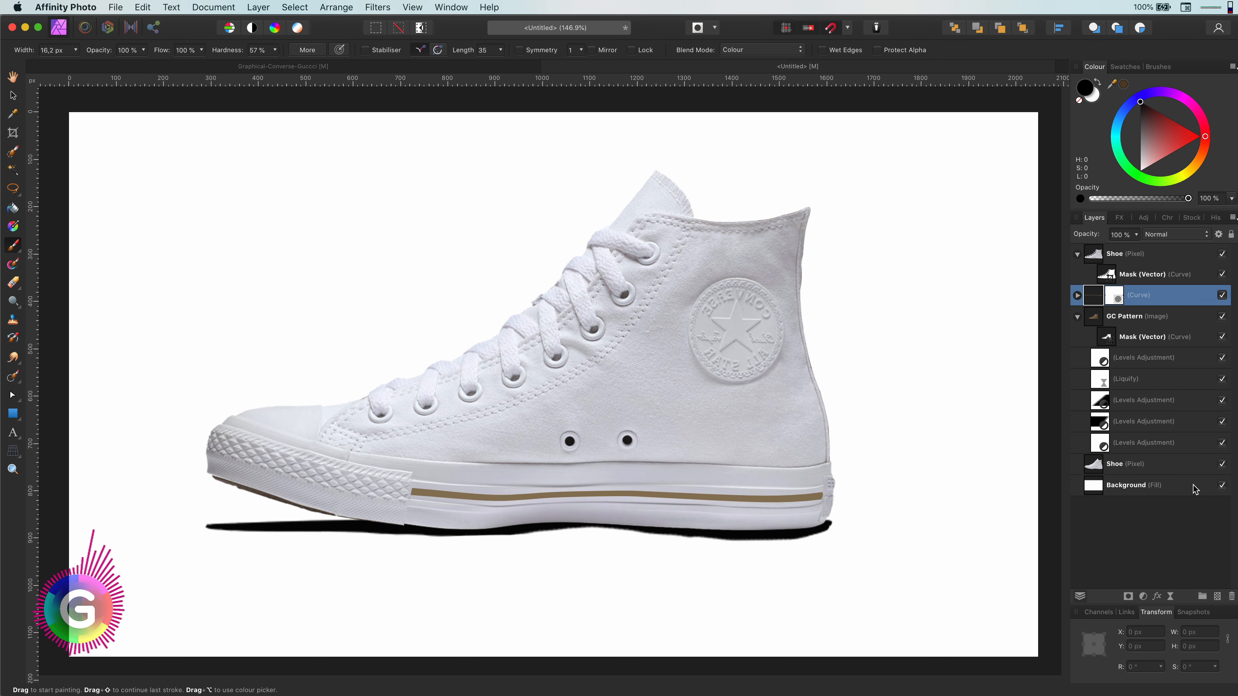
click(1115, 254)
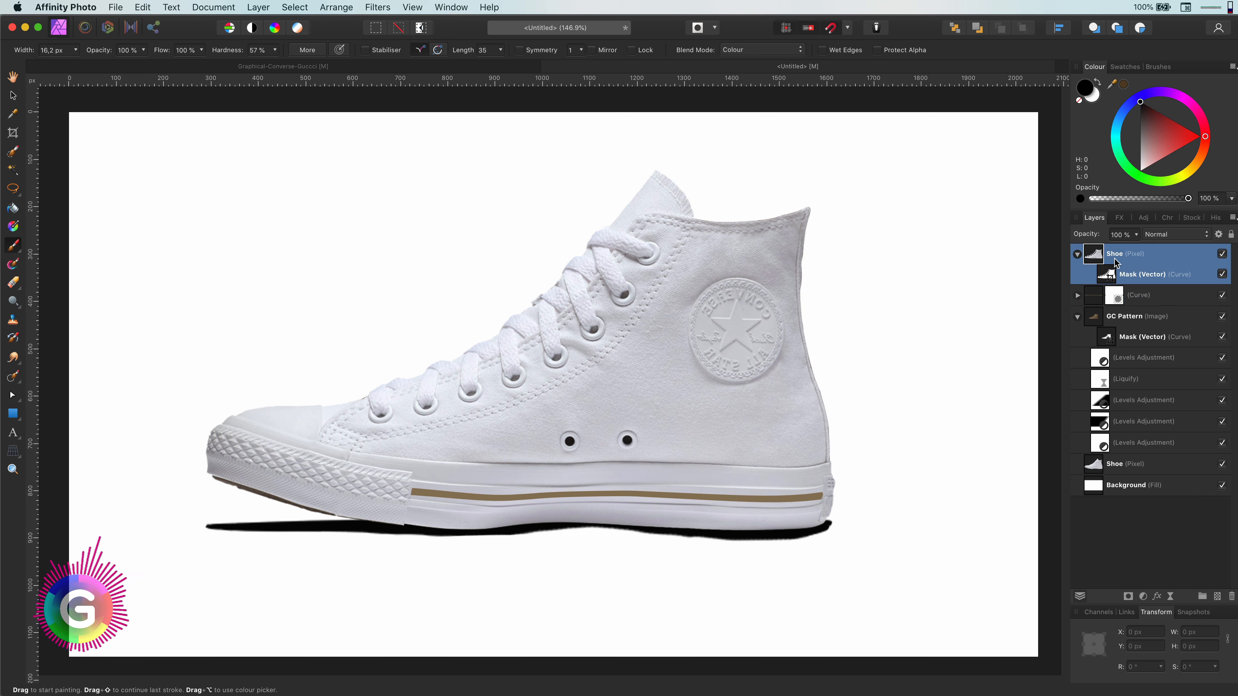
click(1175, 235)
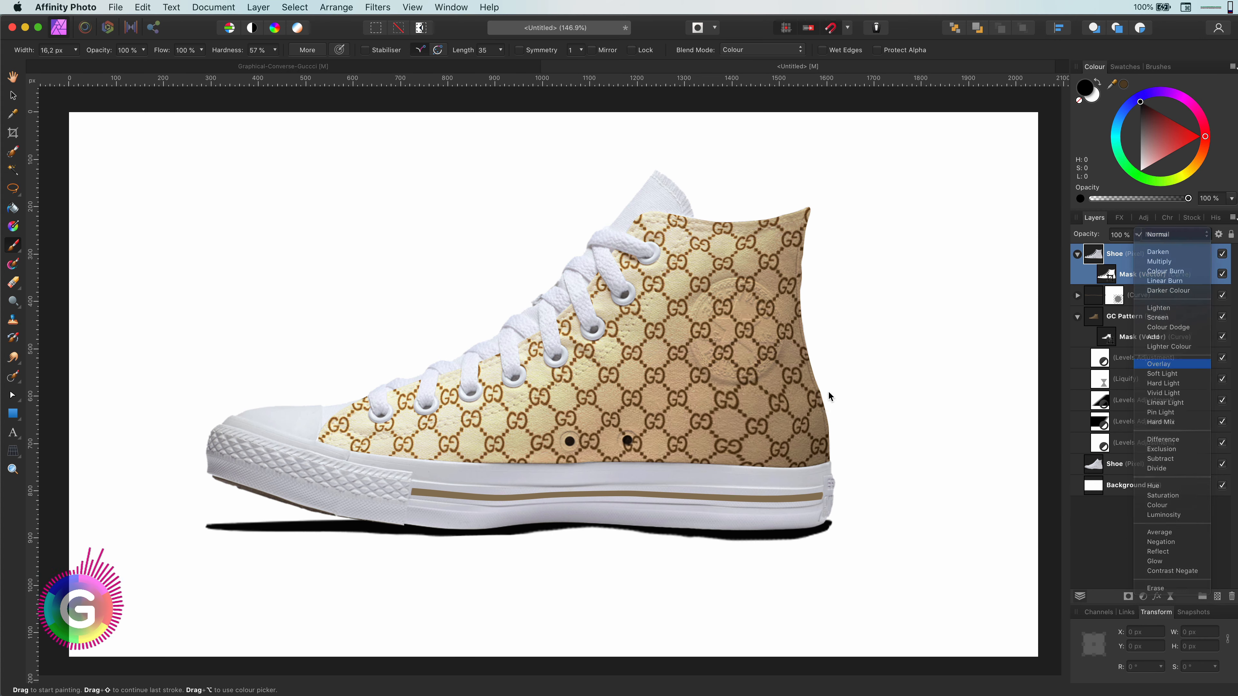
click(1160, 364)
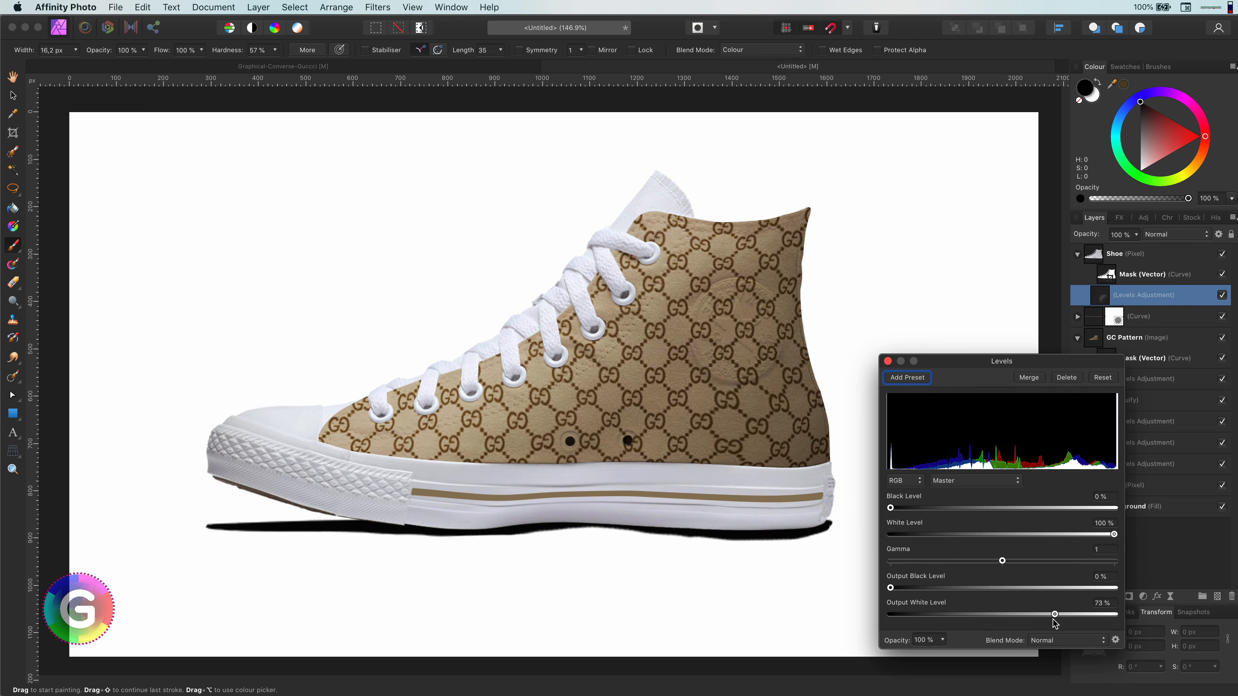
Step: Close the Levels settings and select the Background fill layer
click(887, 361)
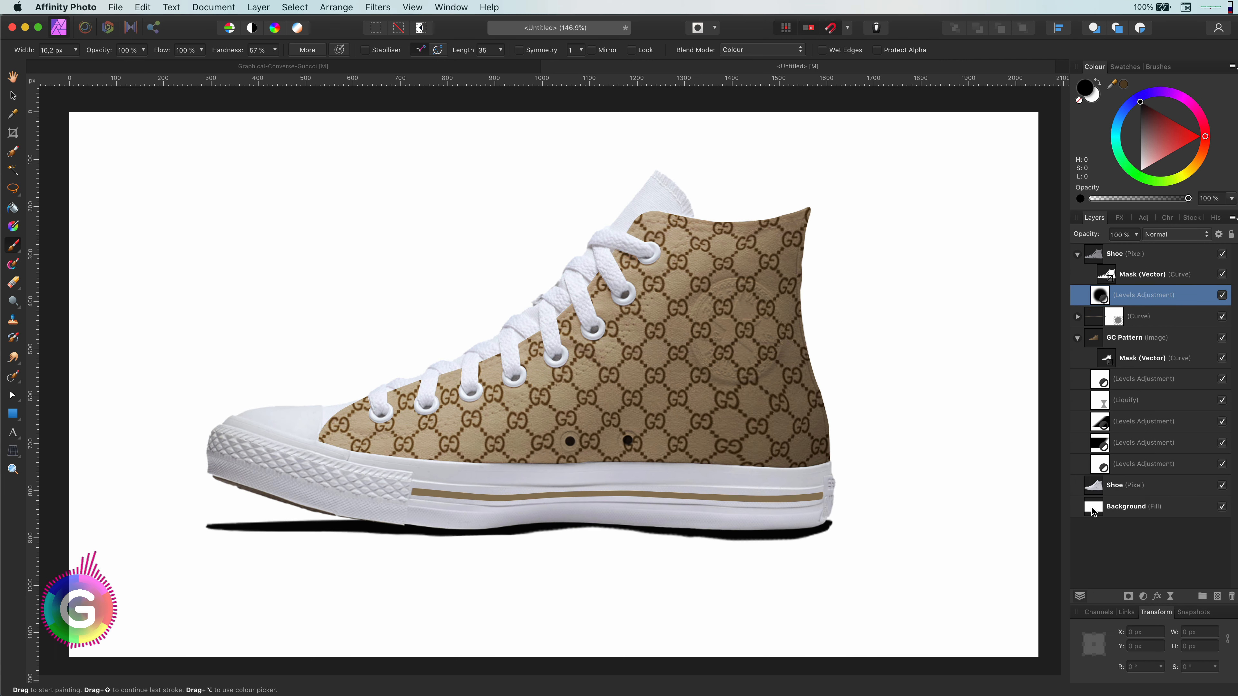
click(1129, 506)
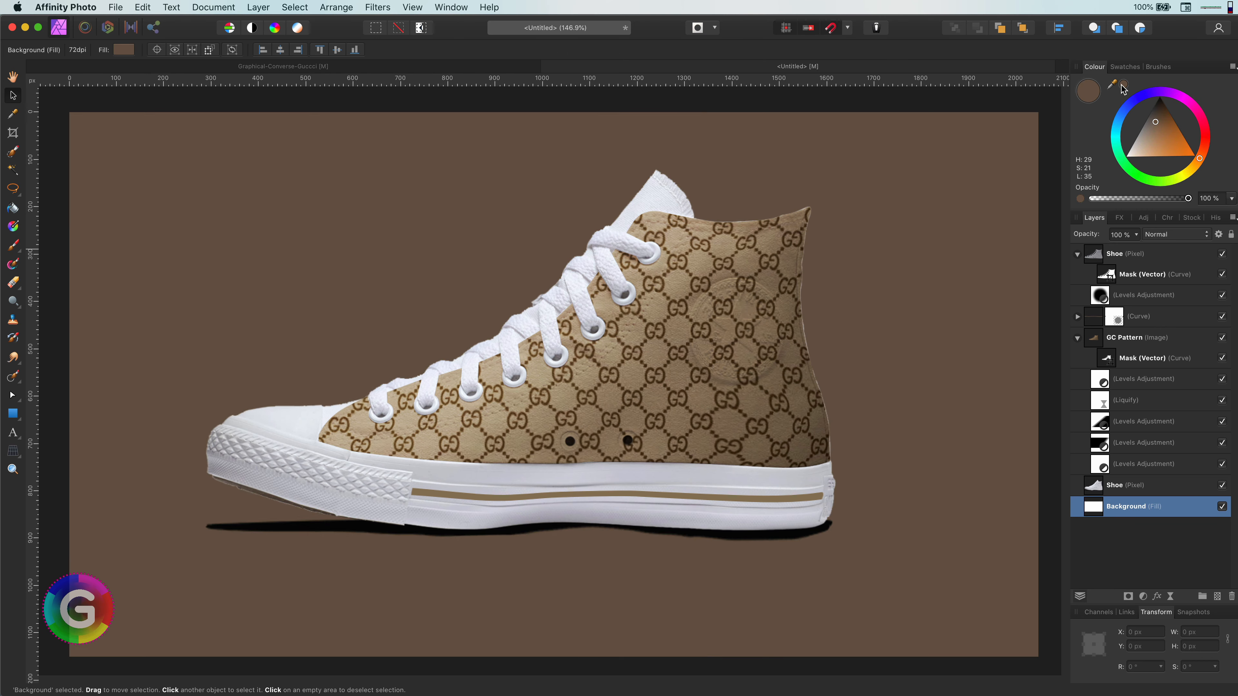
Step: Change the Background fill to a near-black dark grey in the Colour panel
click(1152, 110)
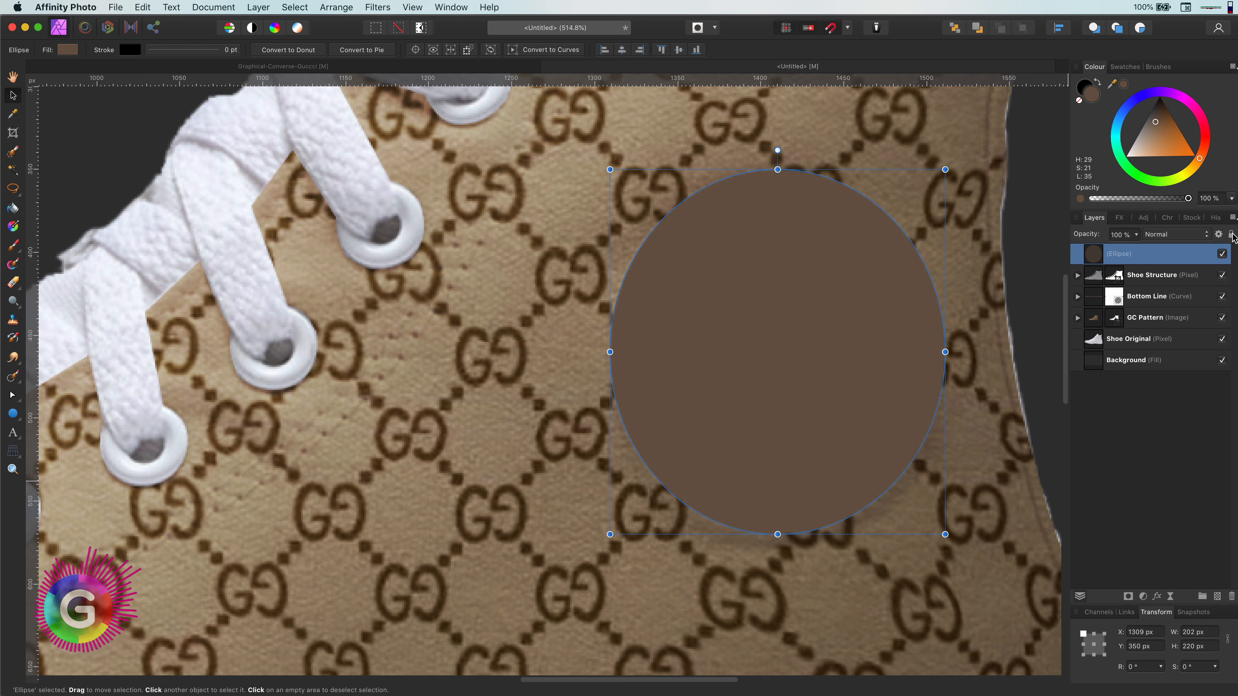
Step: Arrange the brown ankle circle and Shoe Original copy into Logo Bg and masked Logo layers
click(1153, 275)
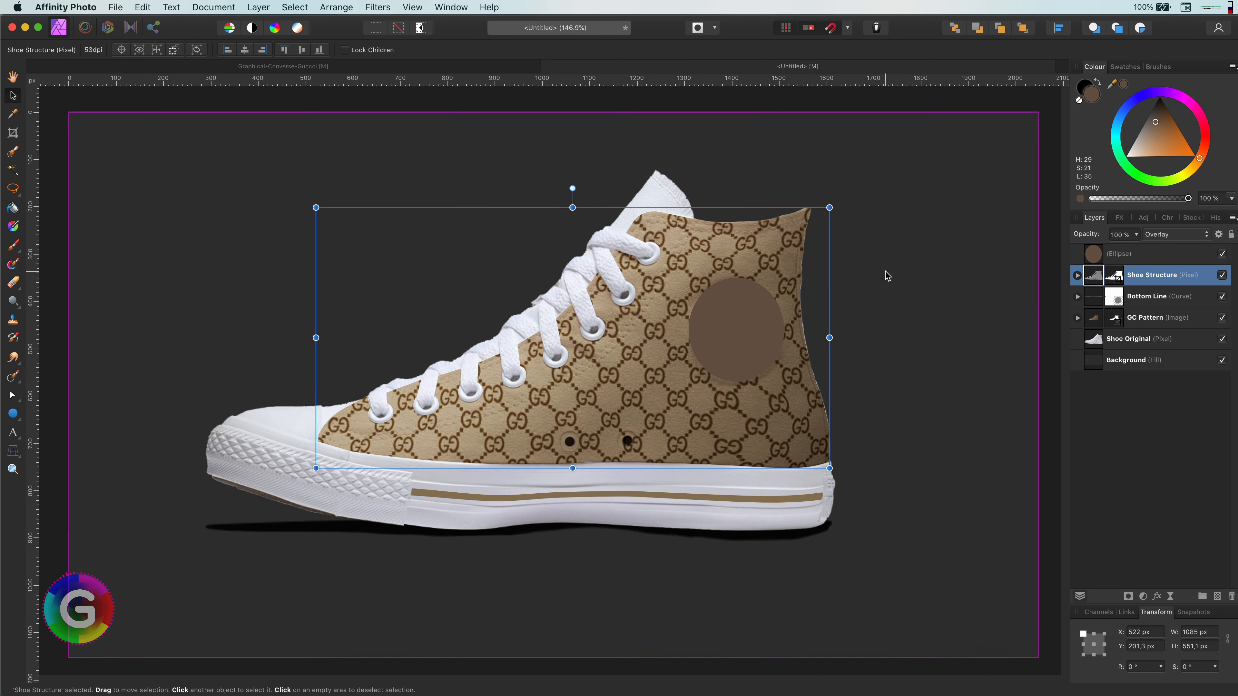
click(1129, 338)
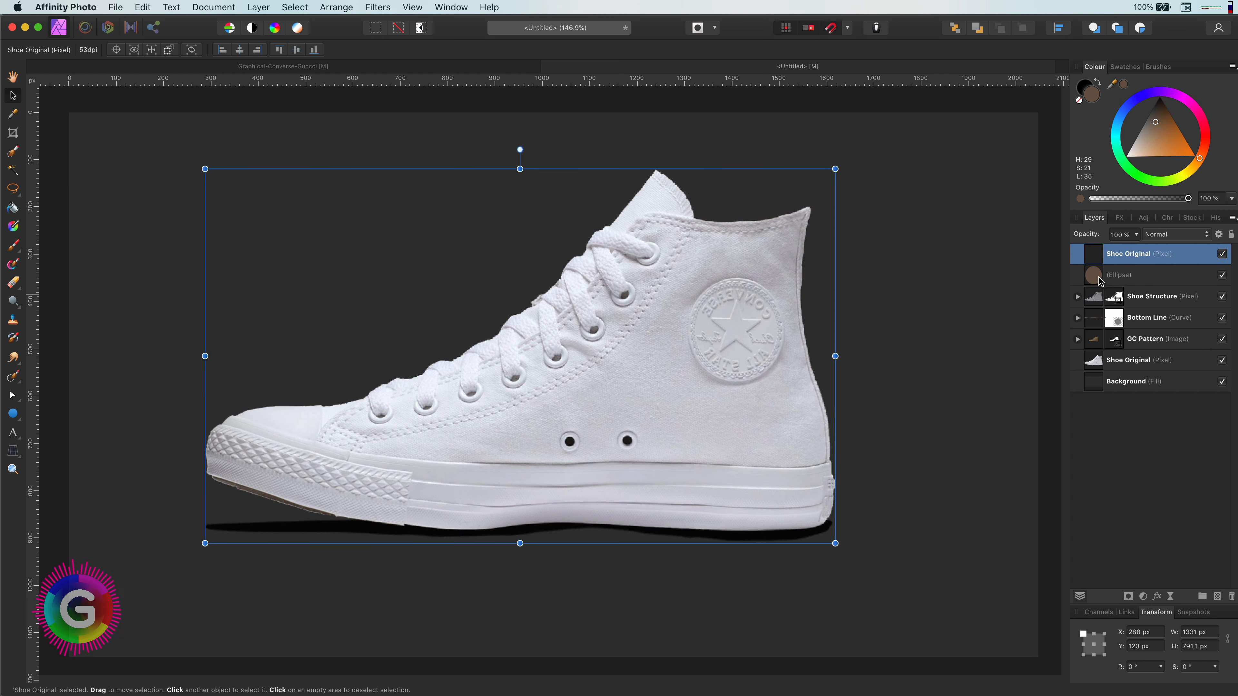
click(1119, 275)
text(Logo)
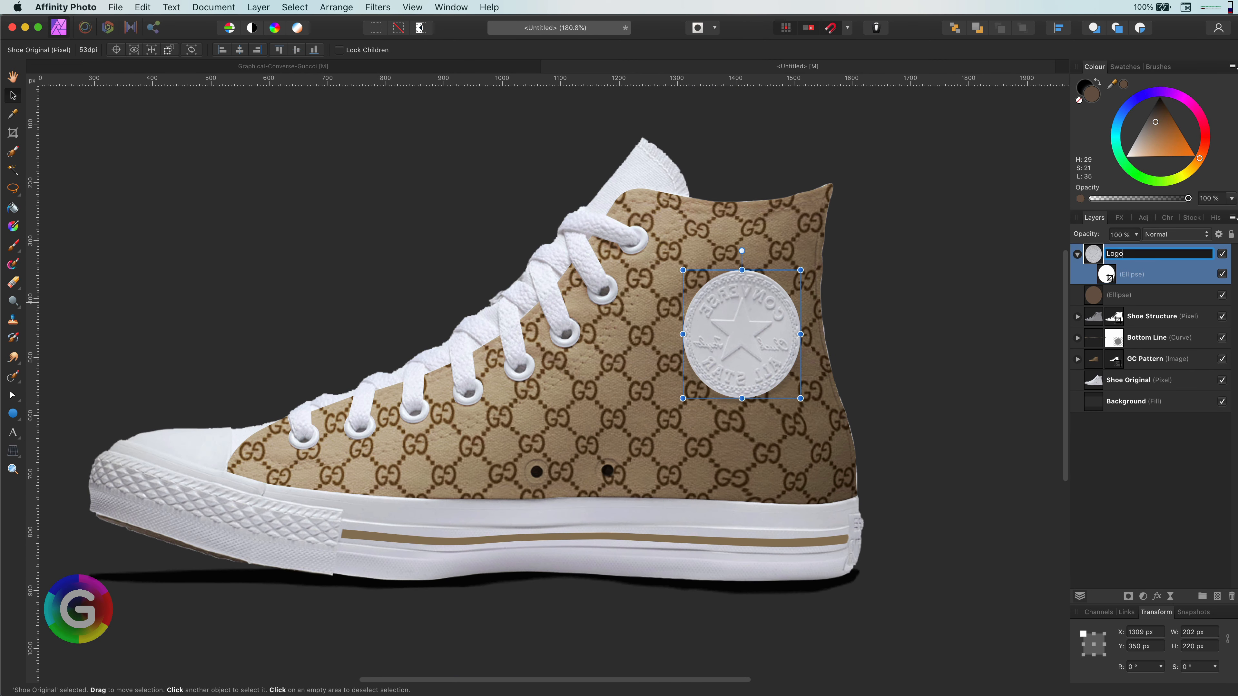
click(1137, 294)
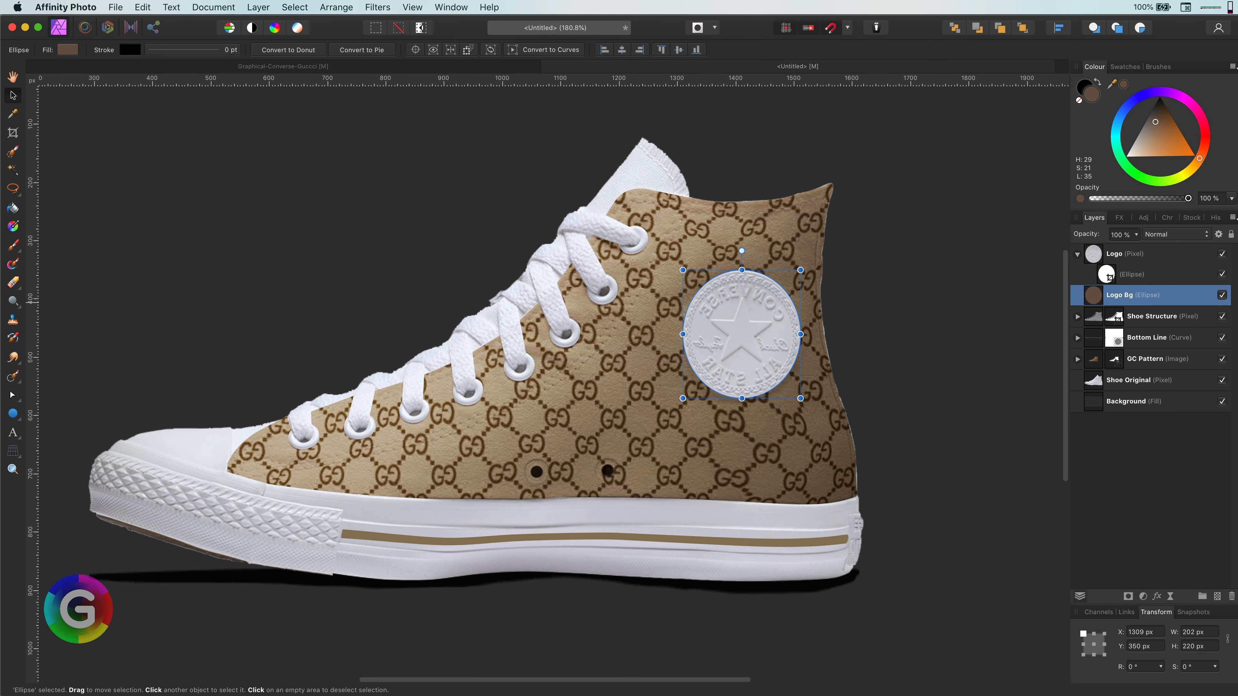
Step: Set the Logo layer's blend mode to Soft Light
click(1174, 234)
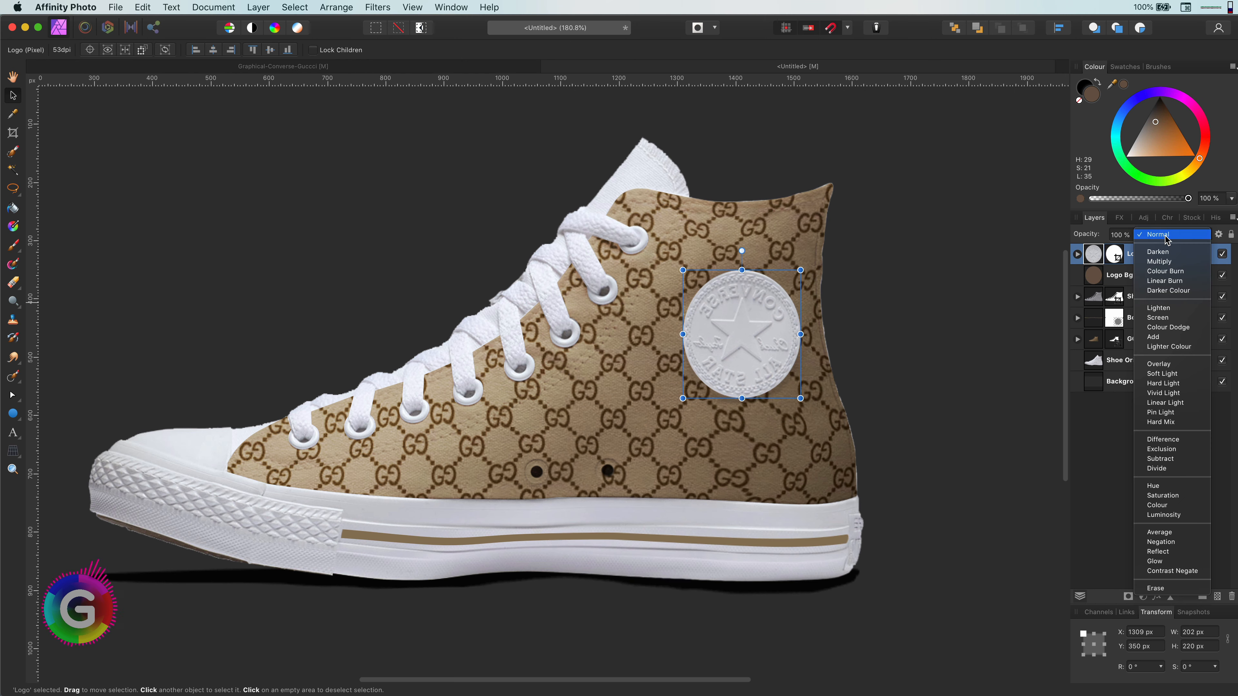
click(1161, 374)
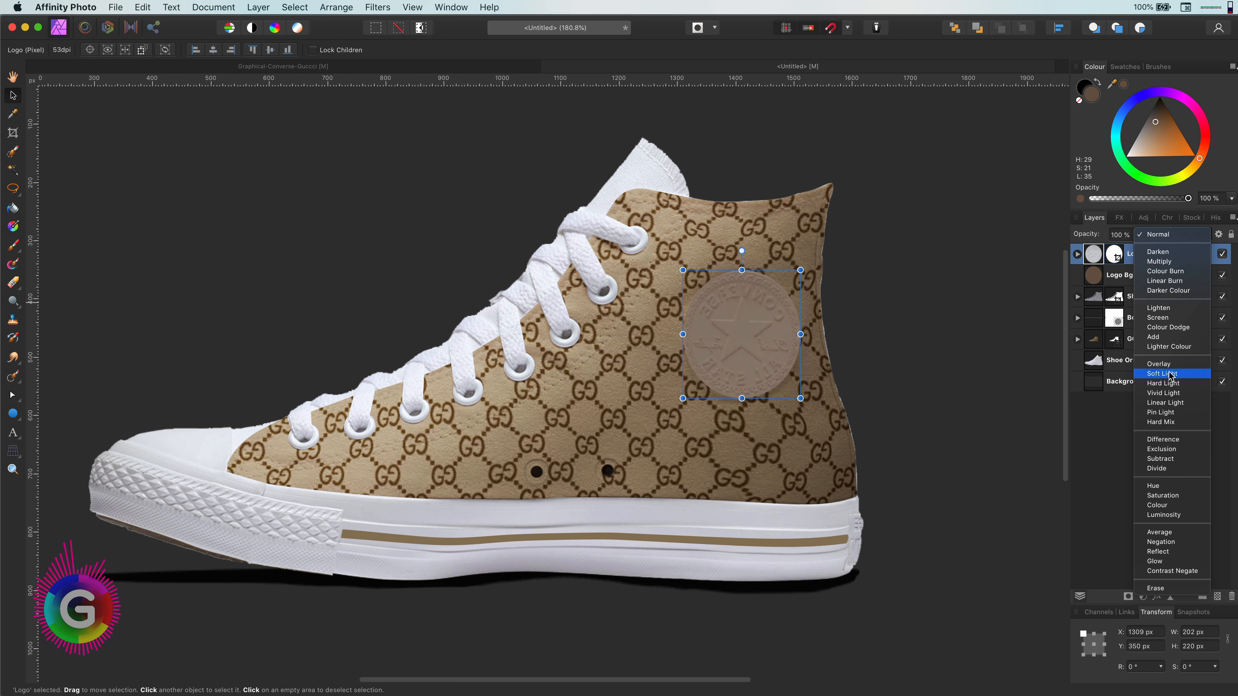
click(1162, 374)
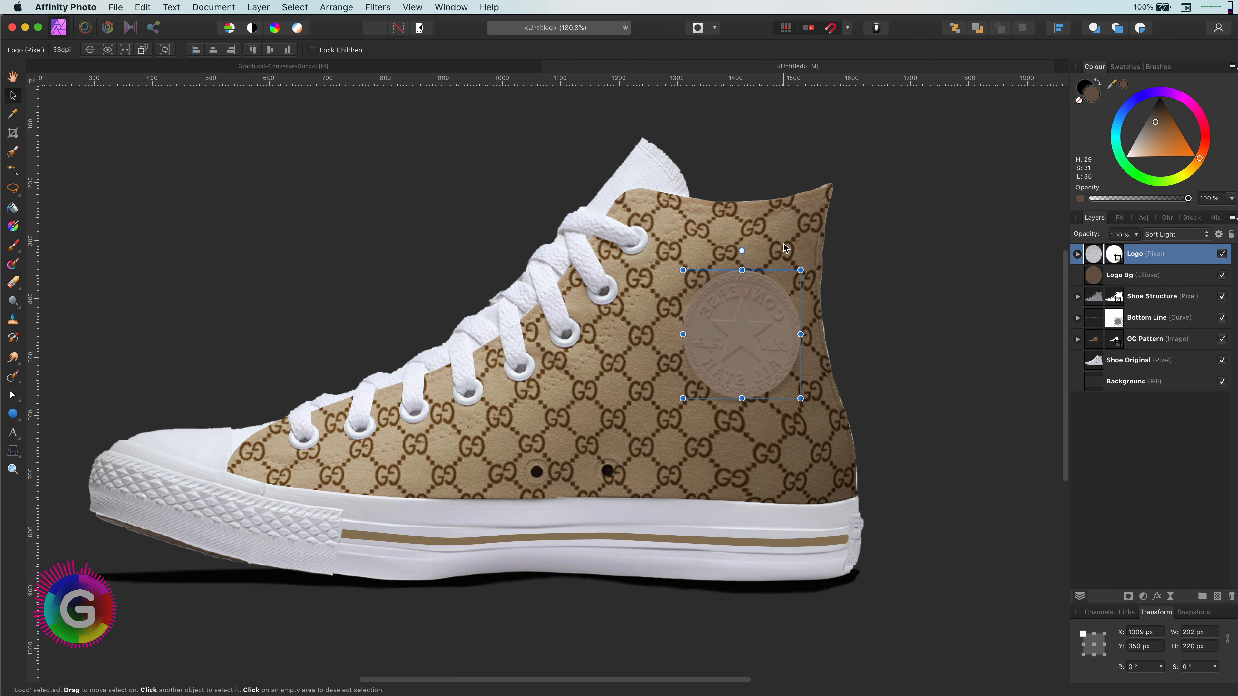
Step: Review the Logo layer's blend ranges, restoring the source range, and close Blend Options
click(1218, 234)
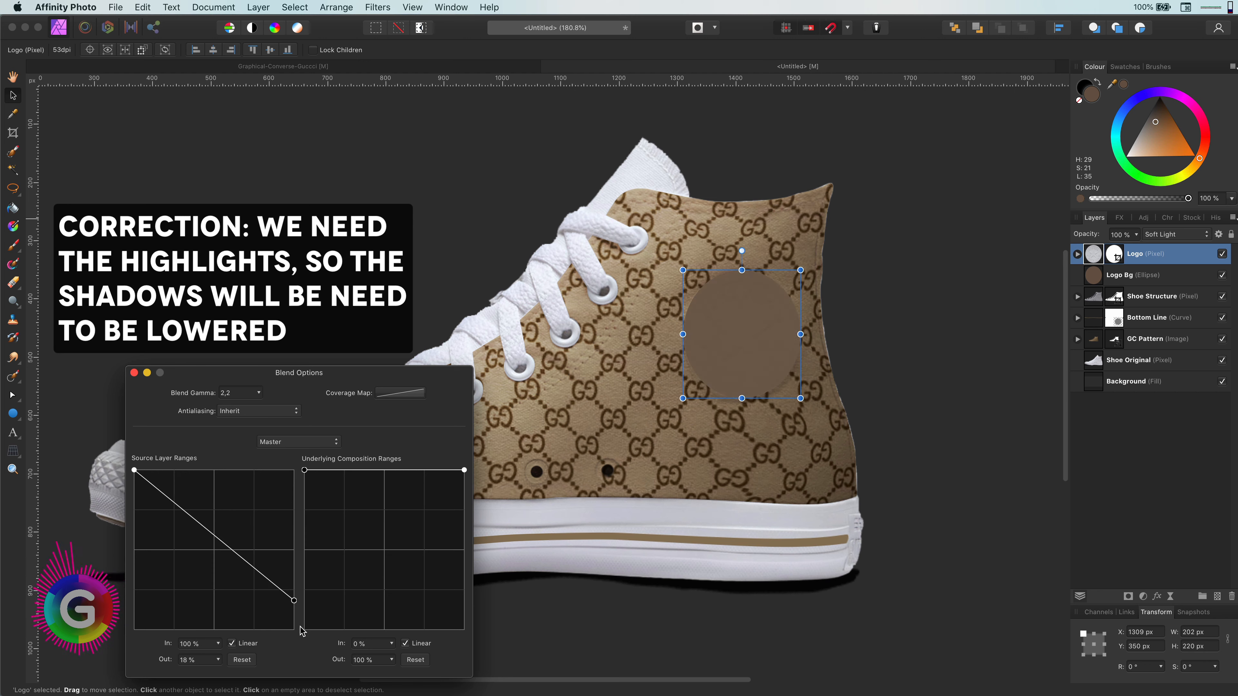
click(241, 659)
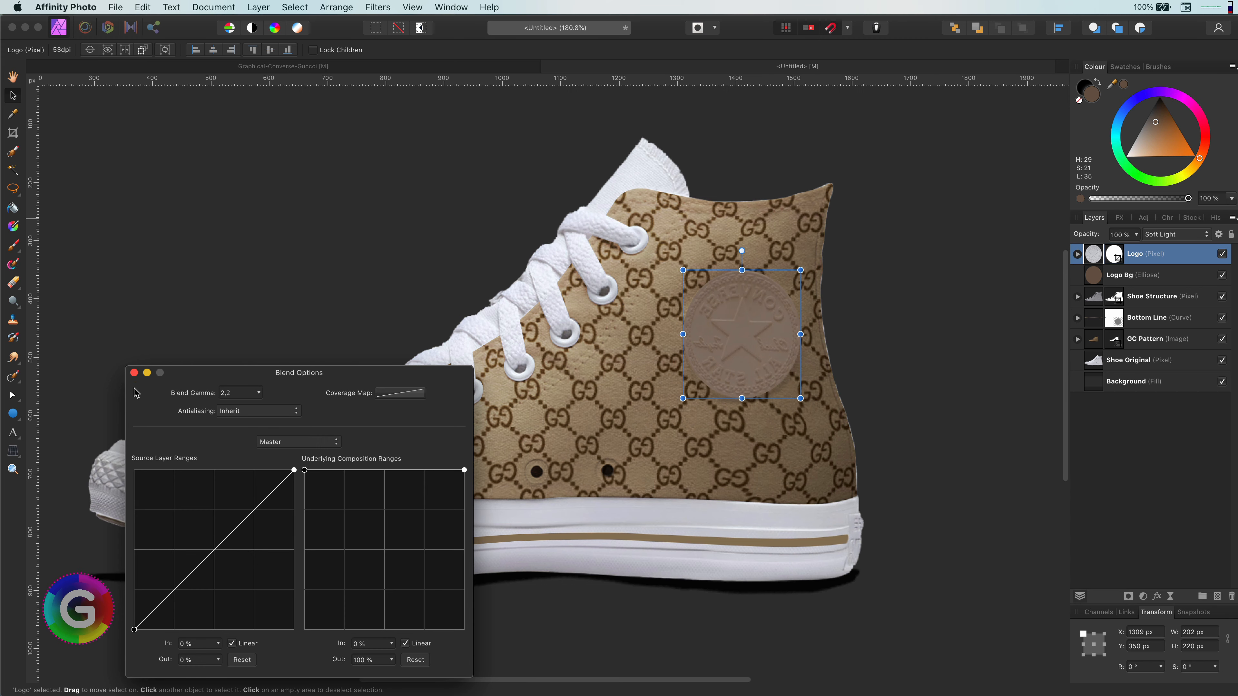
click(135, 372)
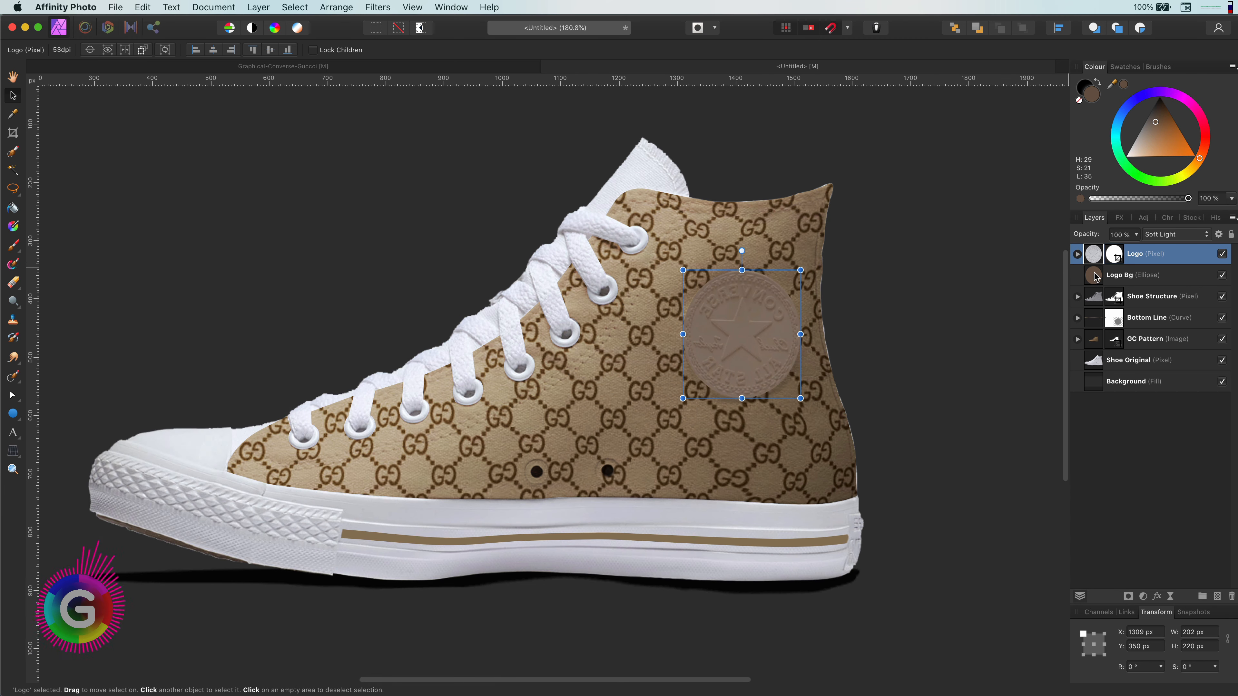
Step: Fill the Logo Bg circle with a deeper brown, then select the GC Pattern mask outline
click(1135, 274)
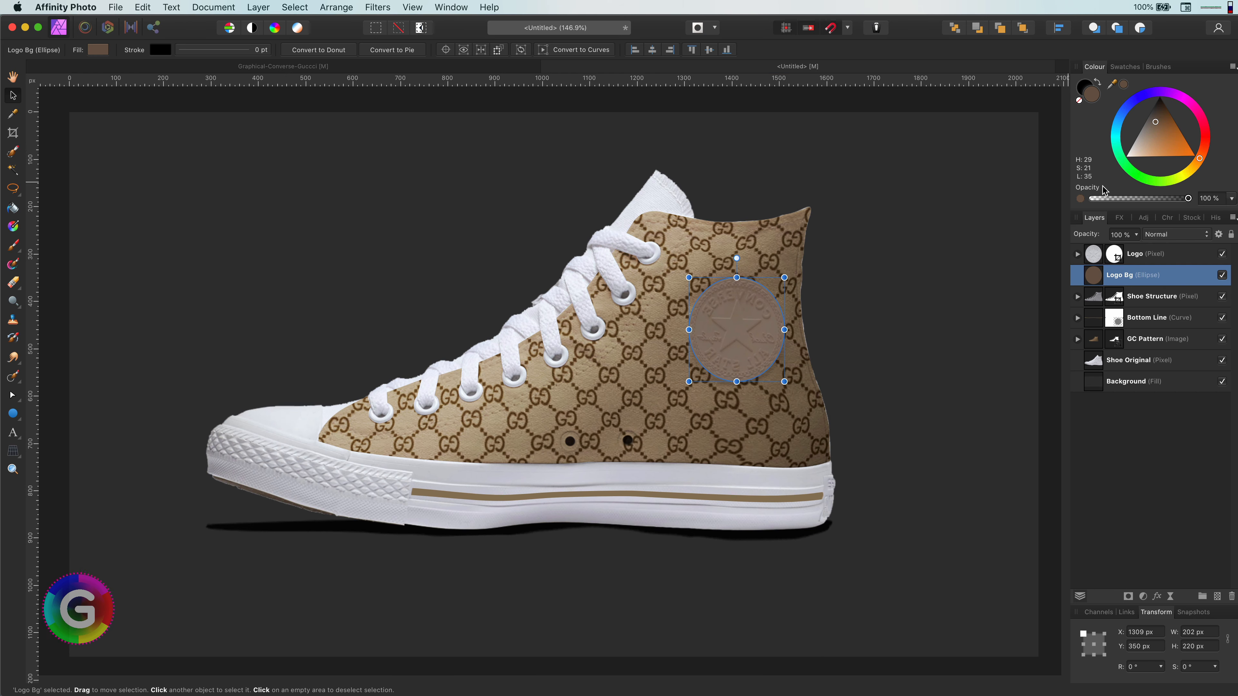
click(1157, 115)
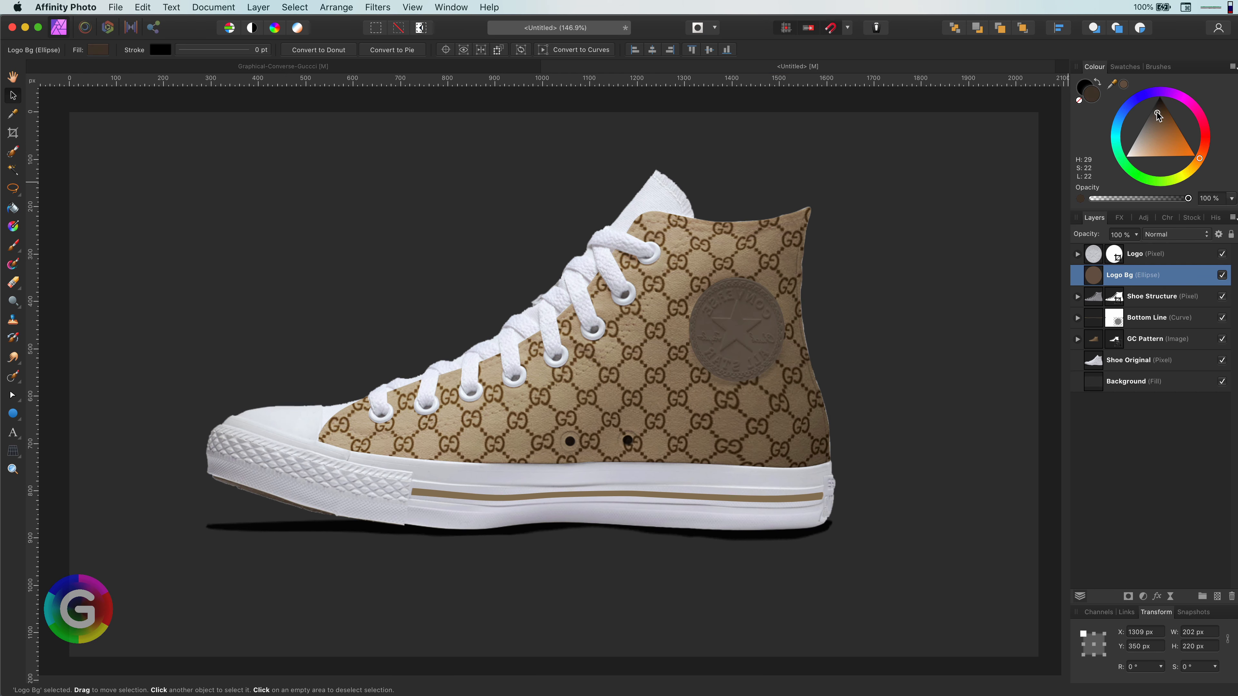
click(736, 330)
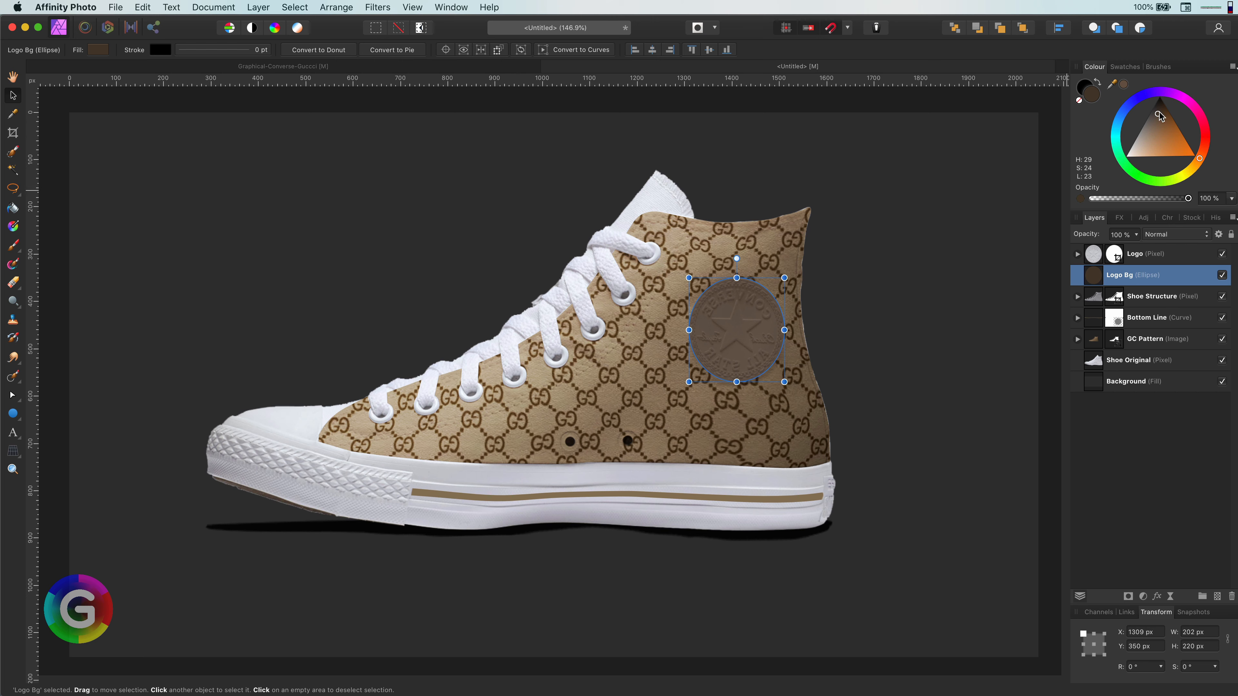
click(1172, 115)
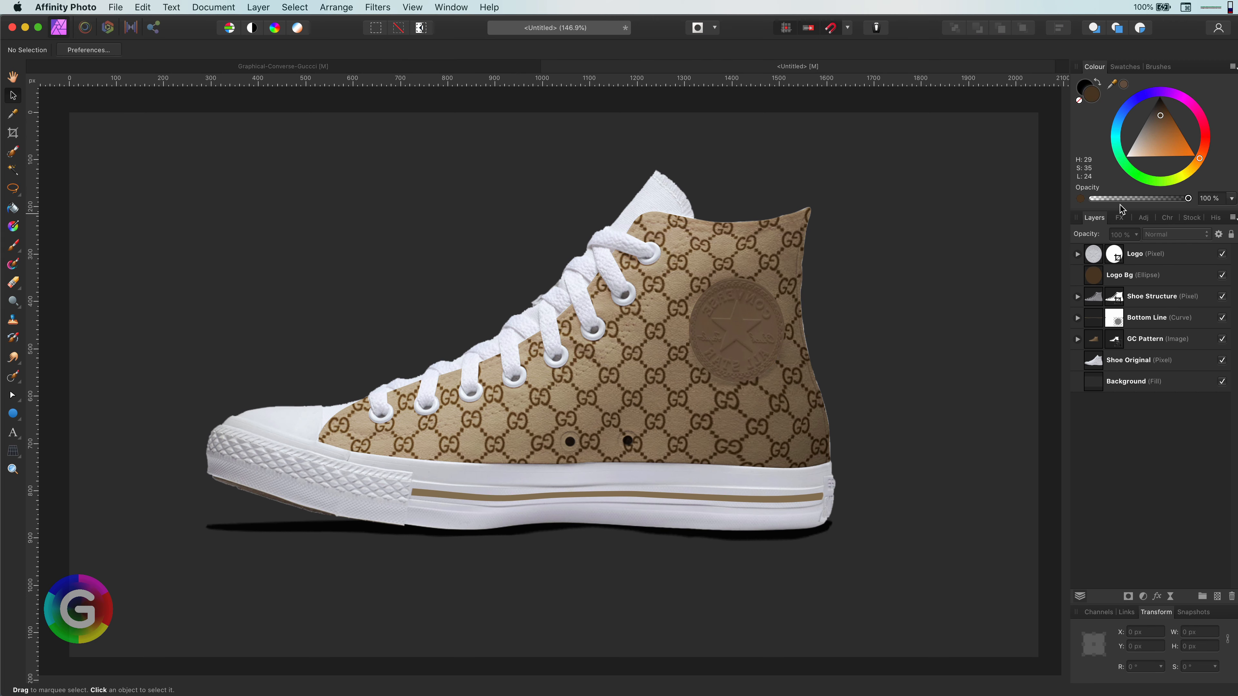
click(1077, 338)
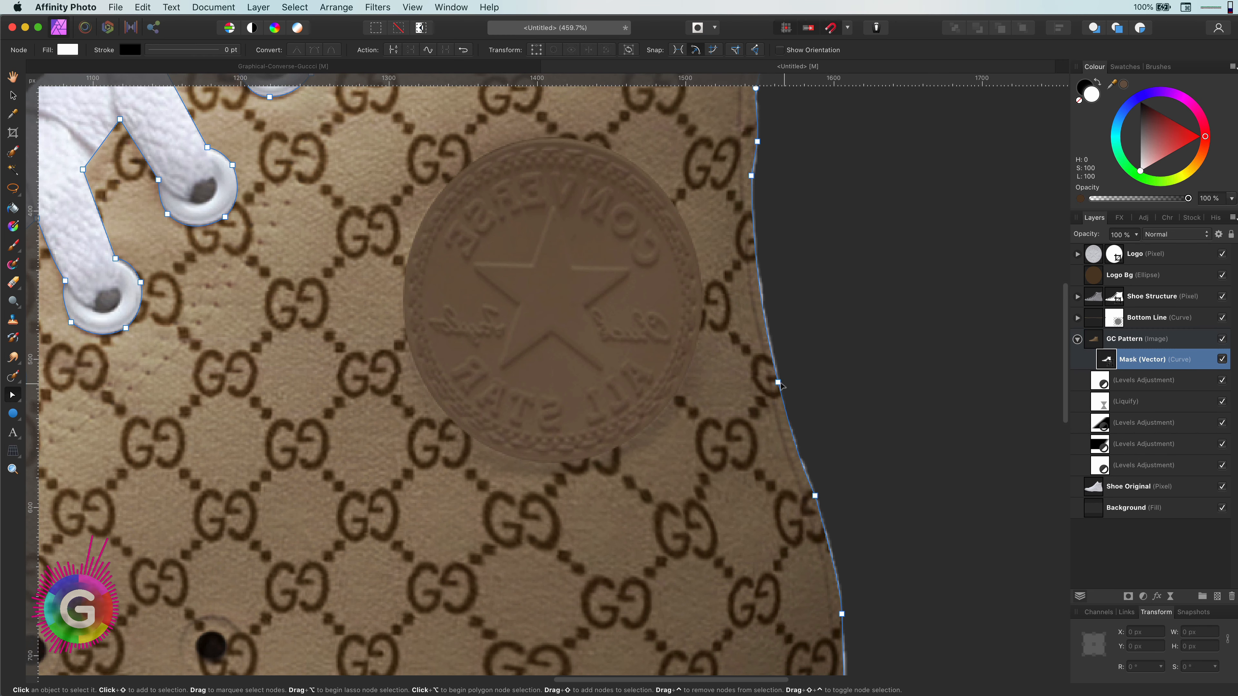
Step: Nudge GC Pattern mask nodes along the shoe's back edge and heel curve
click(778, 386)
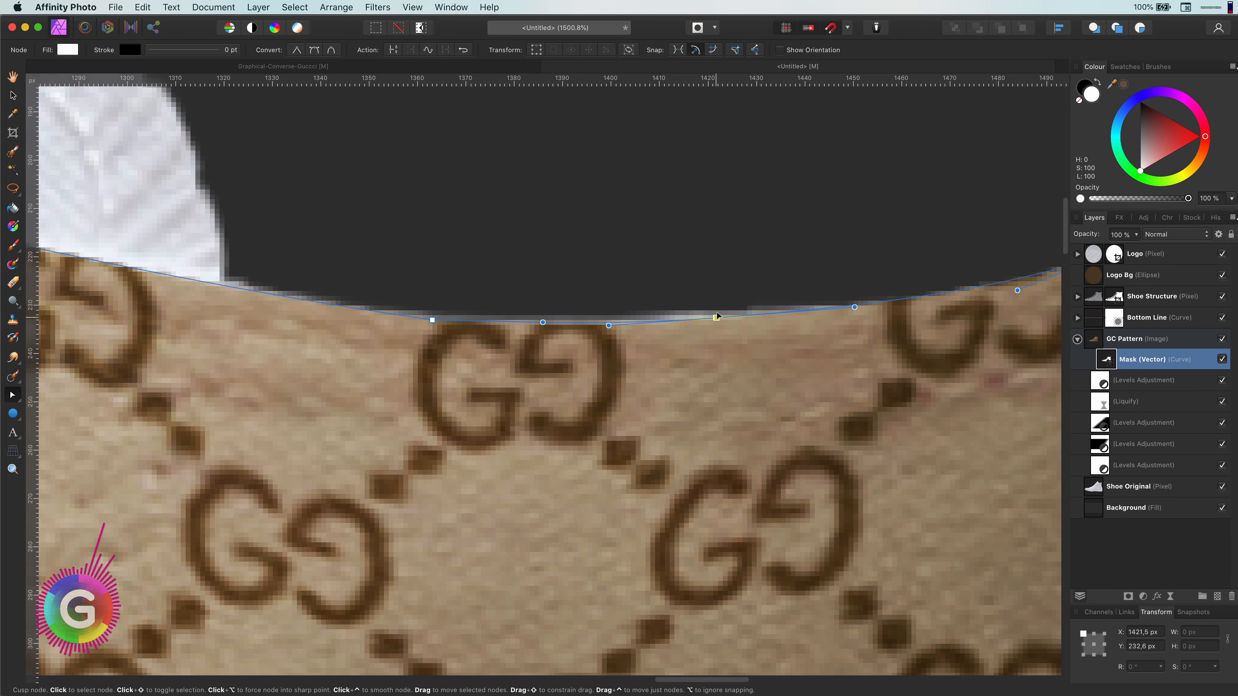
scroll(down, 3)
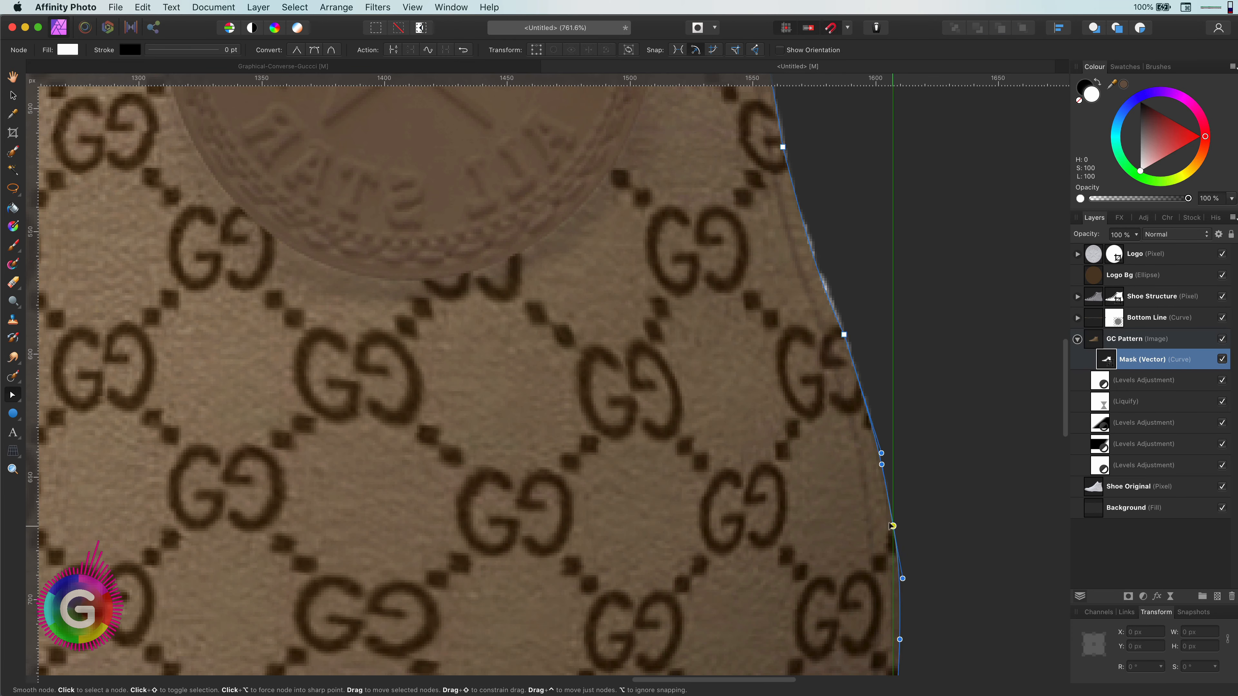
click(1142, 444)
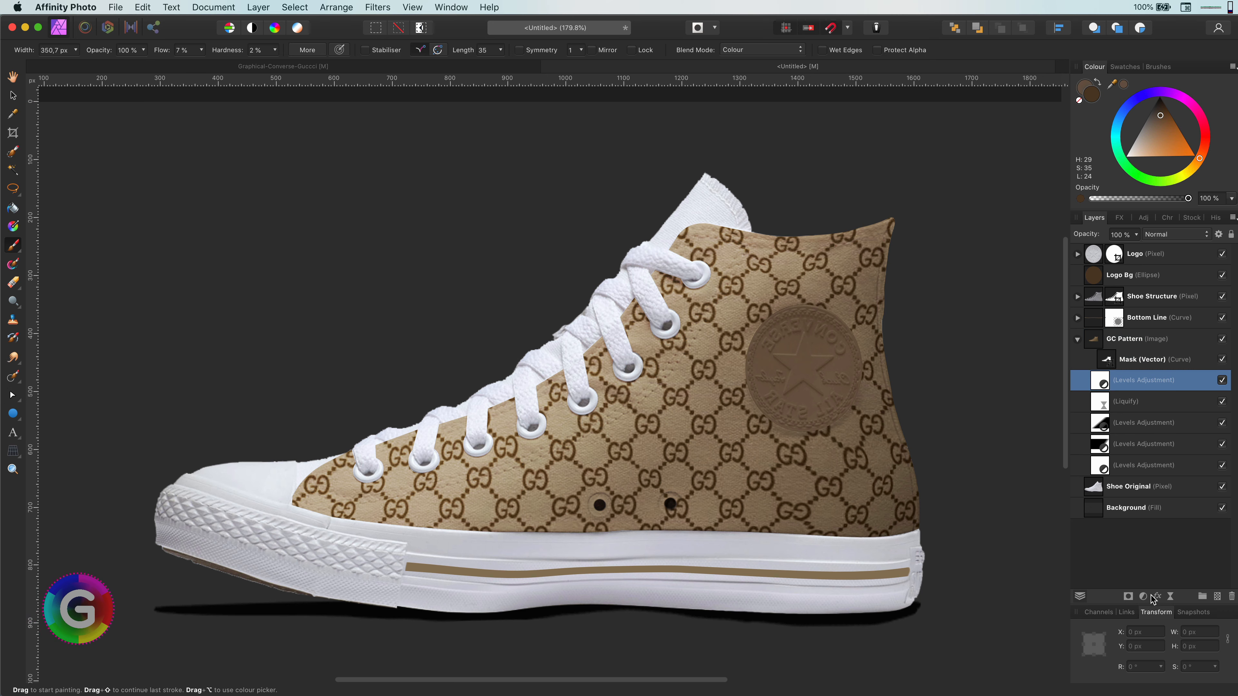
Step: Add another Levels adjustment to the GC Pattern group
click(1142, 596)
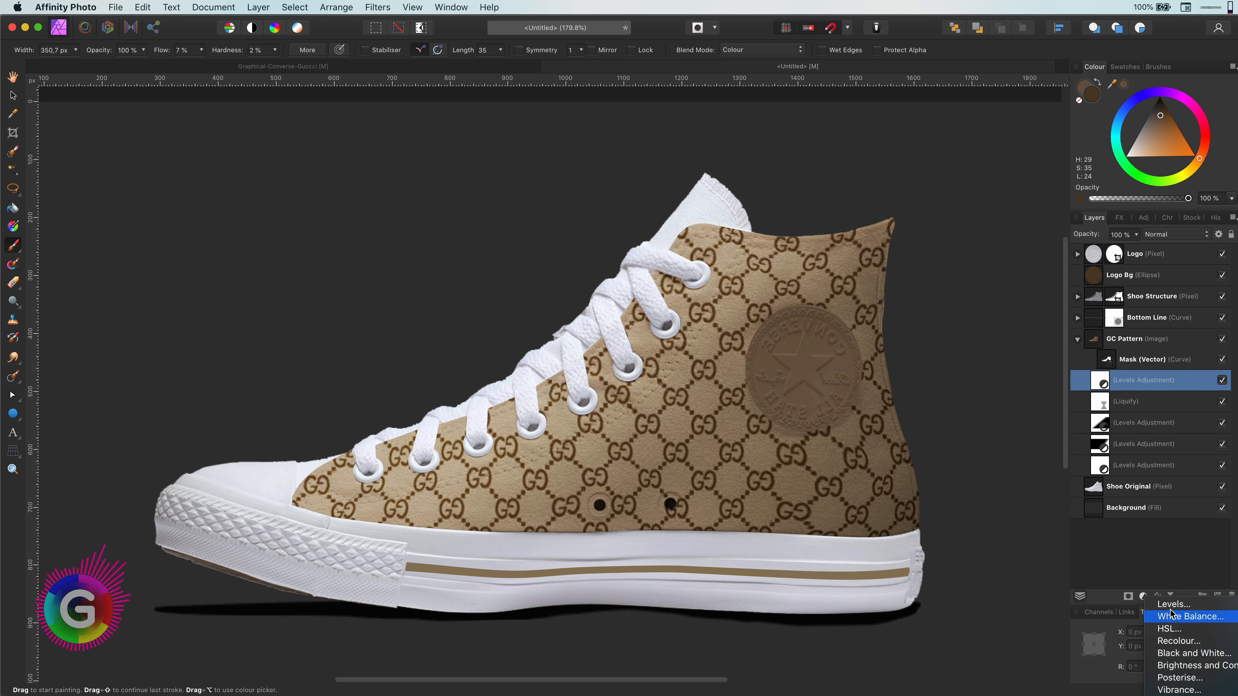
click(1175, 604)
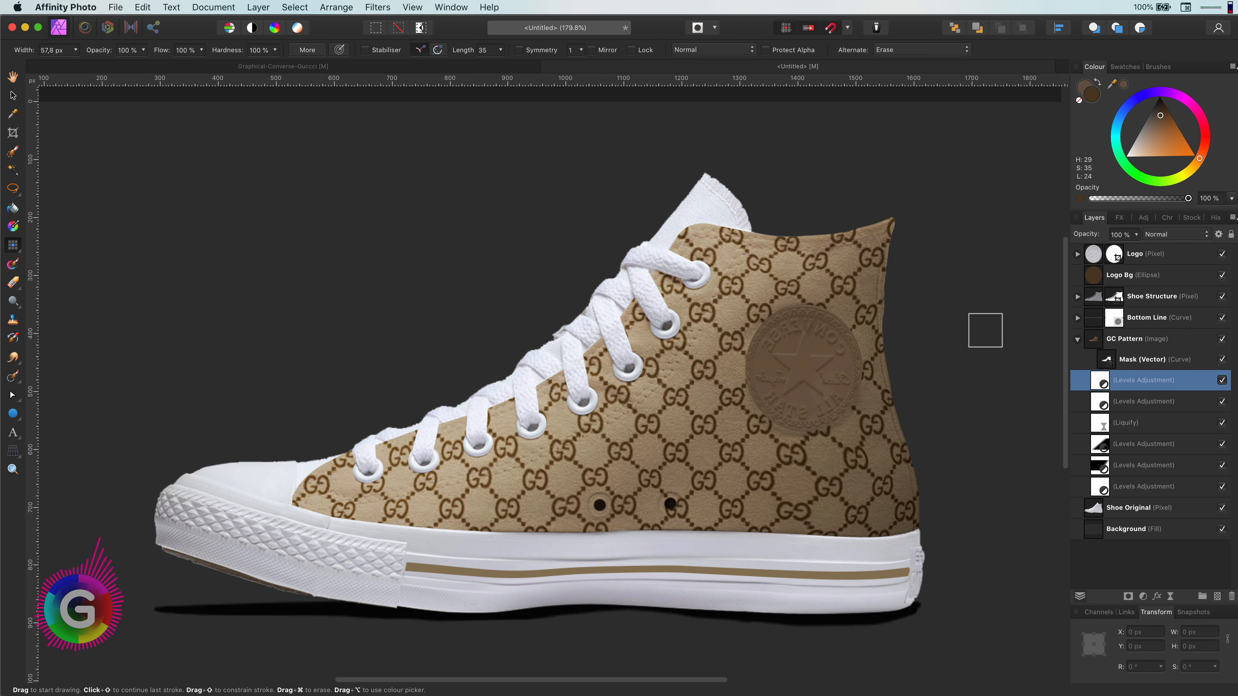
Step: Paint grey shading toward the heel with the Paint Brush, darkening the grey
click(12, 358)
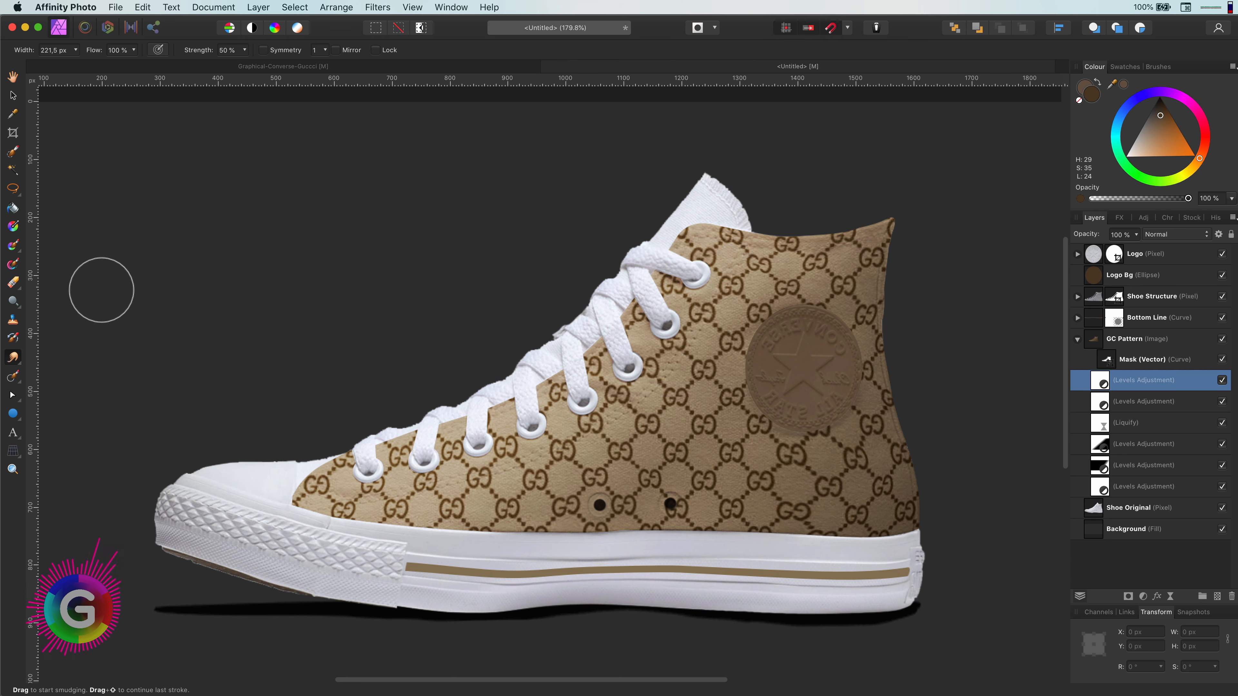
click(12, 245)
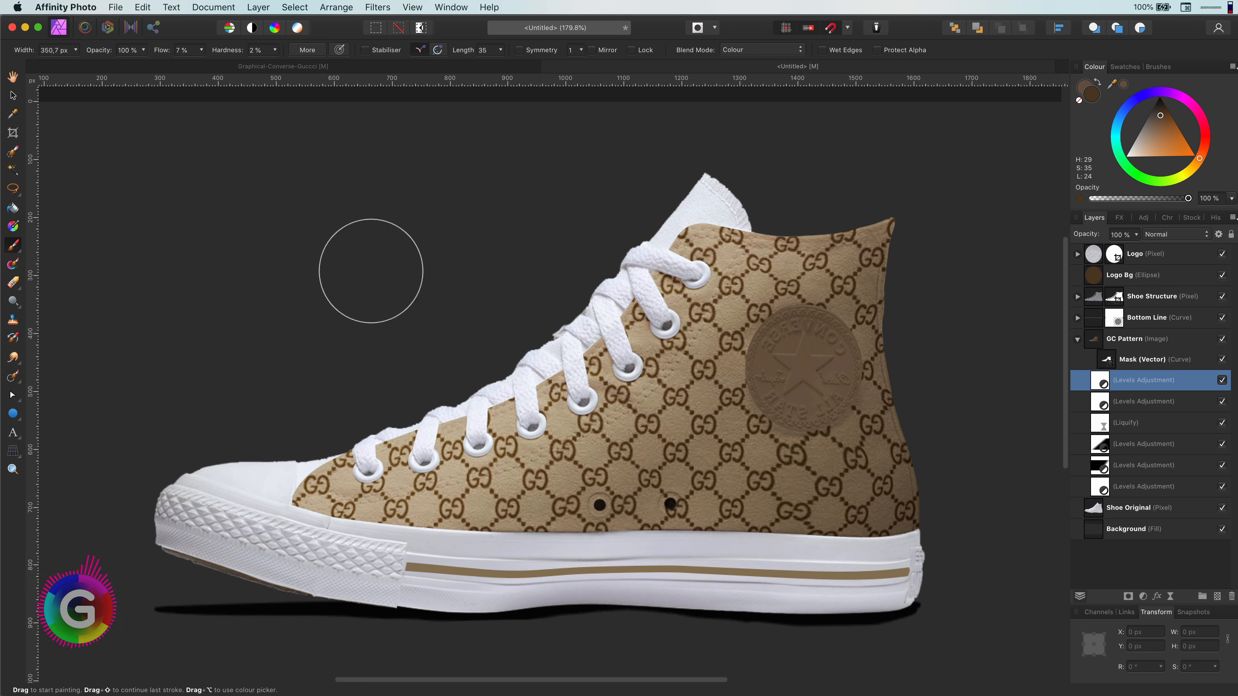
click(1140, 148)
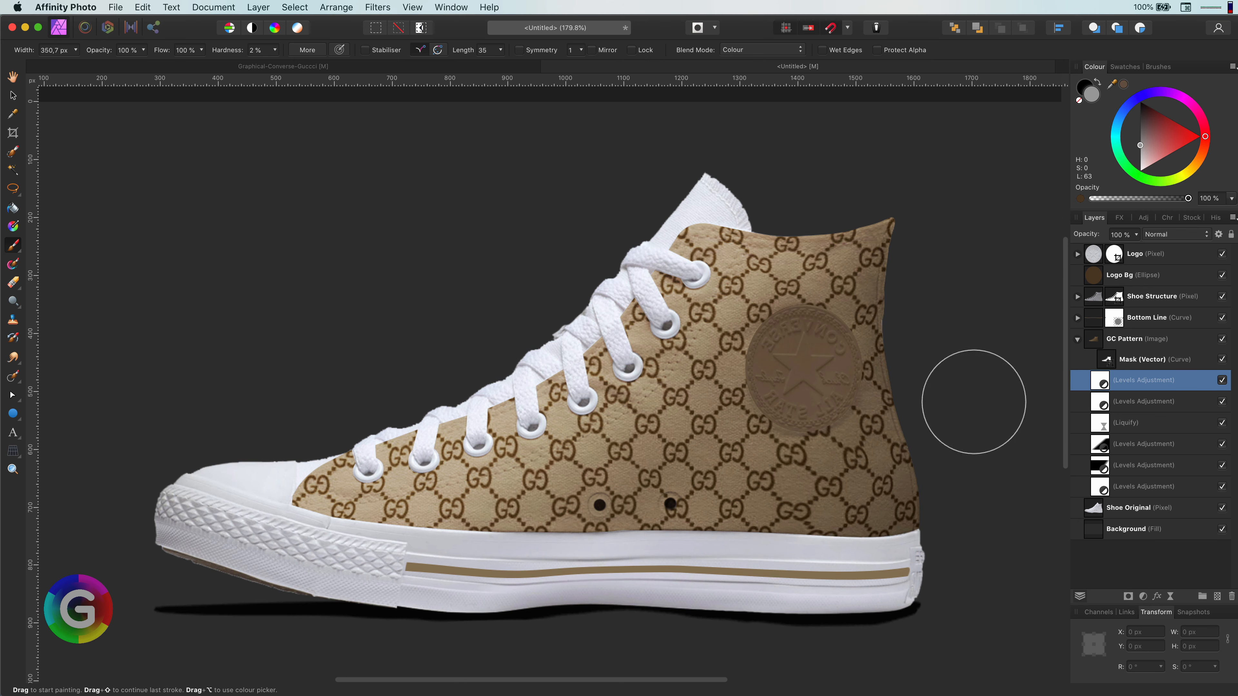
mouse_move(1006, 196)
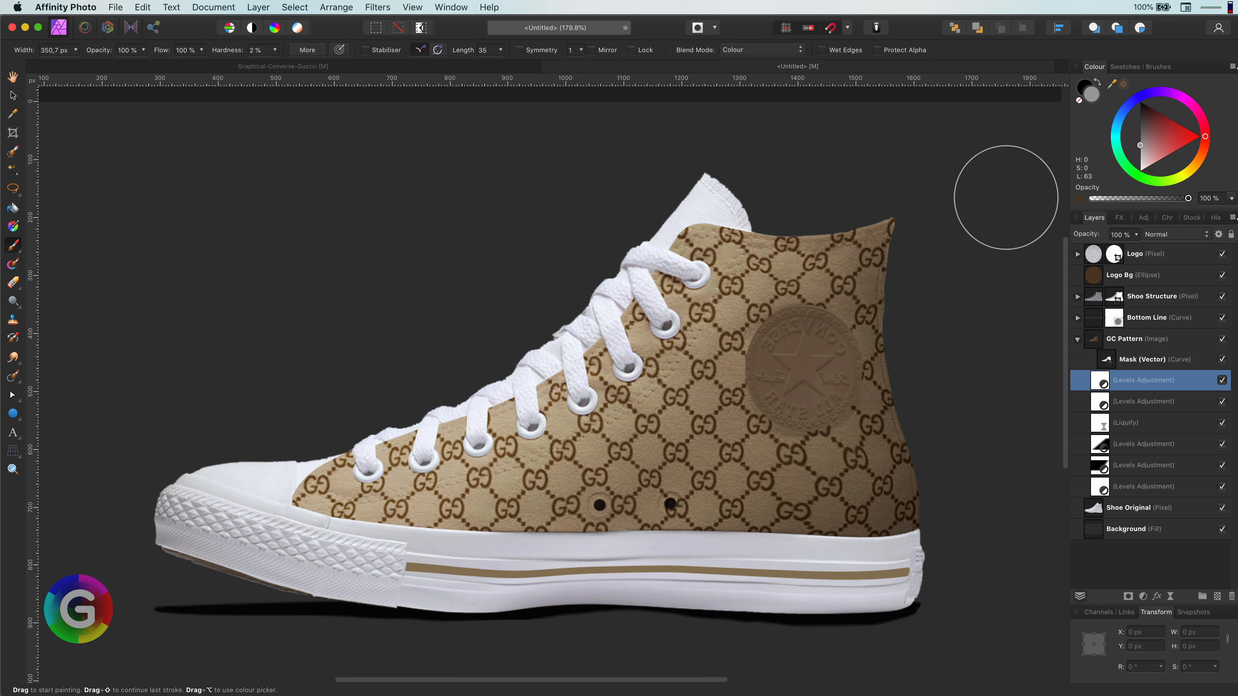
mouse_move(1027, 426)
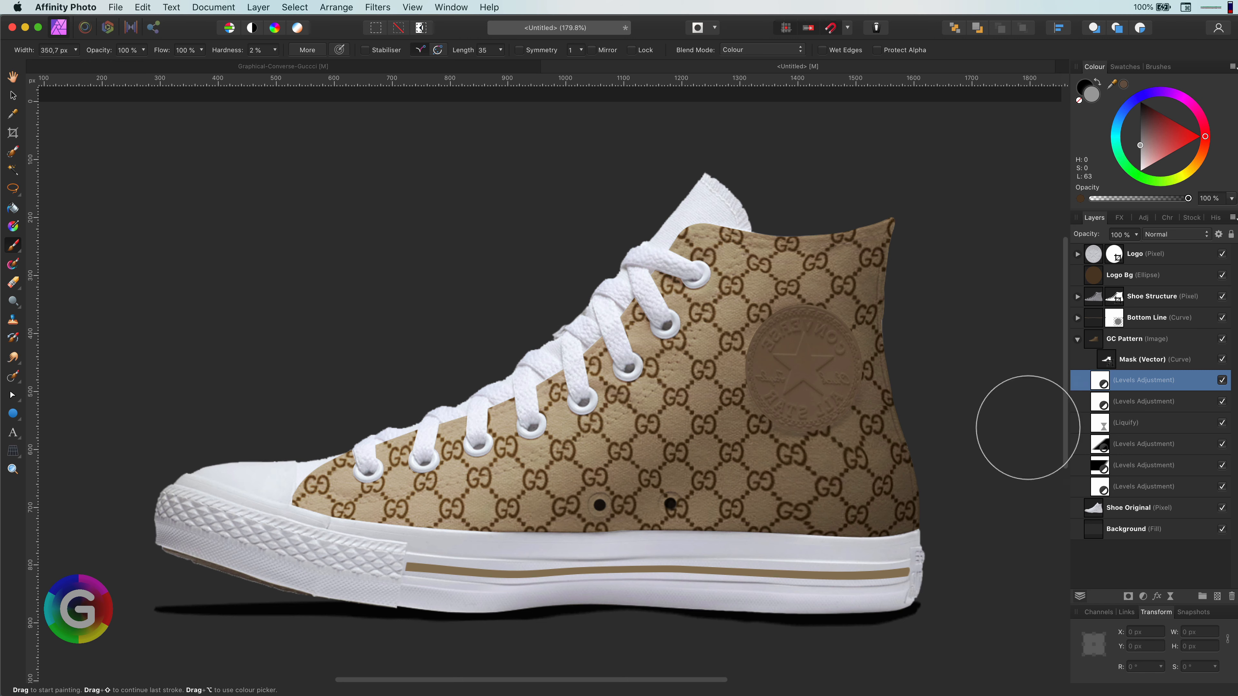
click(1141, 134)
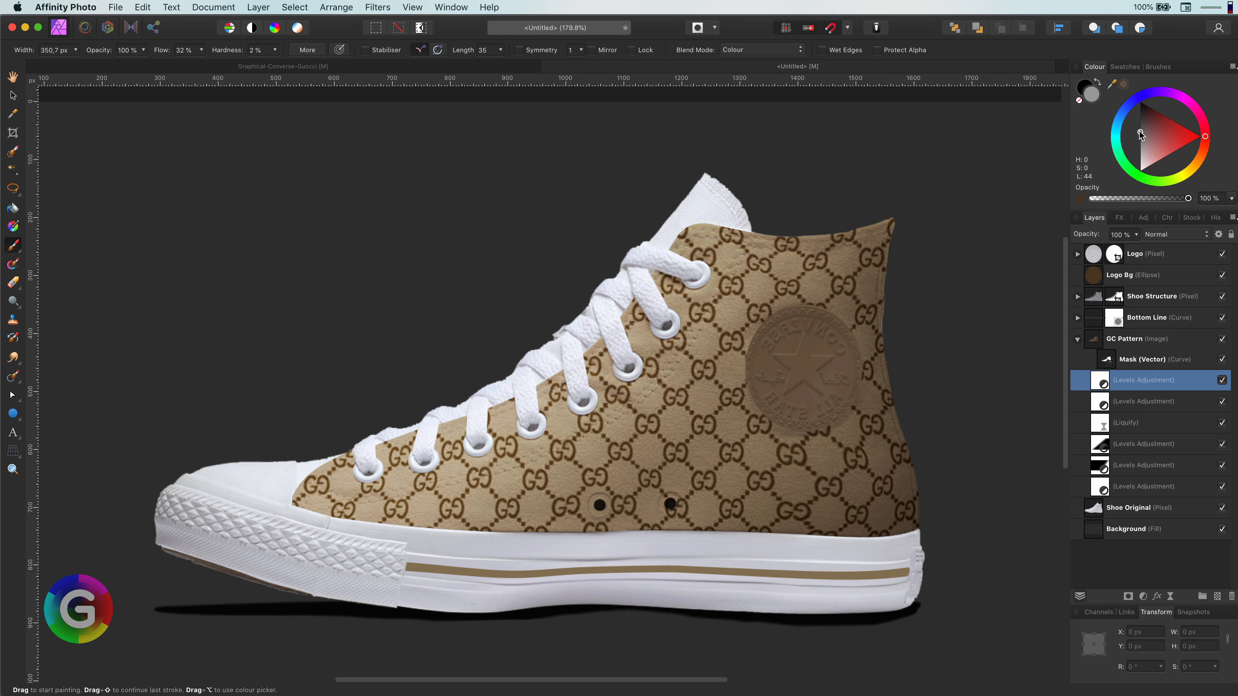
mouse_move(870, 518)
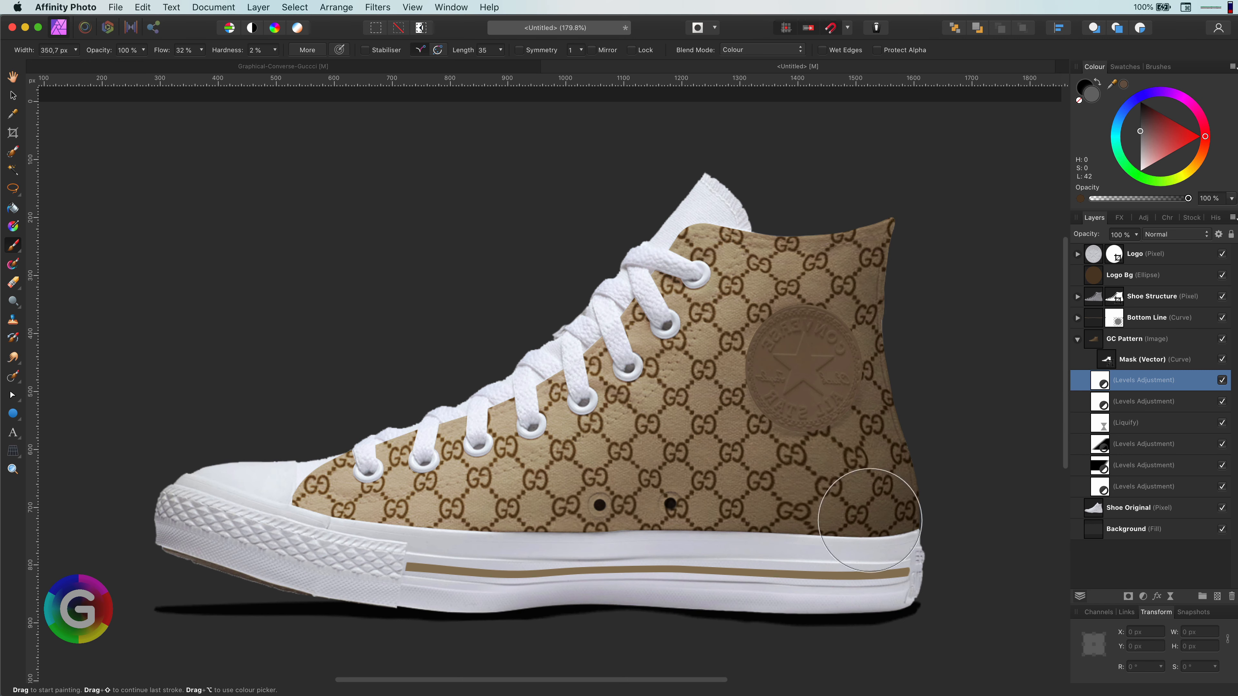
mouse_move(917, 239)
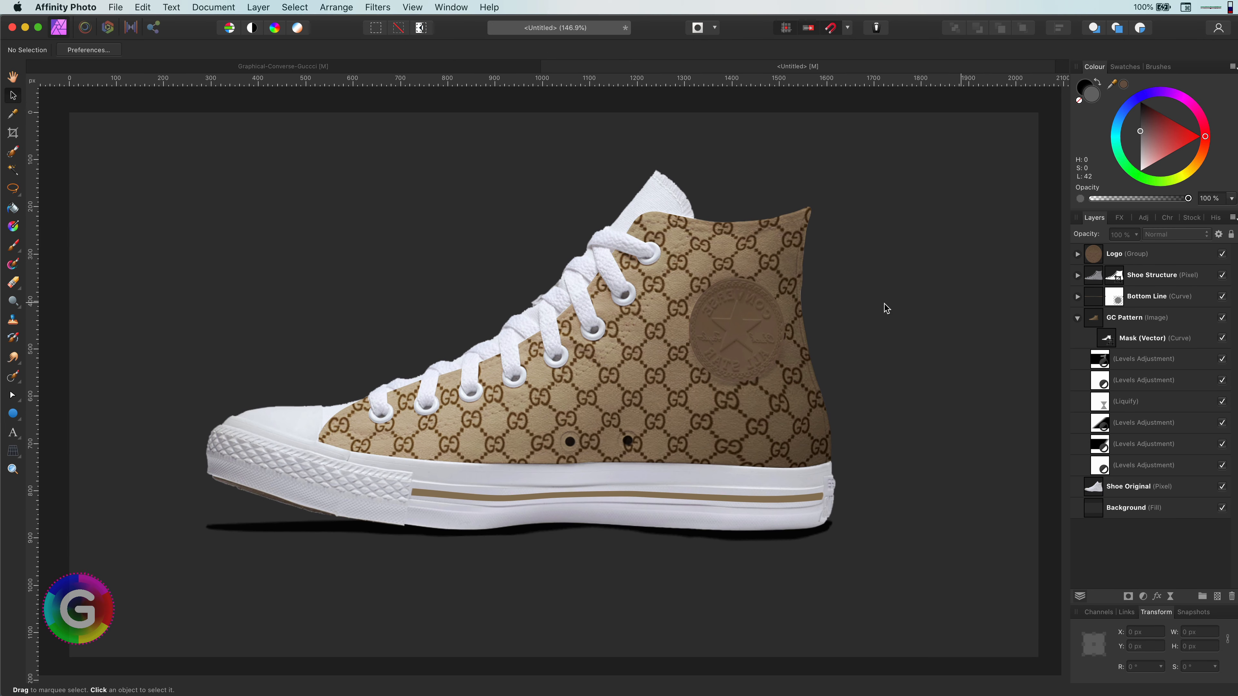
Step: Raise the second Levels adjustment's output black level to 64%, washing the GC pattern to pale cream
click(1144, 380)
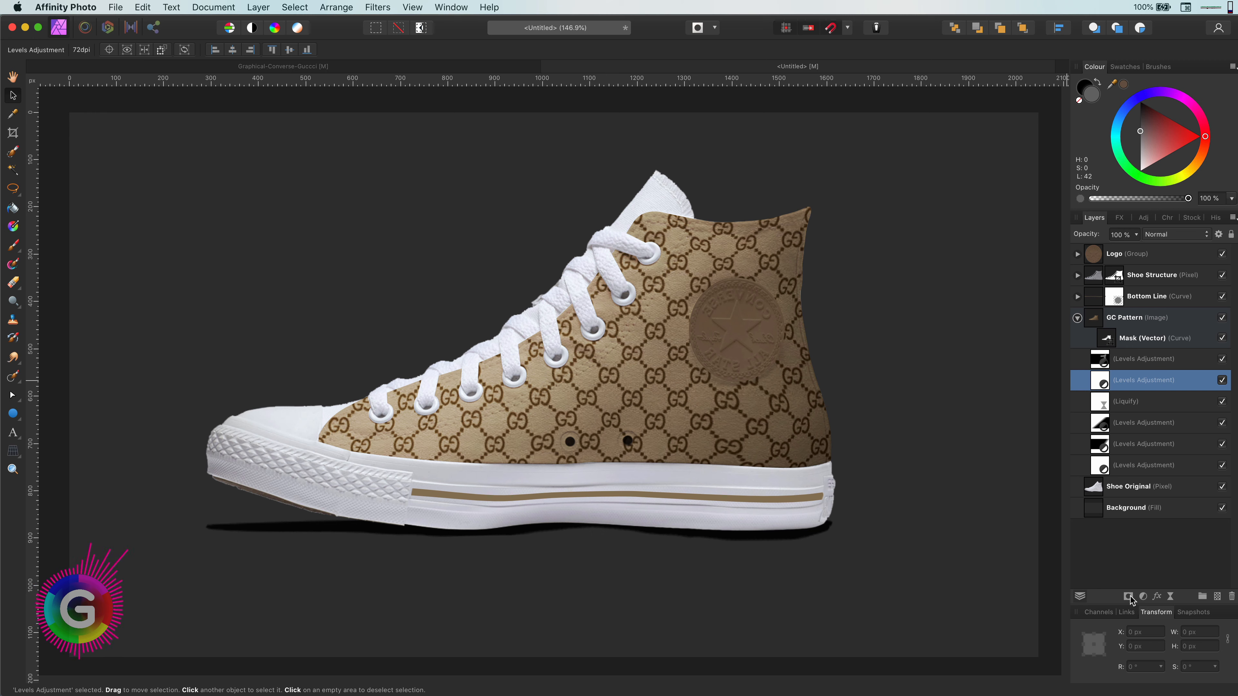
mouse_move(1150, 527)
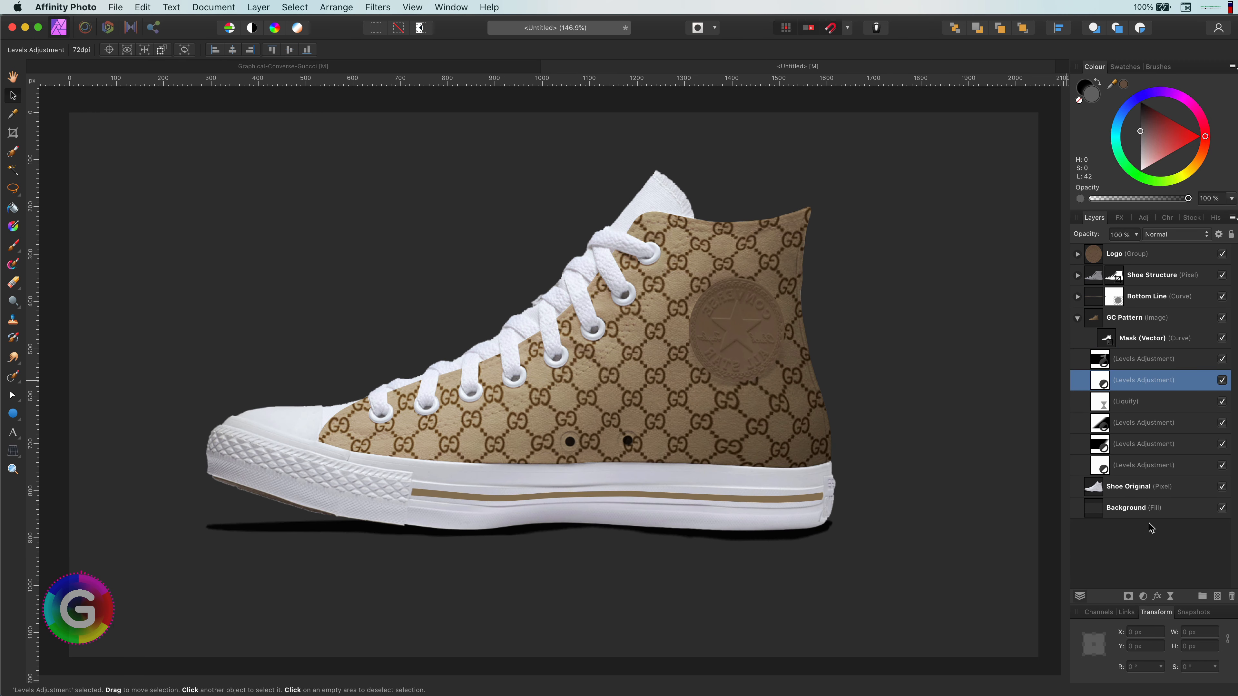
click(1141, 596)
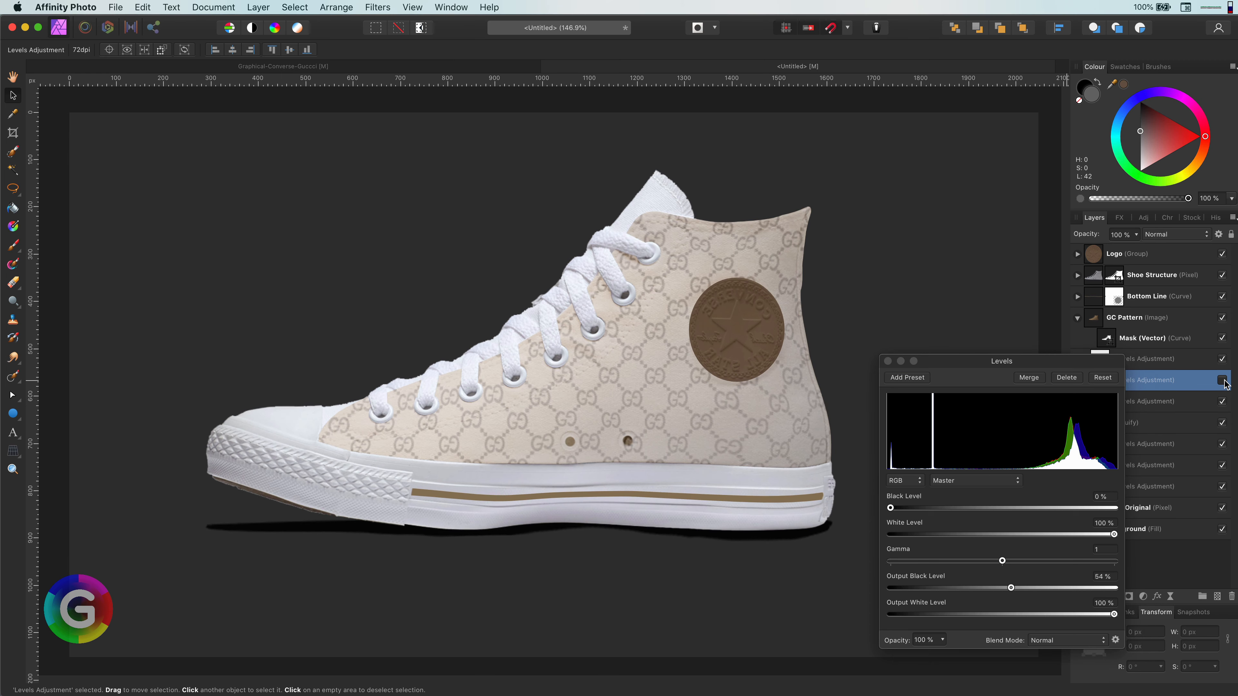
click(1223, 380)
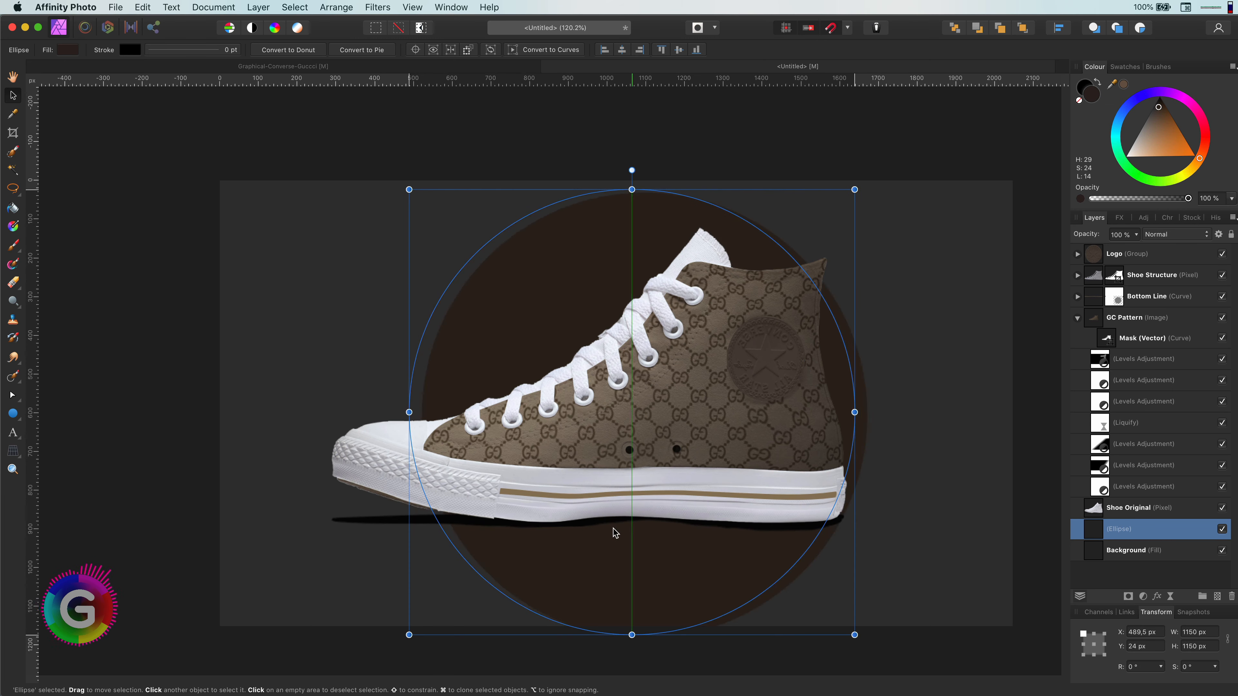
Step: Fill the backdrop circle grey, blur it 100 px and drop its opacity to 40% for a soft glow
click(1144, 126)
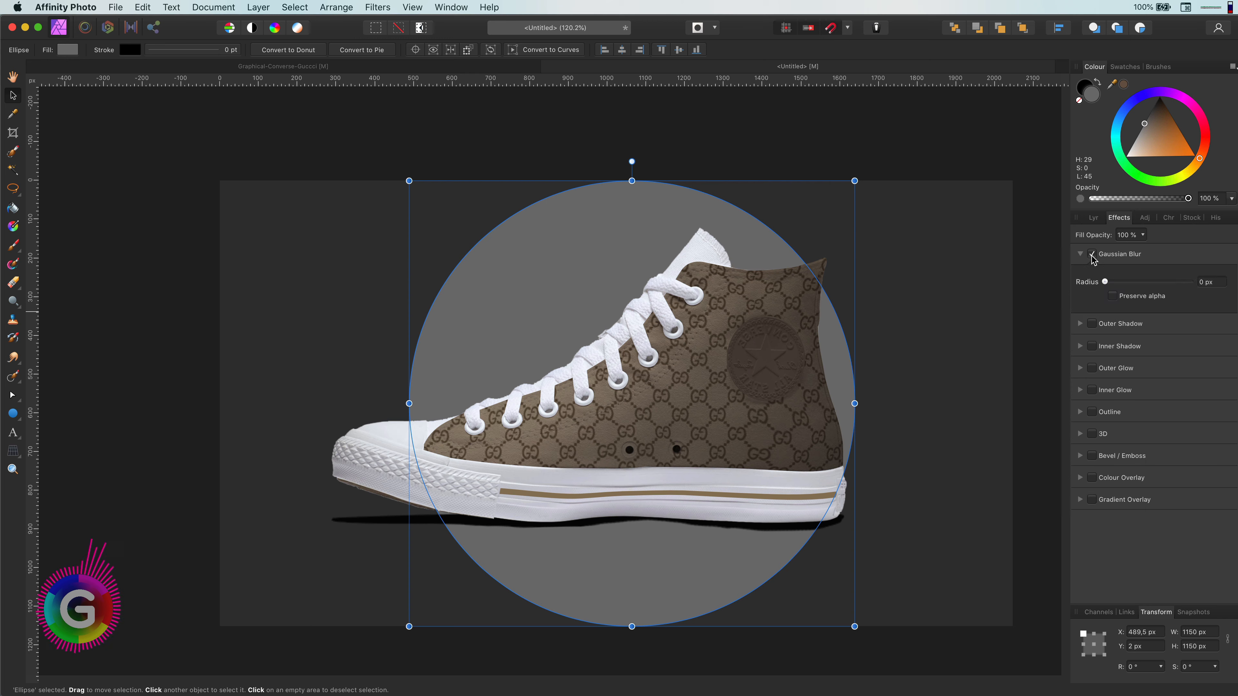
click(1094, 253)
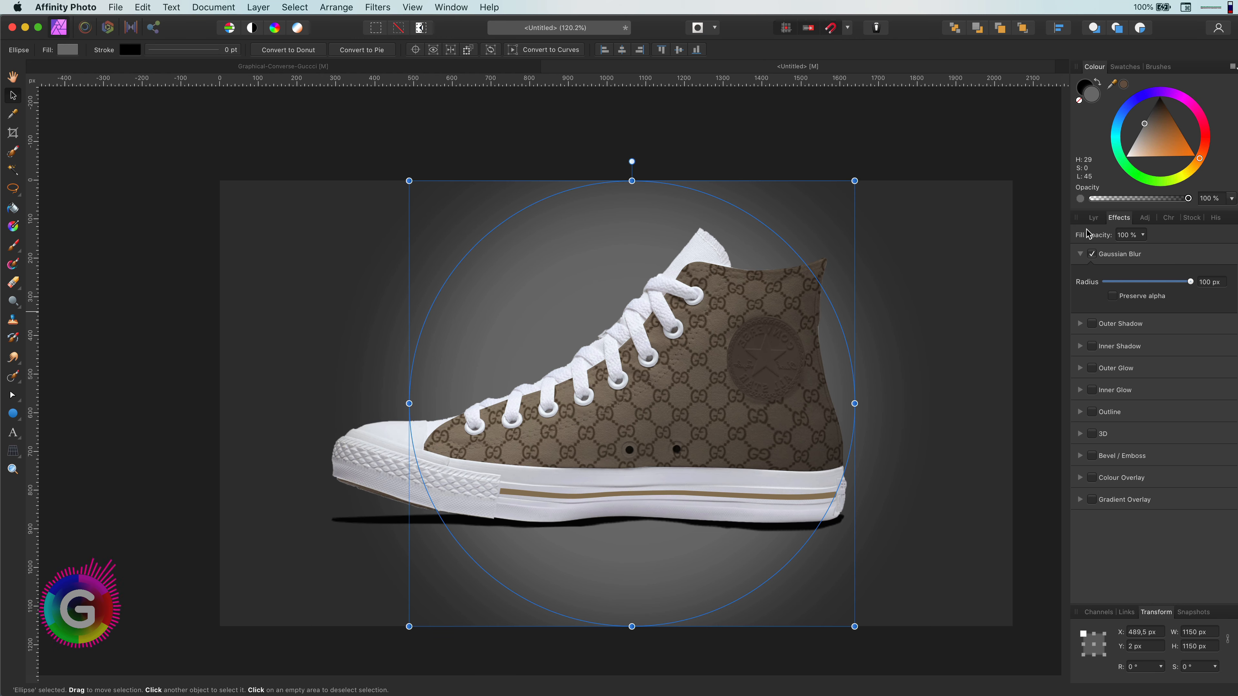
click(1094, 218)
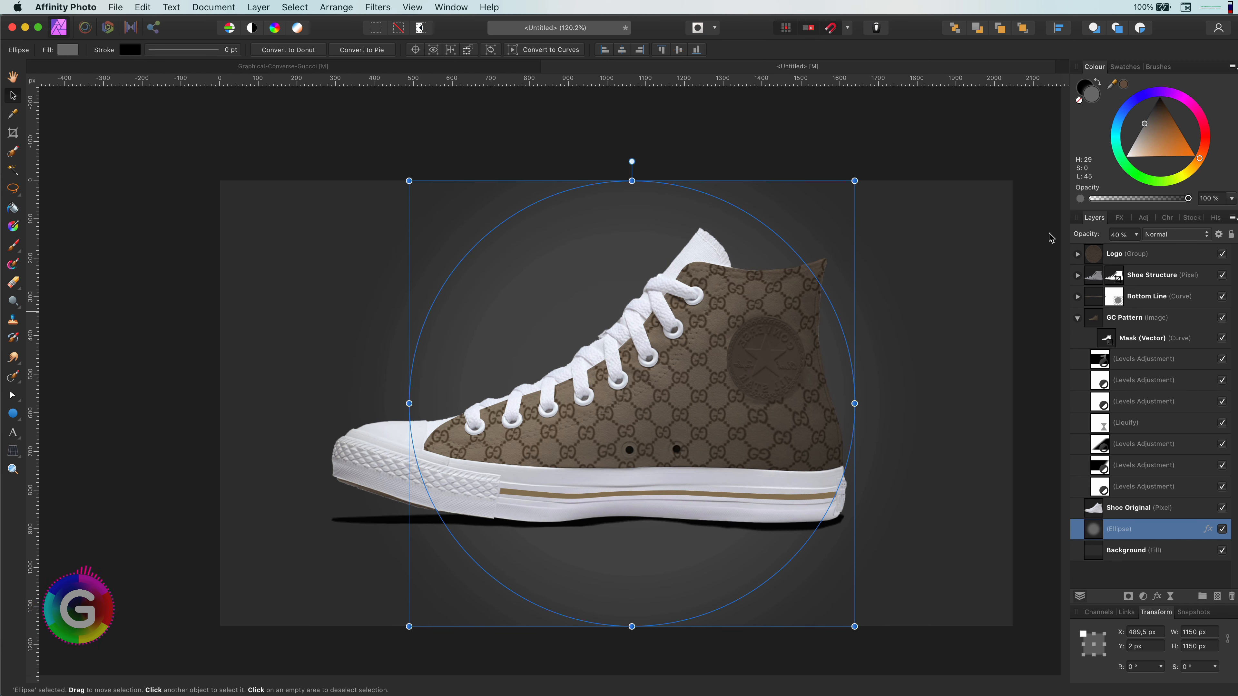
mouse_move(20, 102)
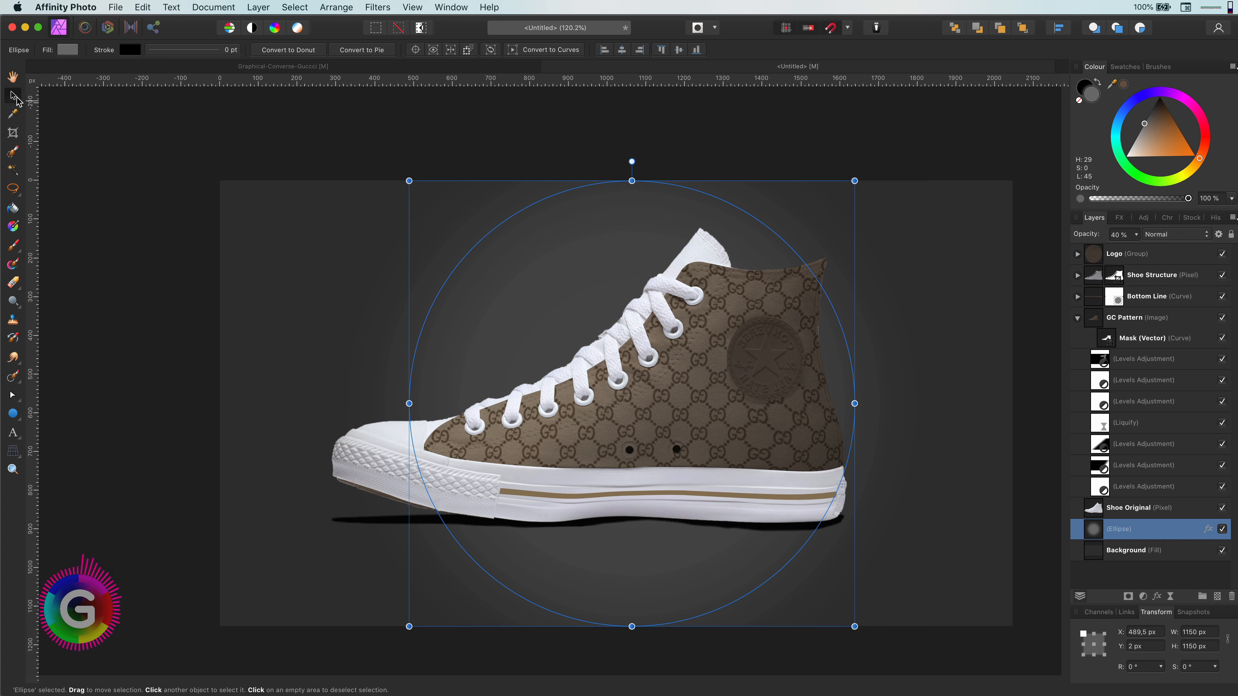
click(150, 138)
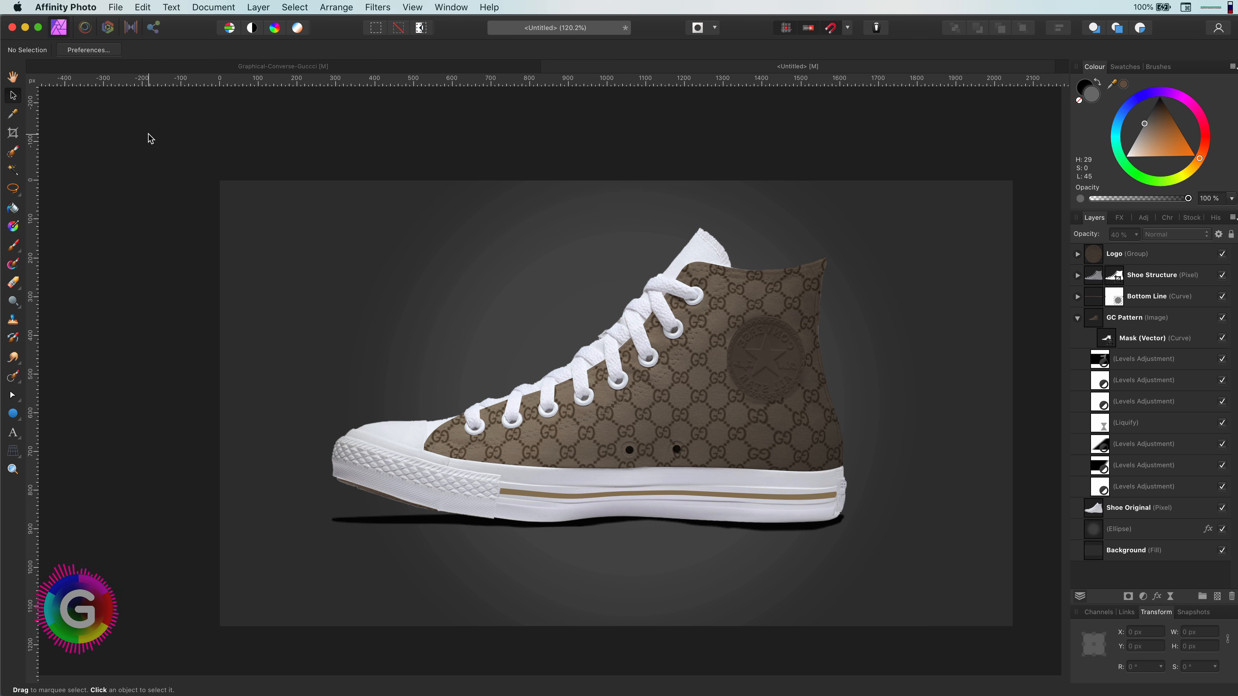